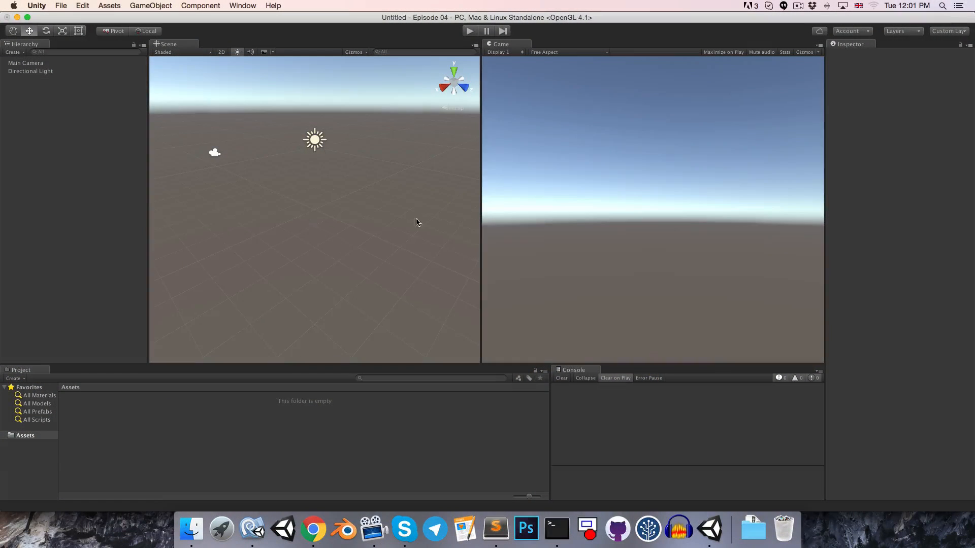
# Create a new C# script asset in Assets and name it Episode04
pyautogui.click(902, 32)
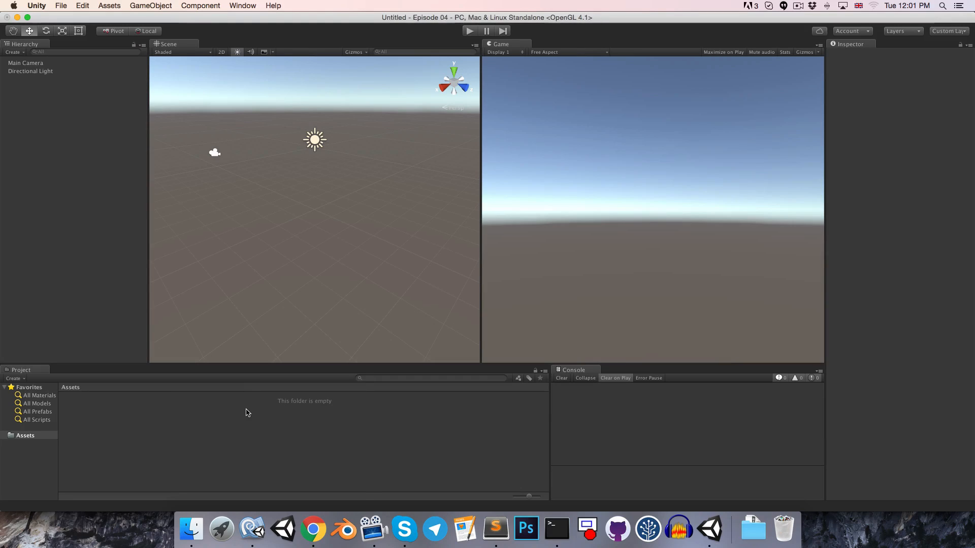
pyautogui.rightClick(245, 412)
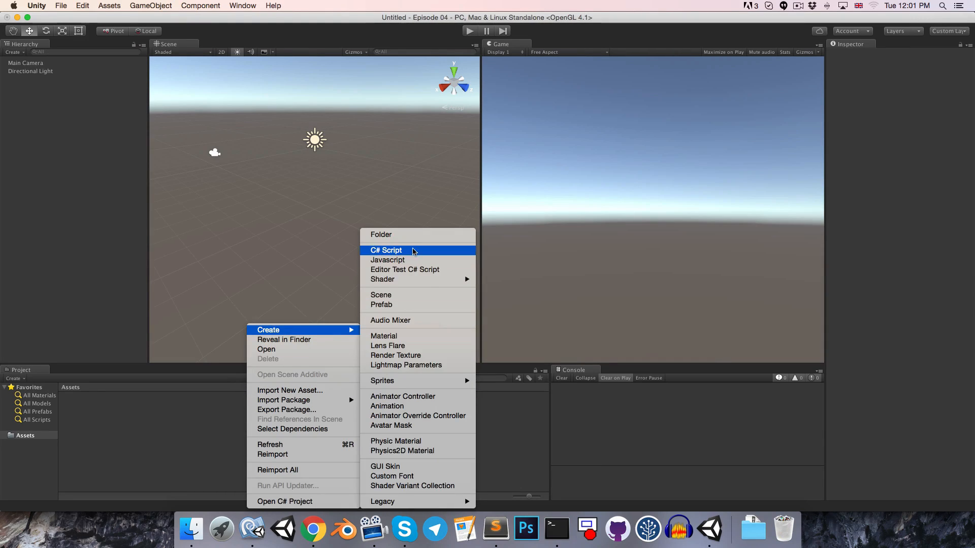
pyautogui.click(385, 250)
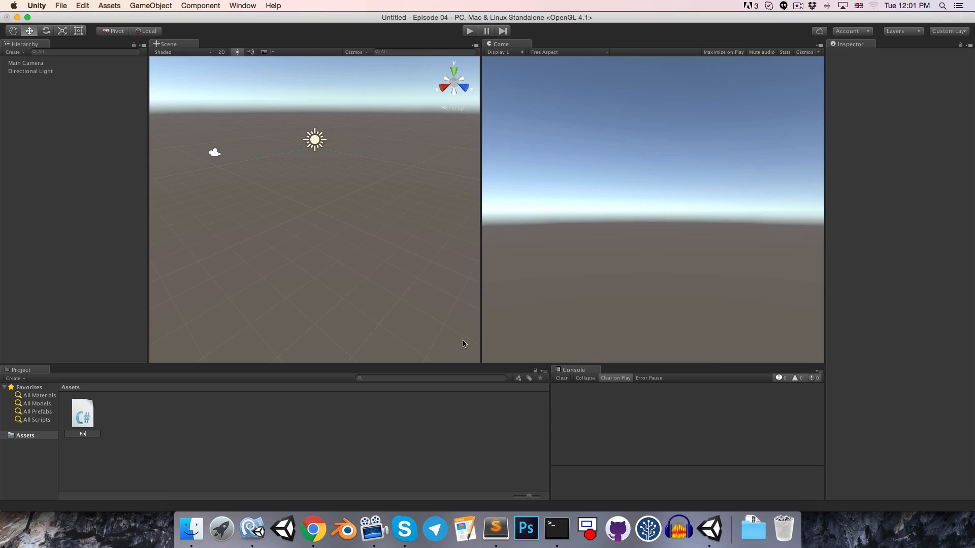
pyautogui.write('Episode04')
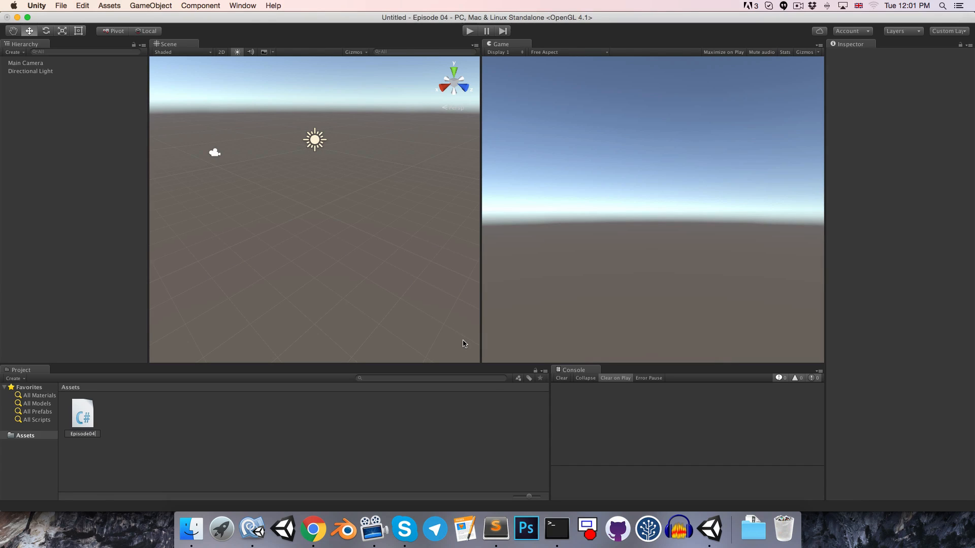
pyautogui.click(82, 414)
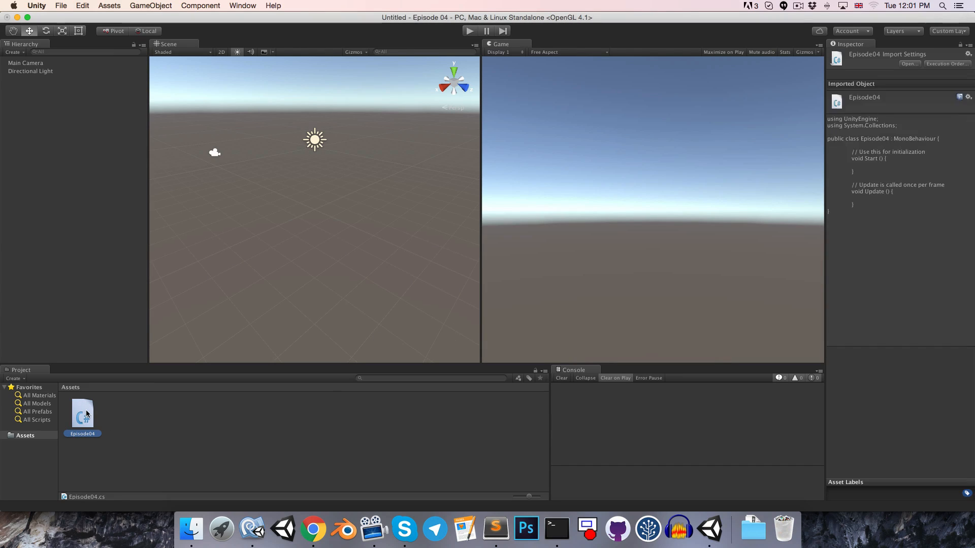
# Open Episode04 and choose the Custom Dark syntax highlighting scheme in Preferences
pyautogui.doubleClick(82, 417)
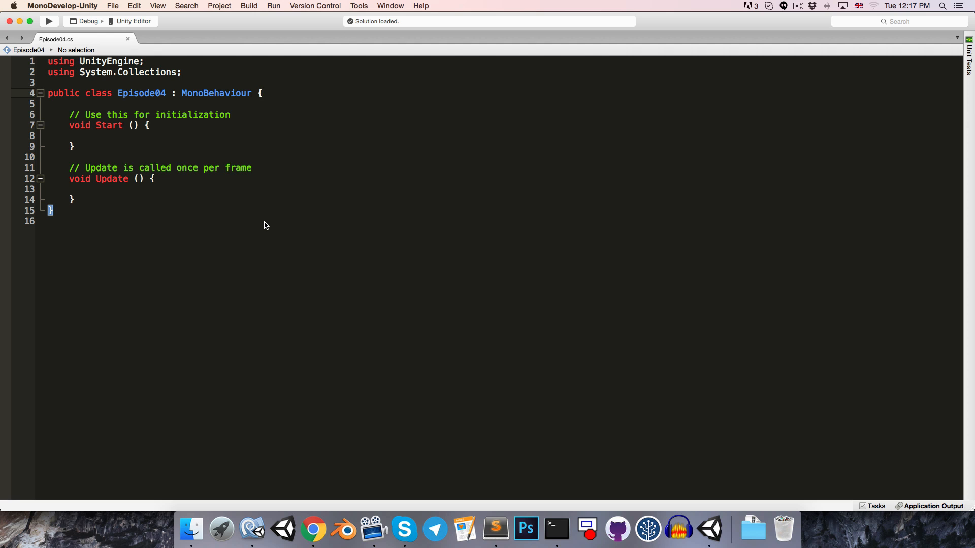
pyautogui.click(62, 6)
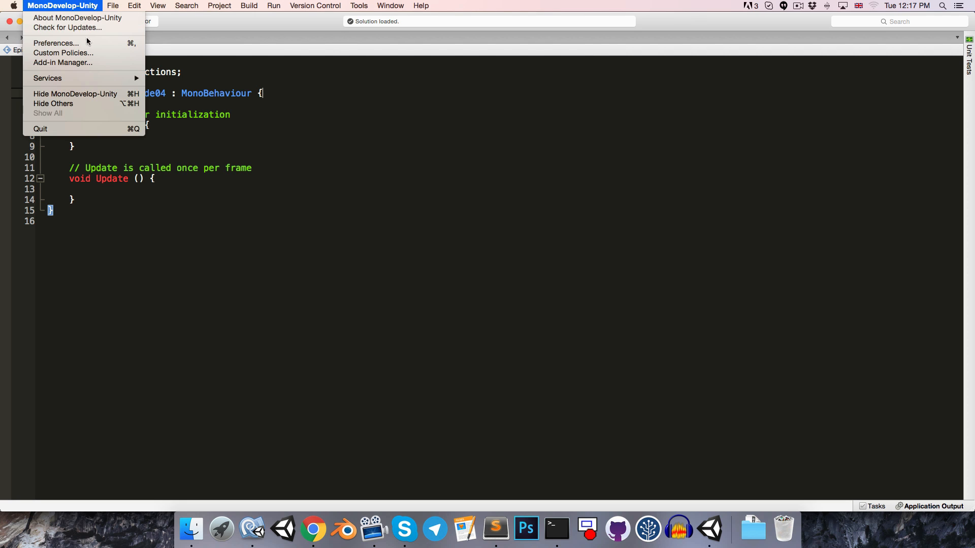
pyautogui.click(56, 43)
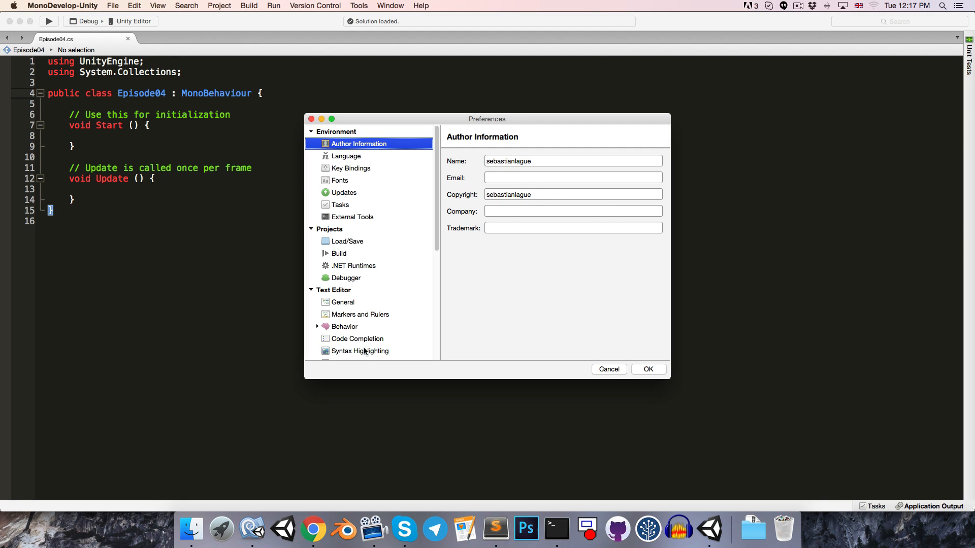
pyautogui.click(360, 350)
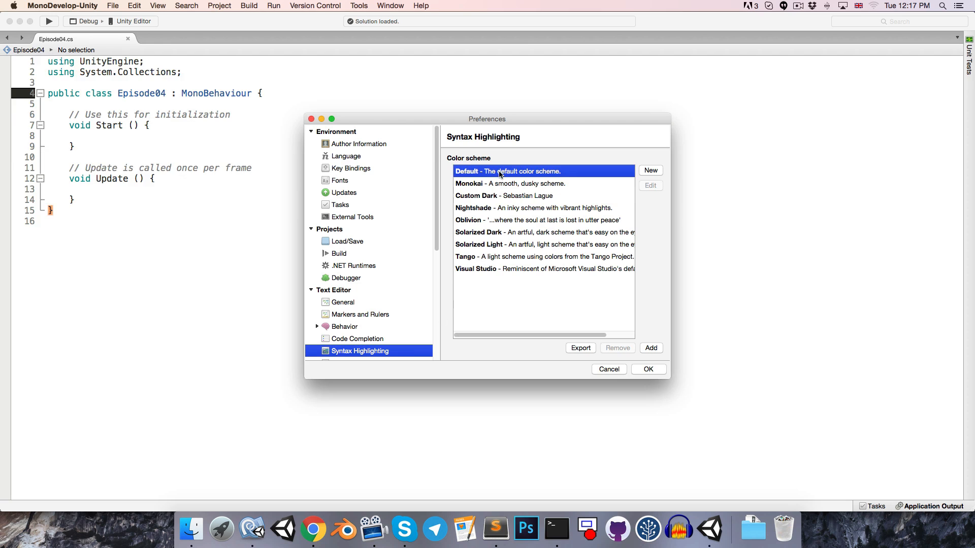
pyautogui.click(504, 195)
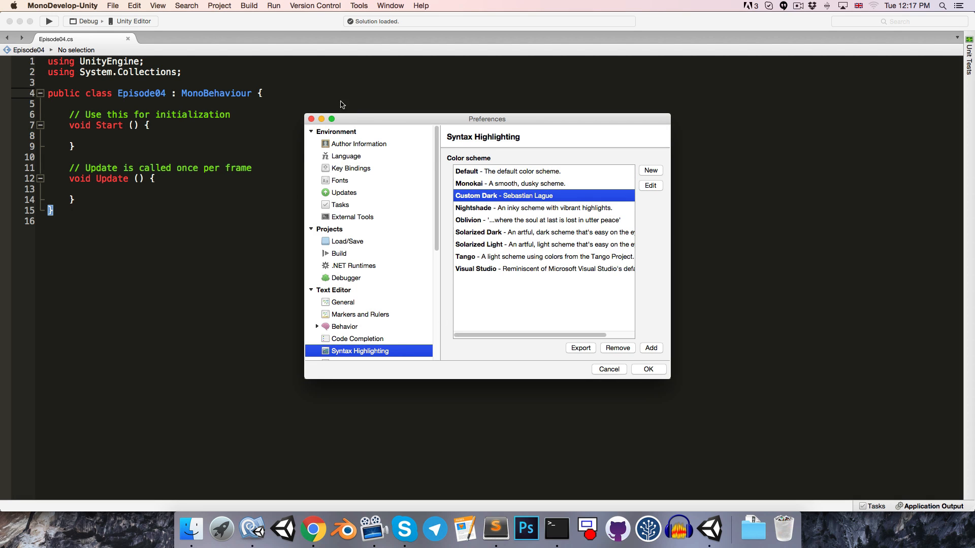
pyautogui.click(646, 369)
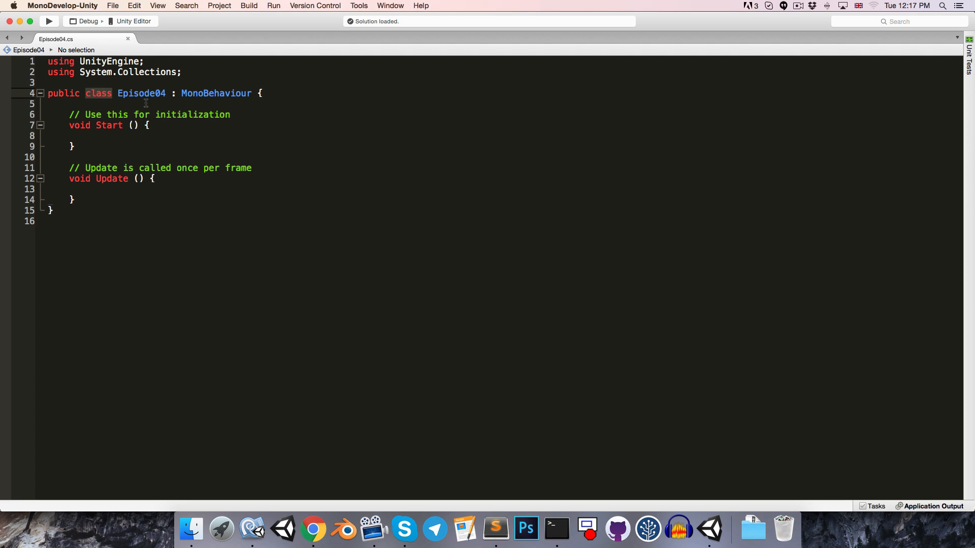
pyautogui.doubleClick(140, 94)
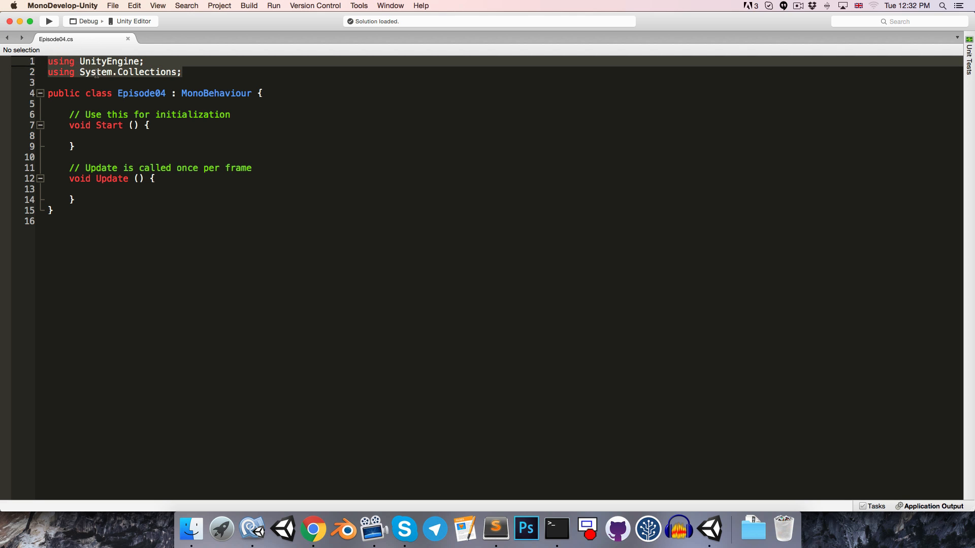
pyautogui.moveTo(97, 72)
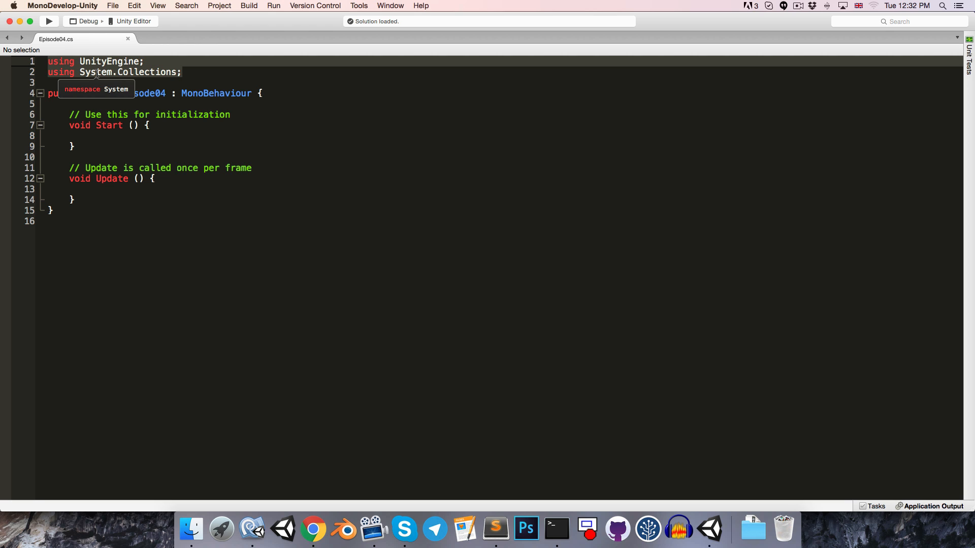
pyautogui.click(93, 135)
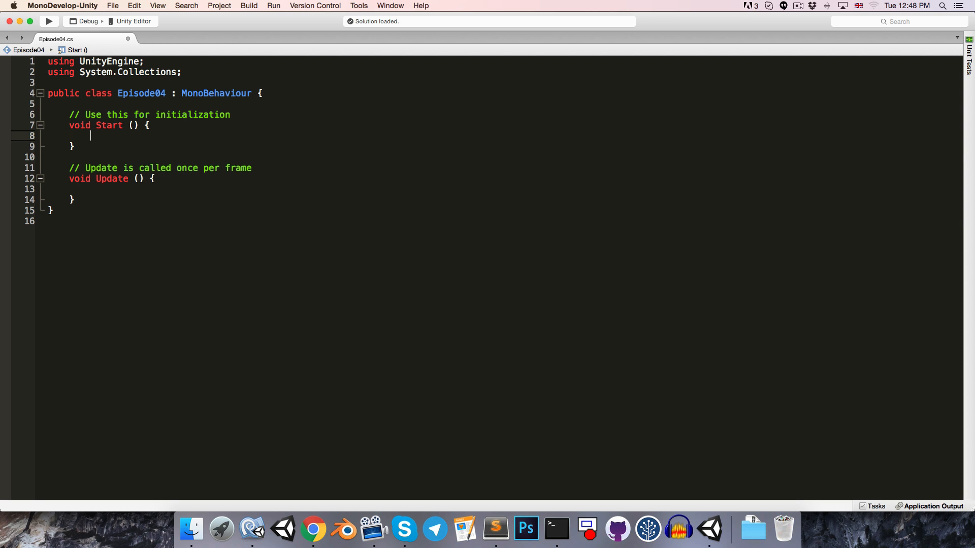
# Write print("Start"); inside the Start method
pyautogui.write('print')
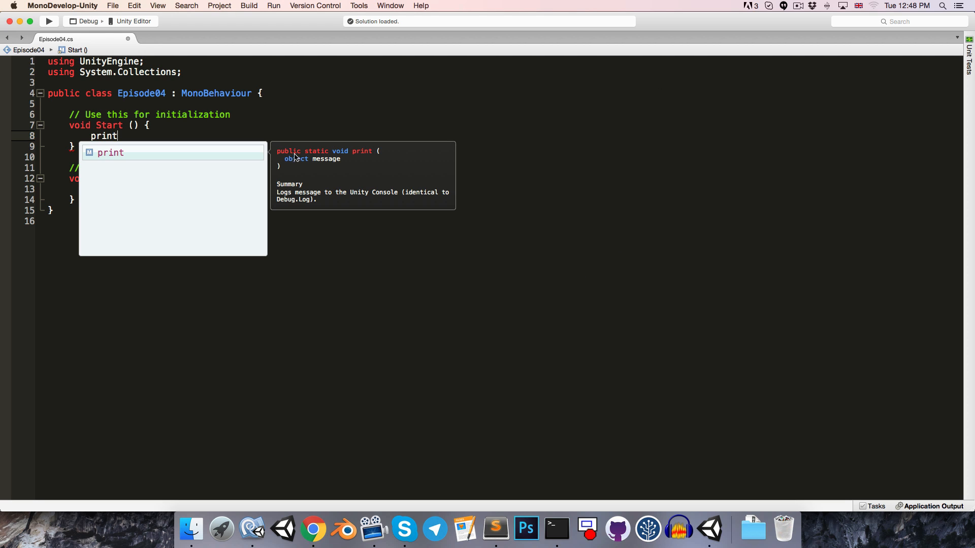
pyautogui.moveTo(345, 156)
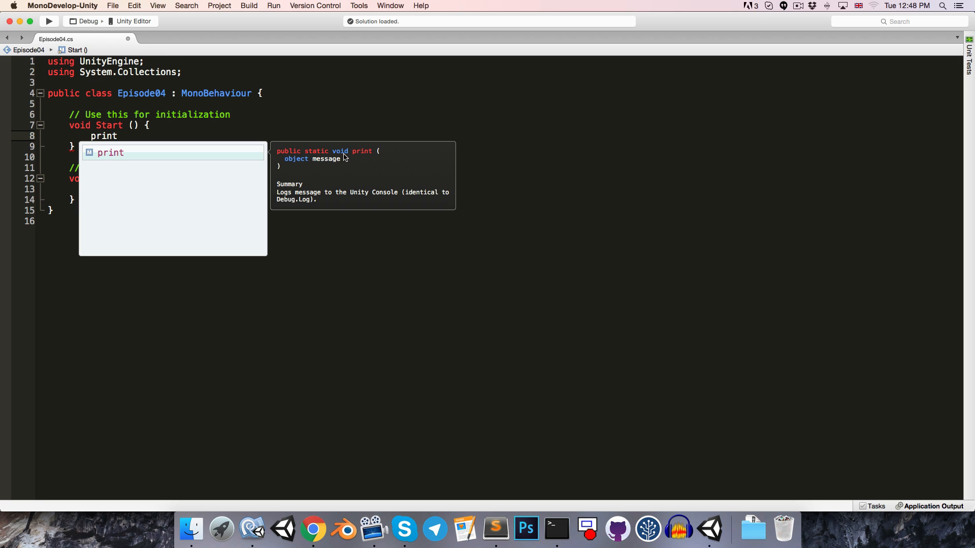
pyautogui.moveTo(303, 164)
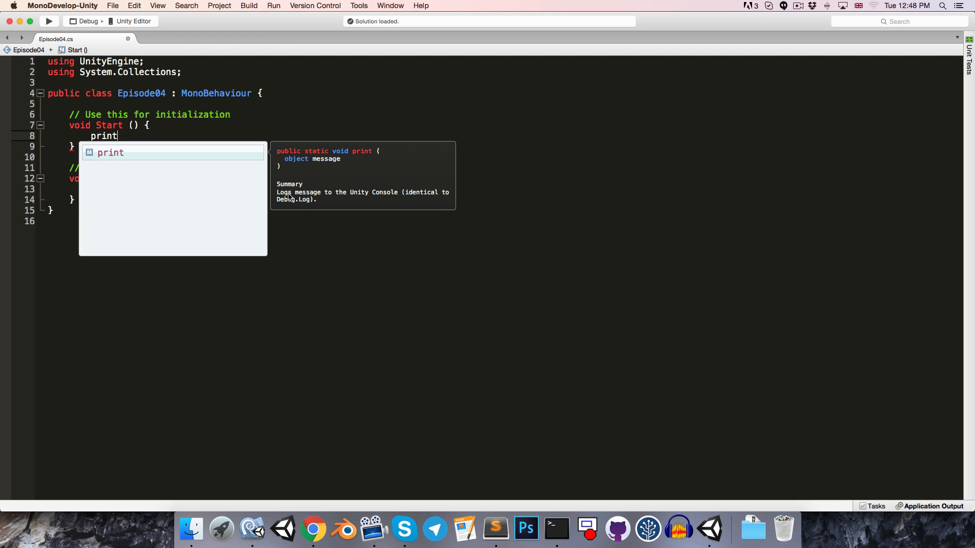
pyautogui.moveTo(375, 196)
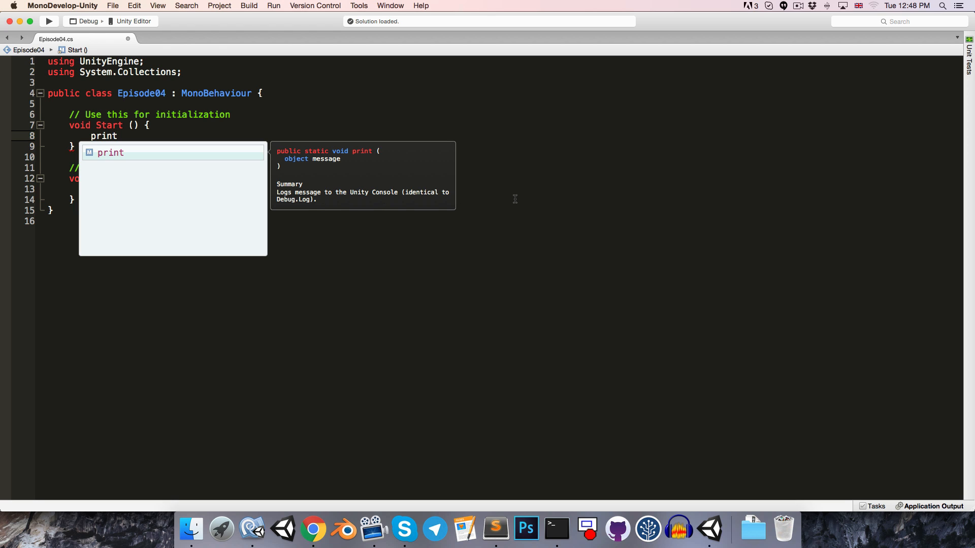
pyautogui.write('(')
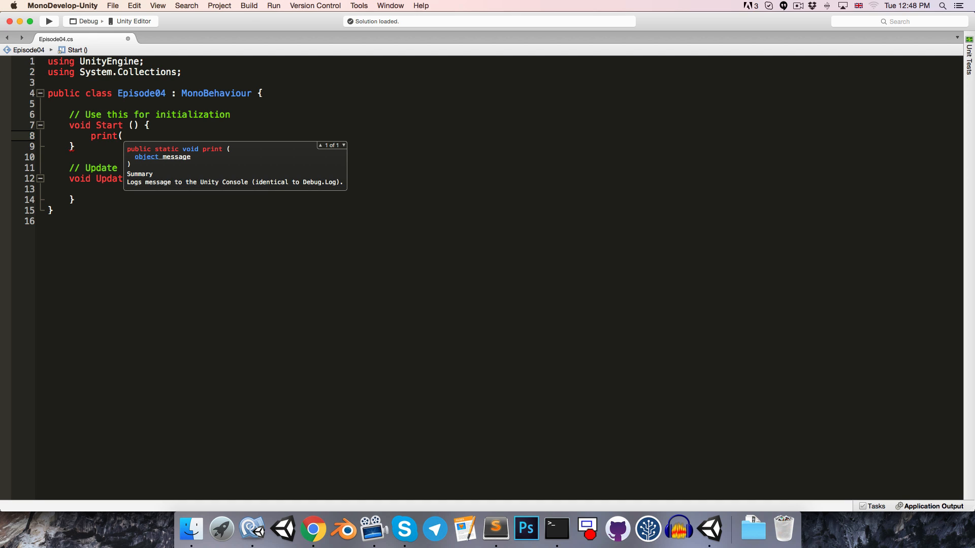
pyautogui.write('"')
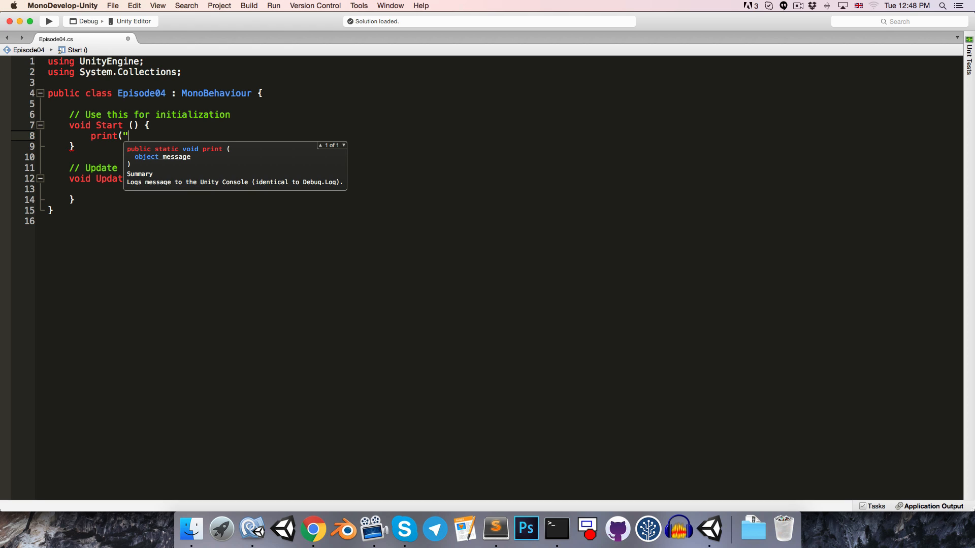
pyautogui.write('S')
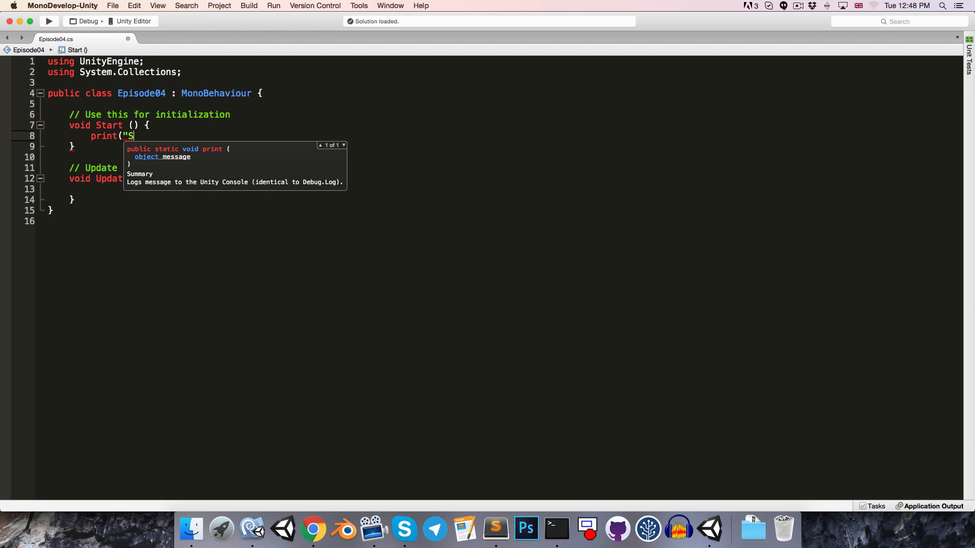
pyautogui.write('tart')
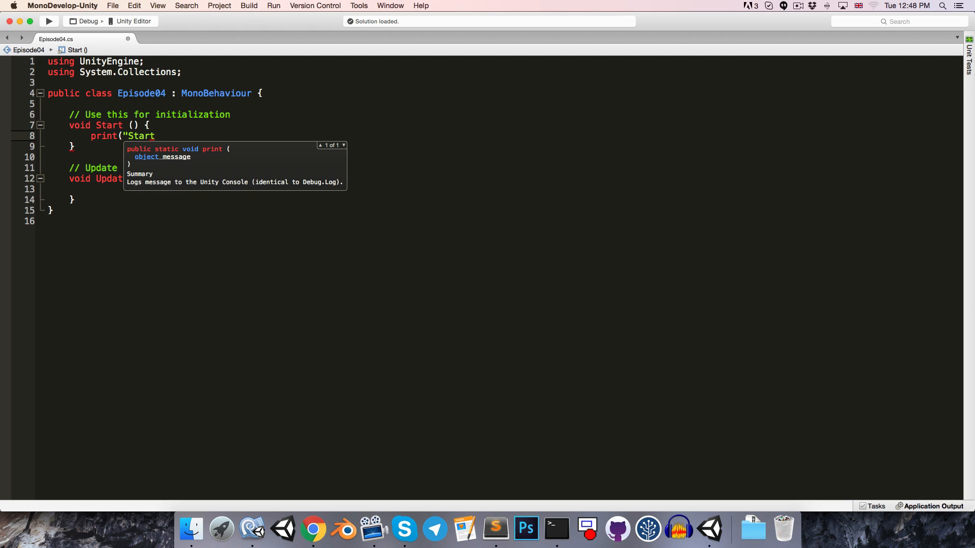
pyautogui.write('");')
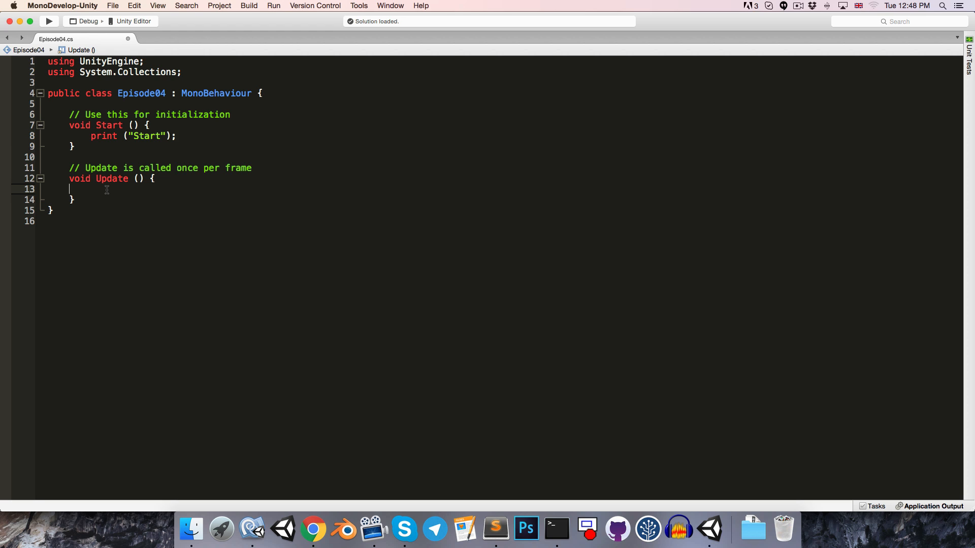
# Write print("Update"); inside the Update method
pyautogui.write('print')
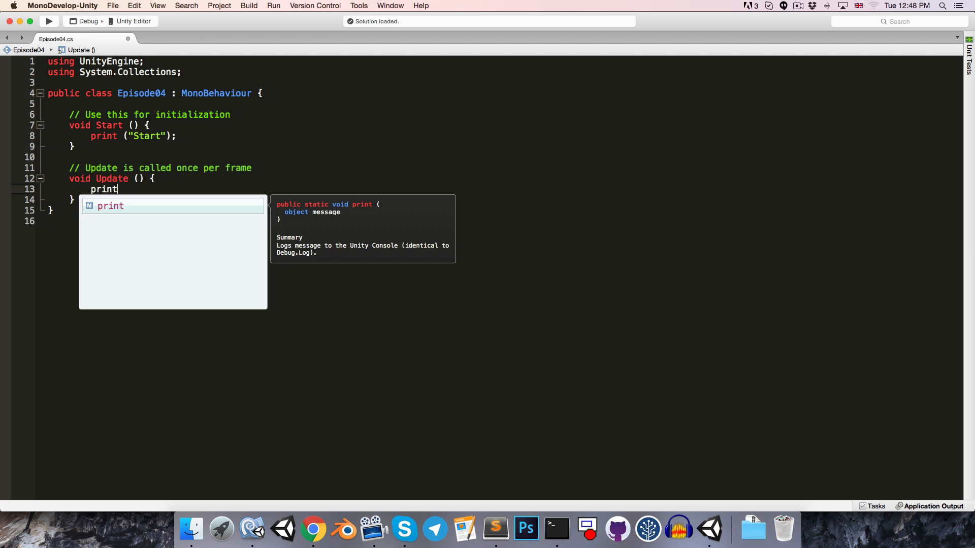
pyautogui.write('("U')
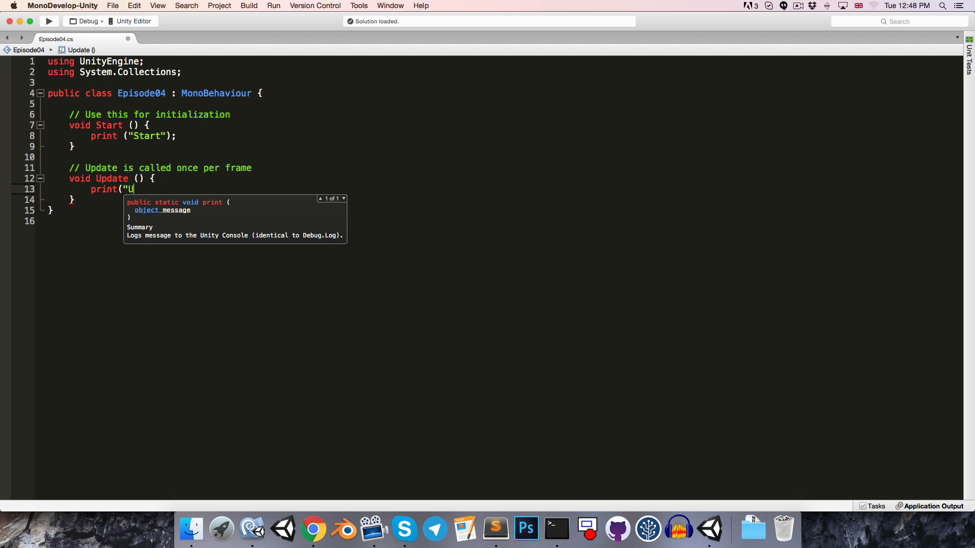
pyautogui.write('pdate"')
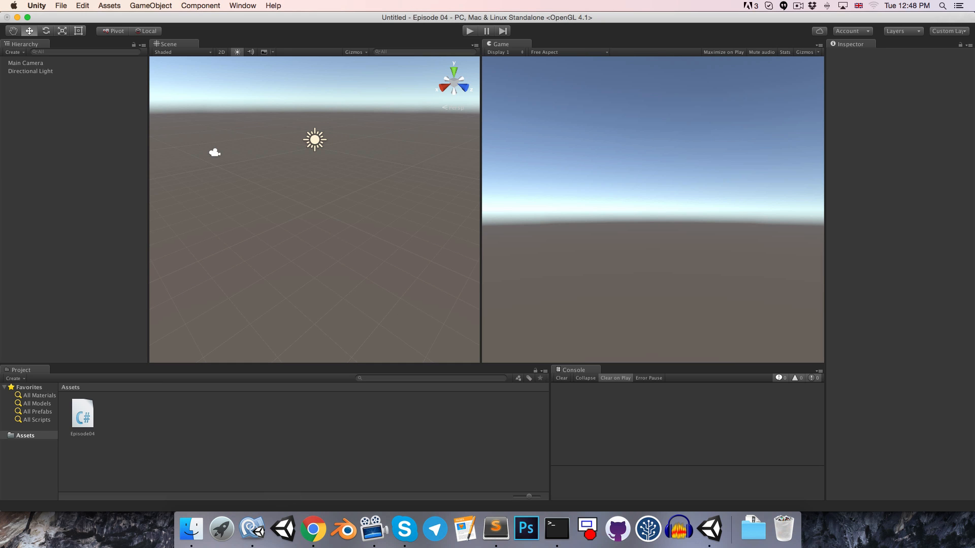
pyautogui.moveTo(156, 389)
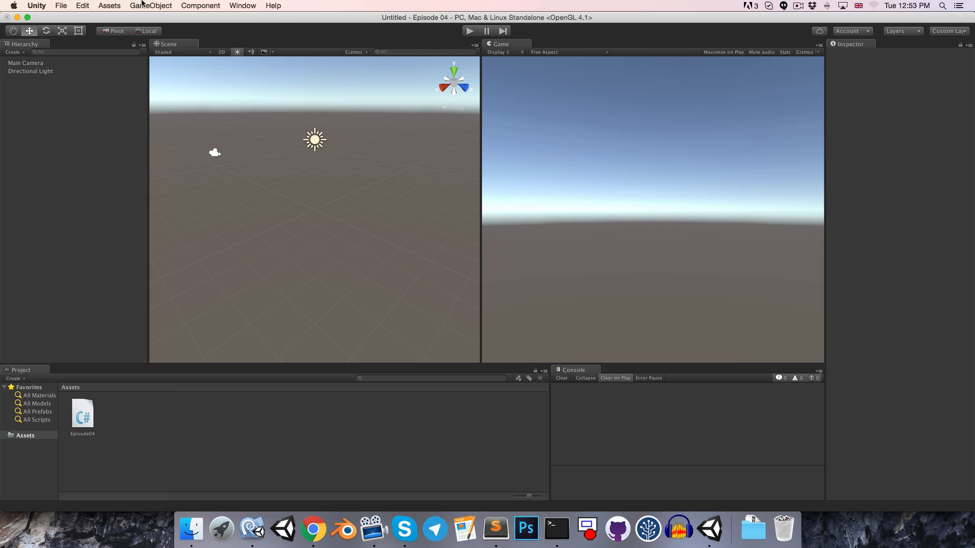
# Create an empty GameObject, run the scene with Collapse enabled in the Console, then stop
pyautogui.click(150, 5)
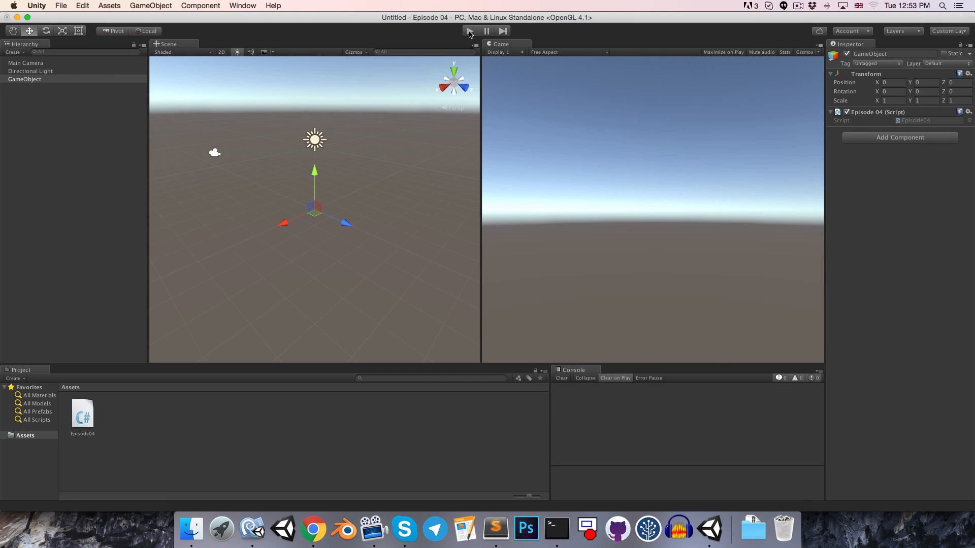
pyautogui.click(468, 30)
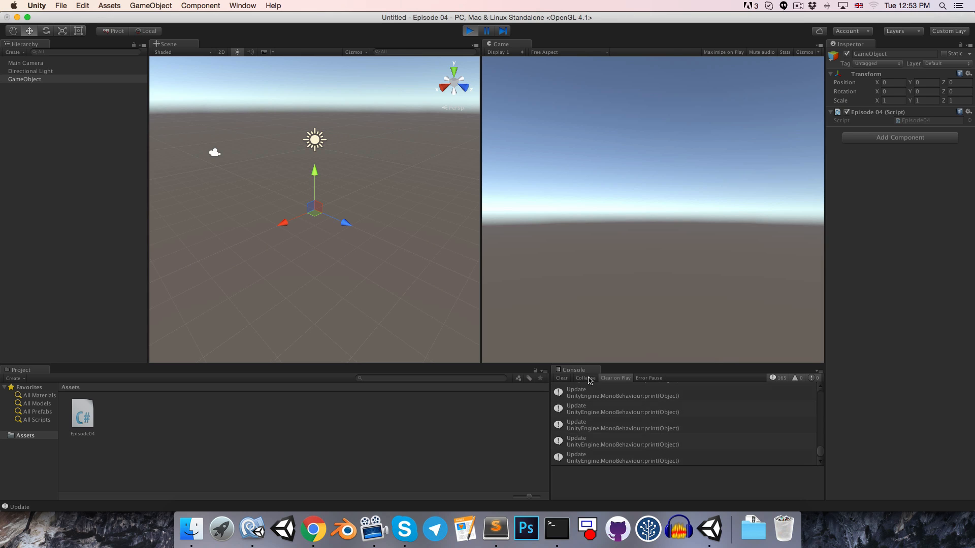
pyautogui.click(583, 378)
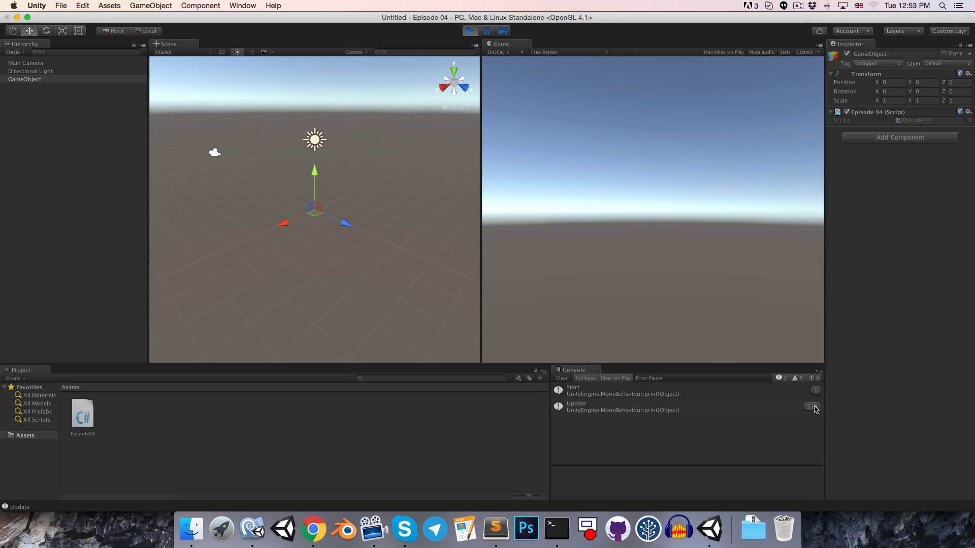
pyautogui.moveTo(778, 428)
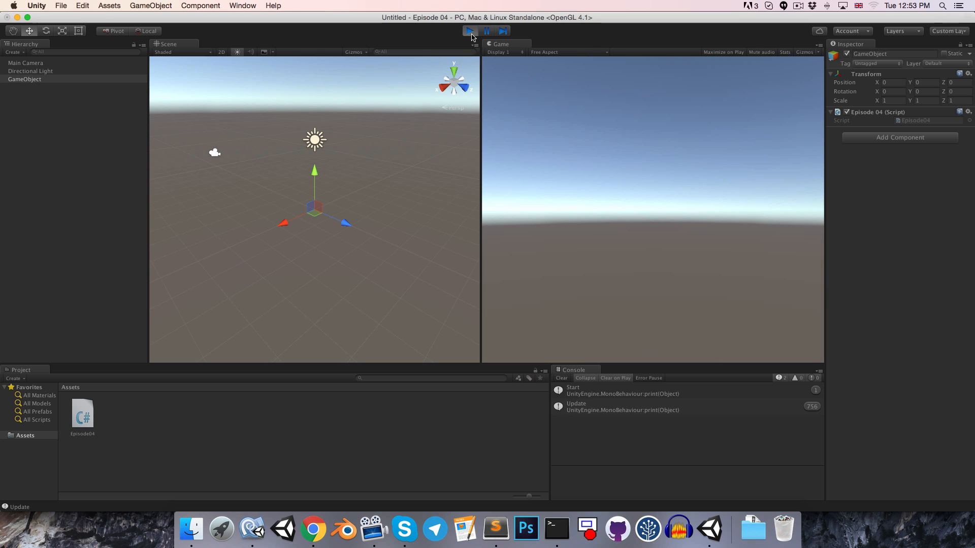
pyautogui.click(469, 30)
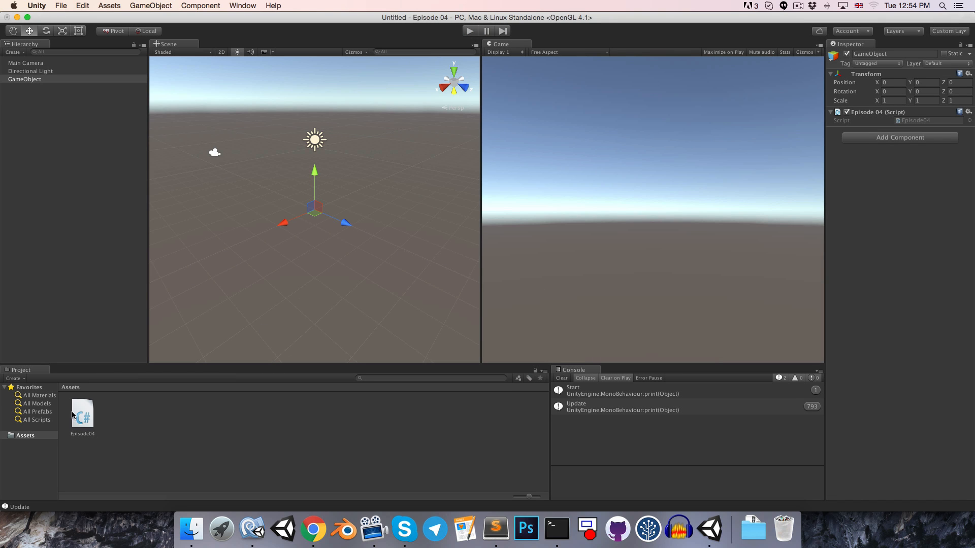
# Open Episode04 and declare int x = 0; at the start of Start
pyautogui.doubleClick(82, 409)
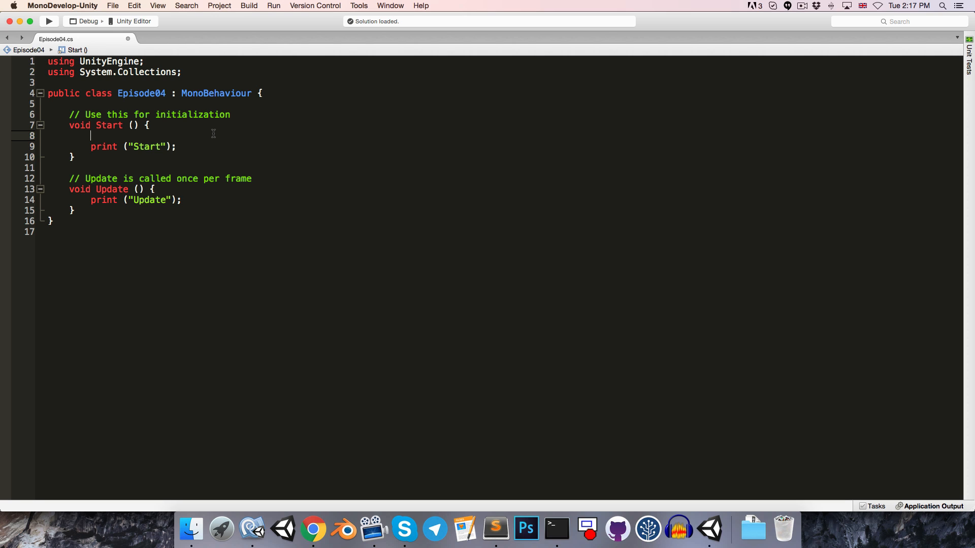
pyautogui.write('int')
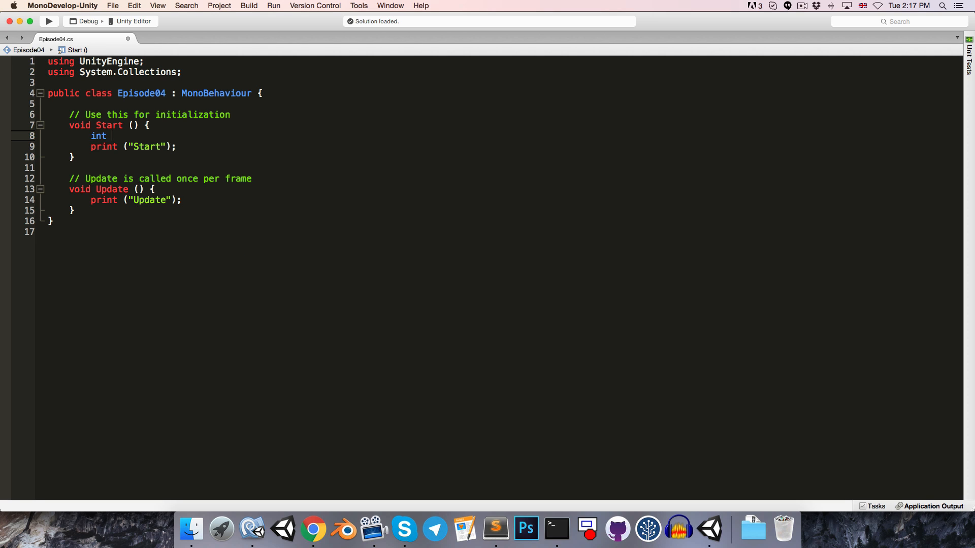
pyautogui.write('x = 0')
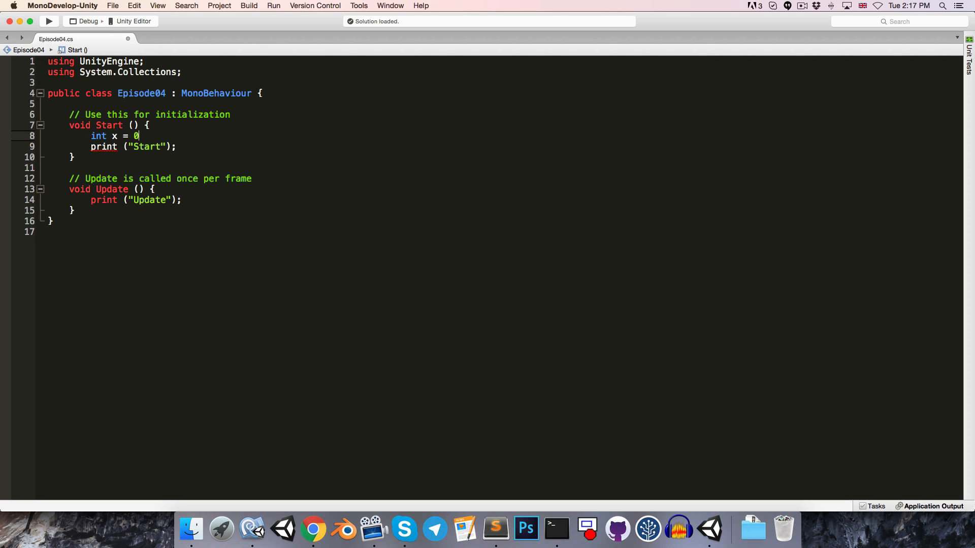
pyautogui.write(';')
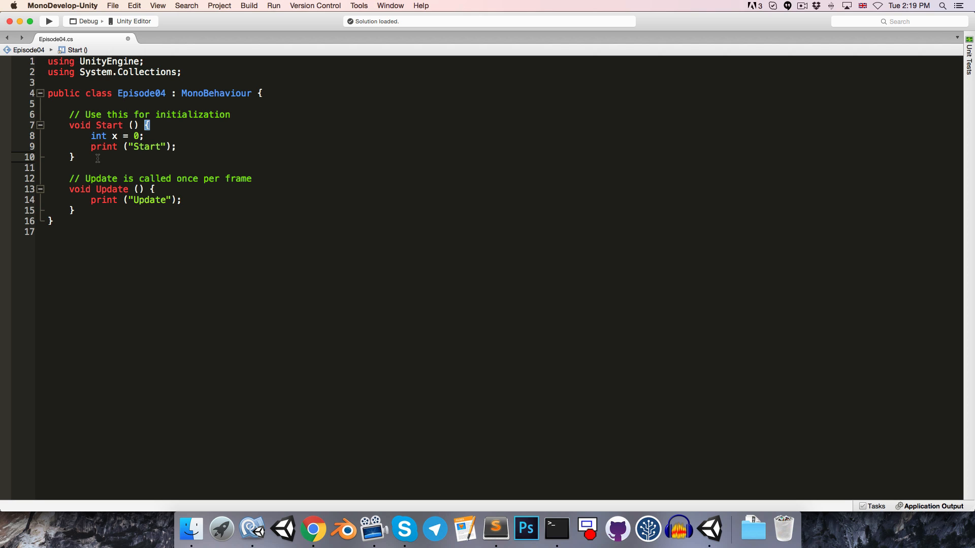
# Try assigning x = 5 on a new line inside Update to test variable scope
pyautogui.doubleClick(99, 135)
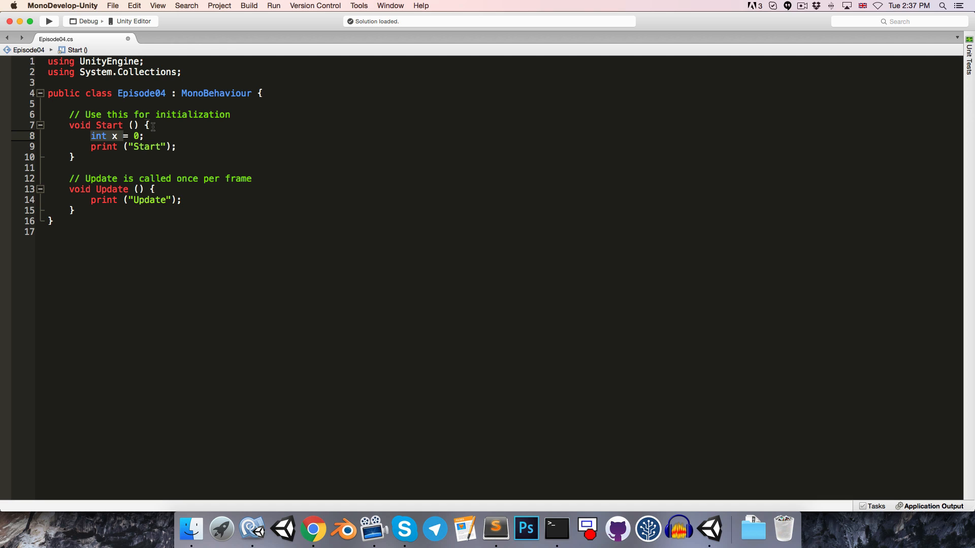
pyautogui.click(146, 125)
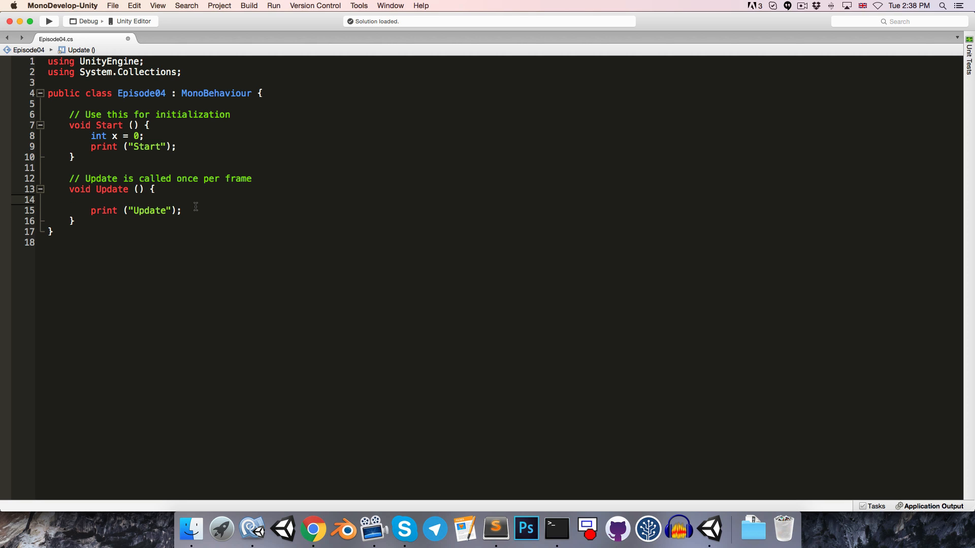
pyautogui.write('x = 5')
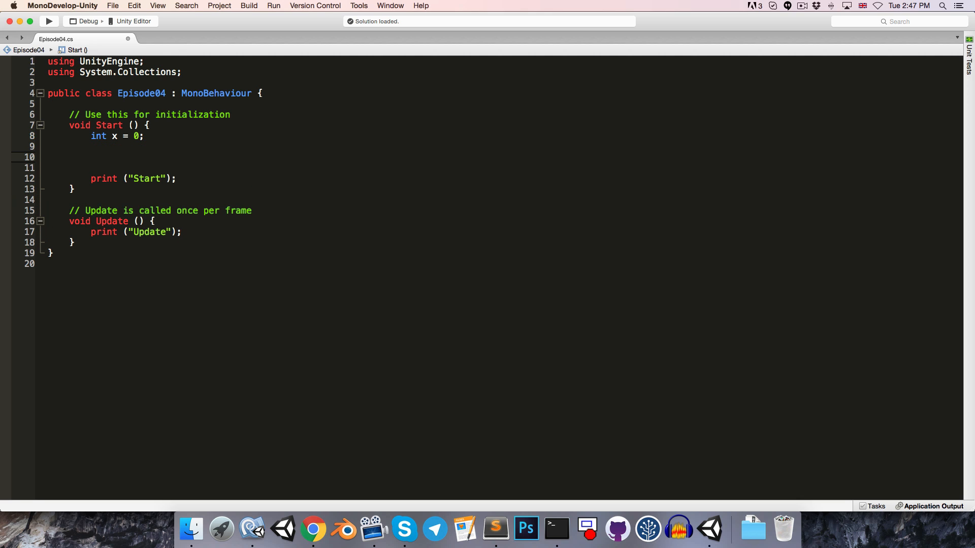
# Write a nested block with x = 5; and int y = 0;, followed by y = 5; after it
pyautogui.write('{')
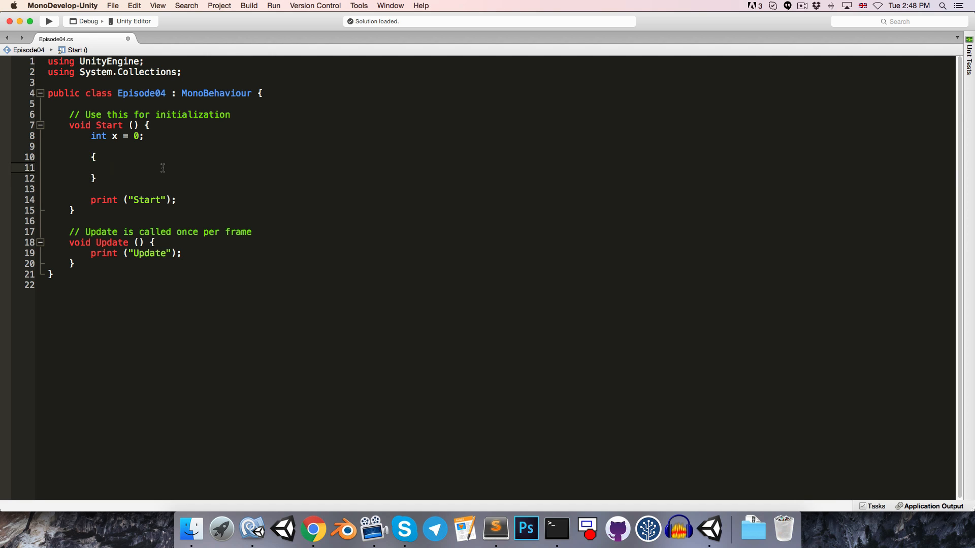
pyautogui.write('x = 5')
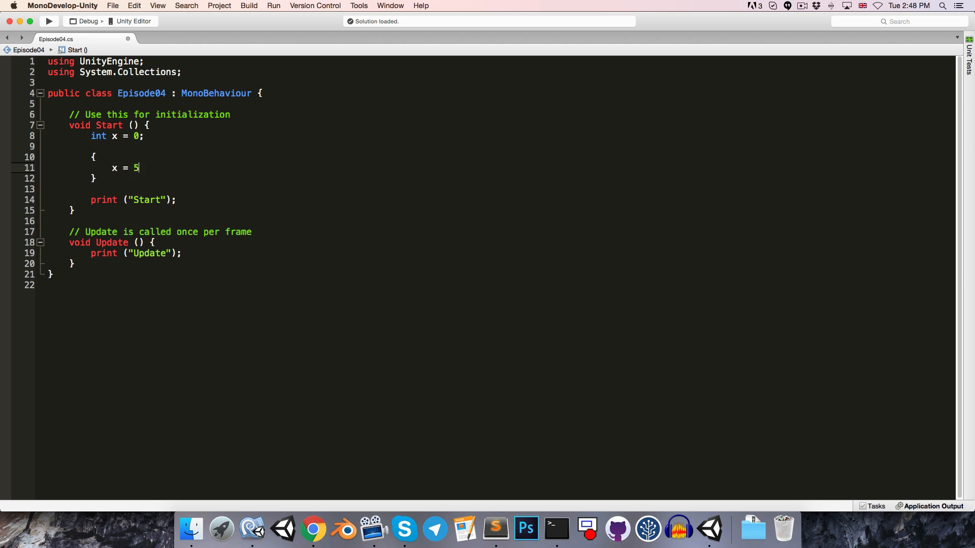
pyautogui.write(';')
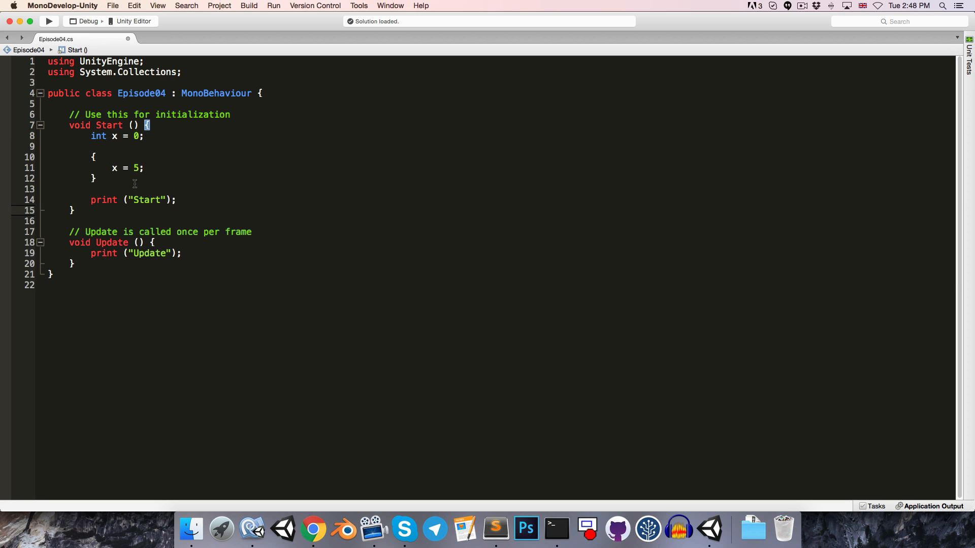
pyautogui.write('int')
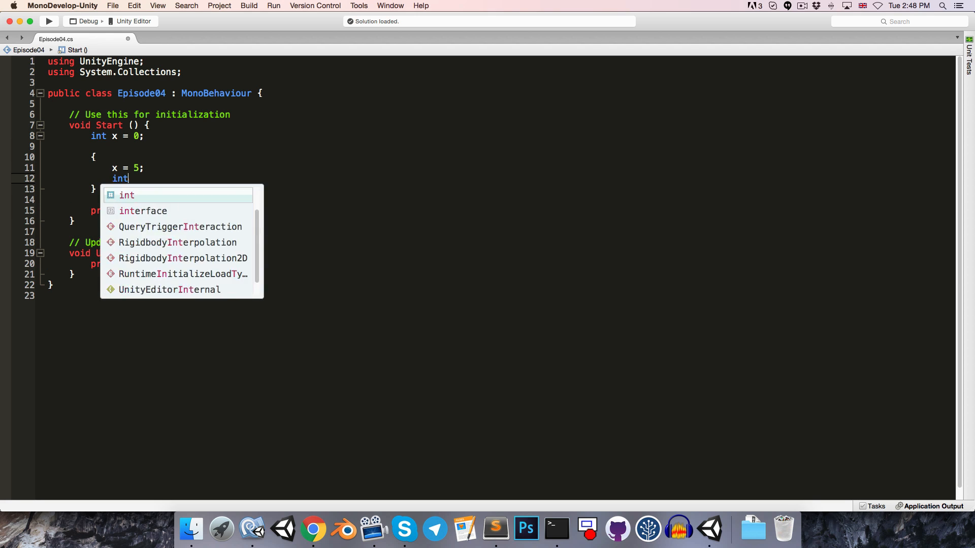
pyautogui.write('y = 0;')
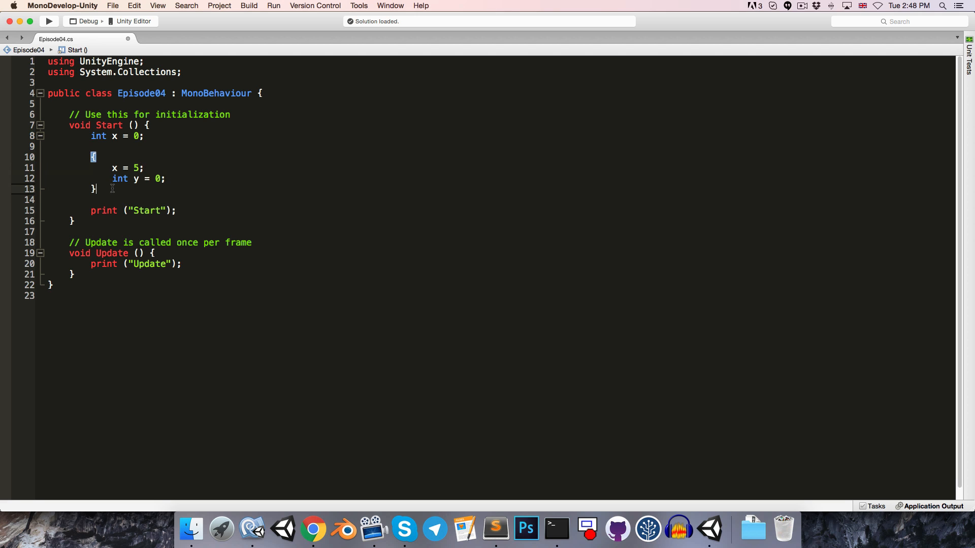
pyautogui.write('y')
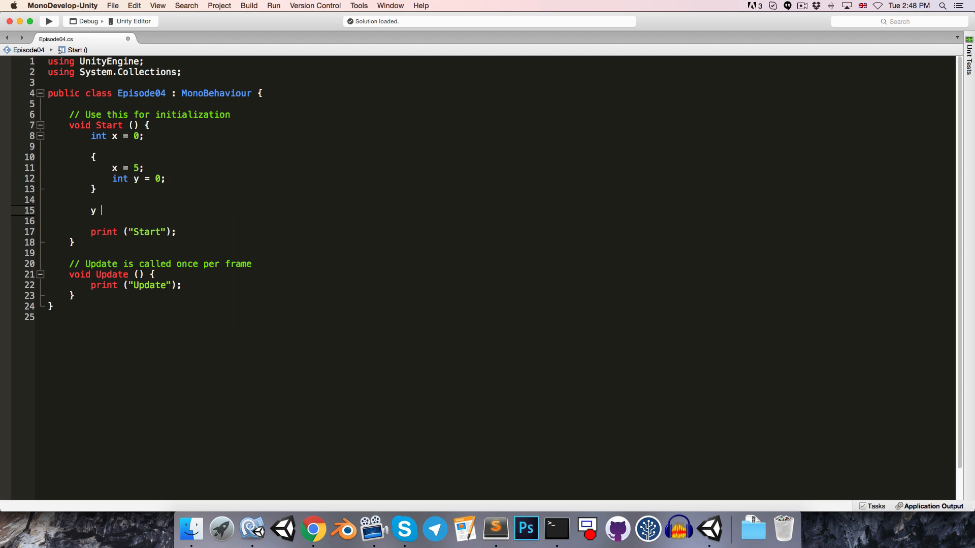
pyautogui.write('= 5;')
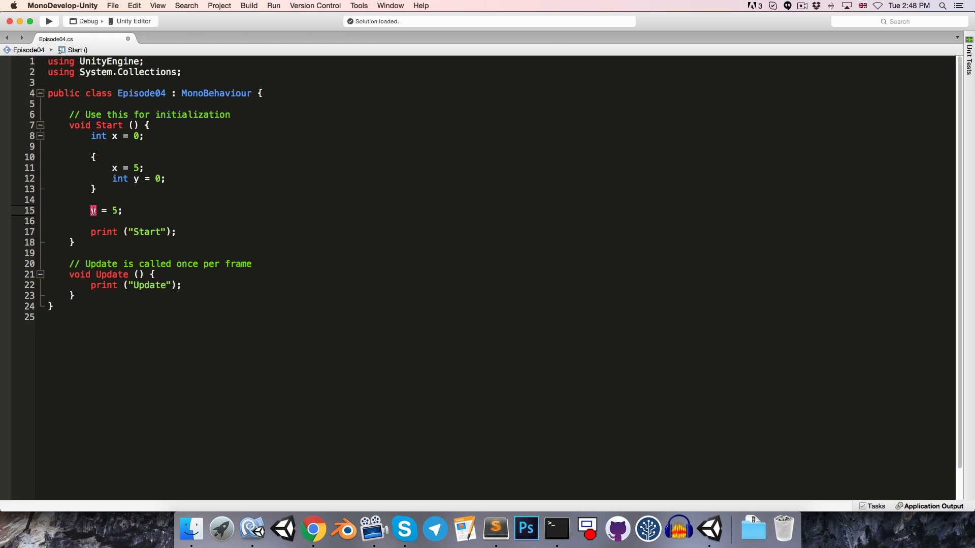
# Select the scope-test code in Start and delete it, leaving only the print
pyautogui.click(124, 211)
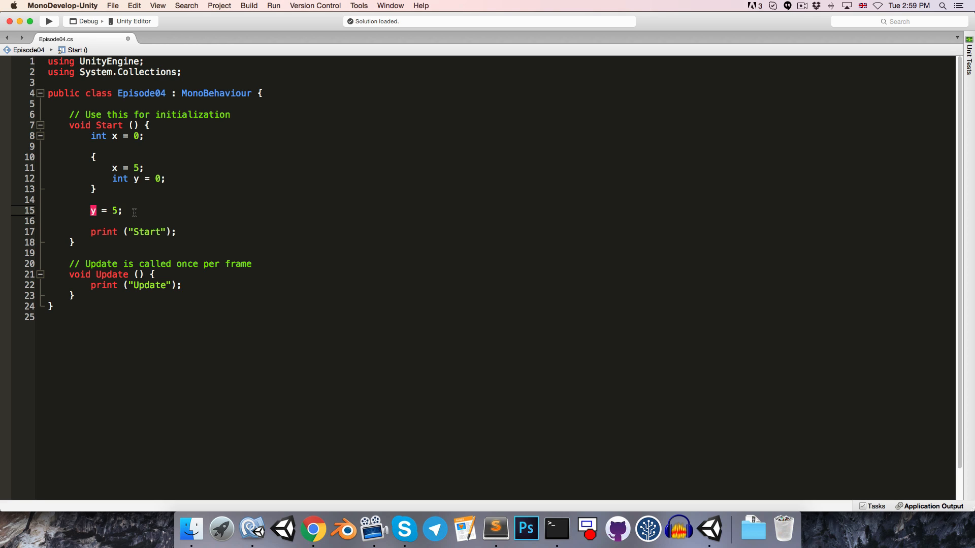
pyautogui.moveTo(91, 135); pyautogui.dragTo(90, 220)
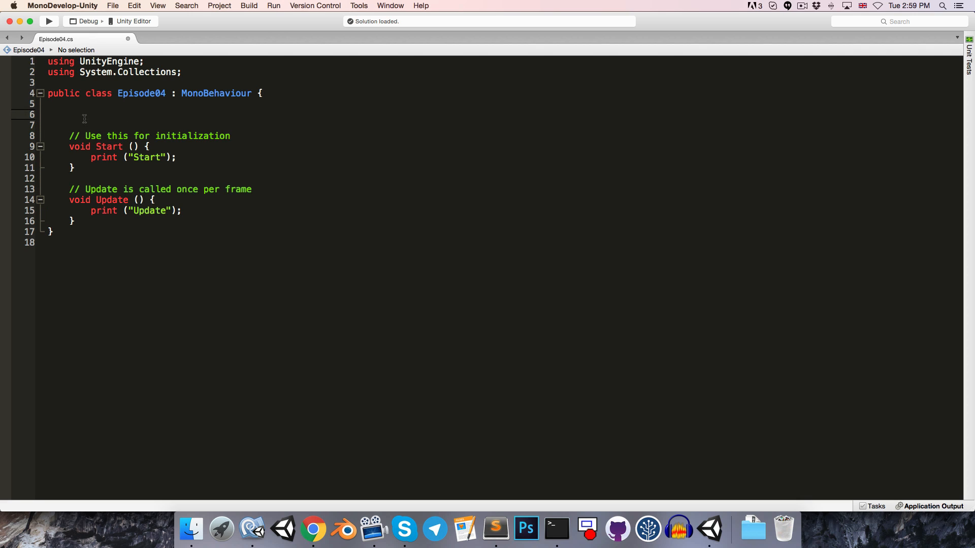
# Declare a class-level field int frameCount; at the top, removing its = 0 initialiser
pyautogui.click(70, 115)
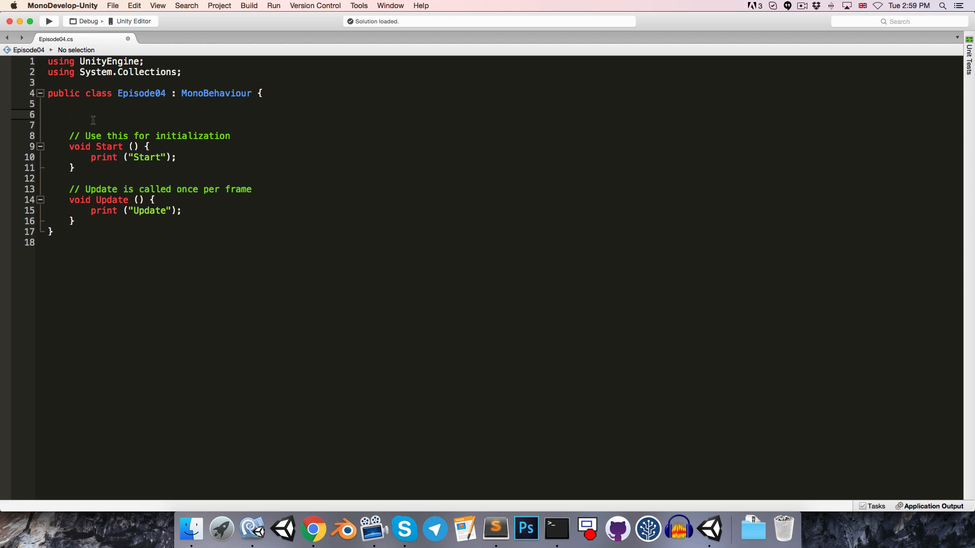
pyautogui.write('int')
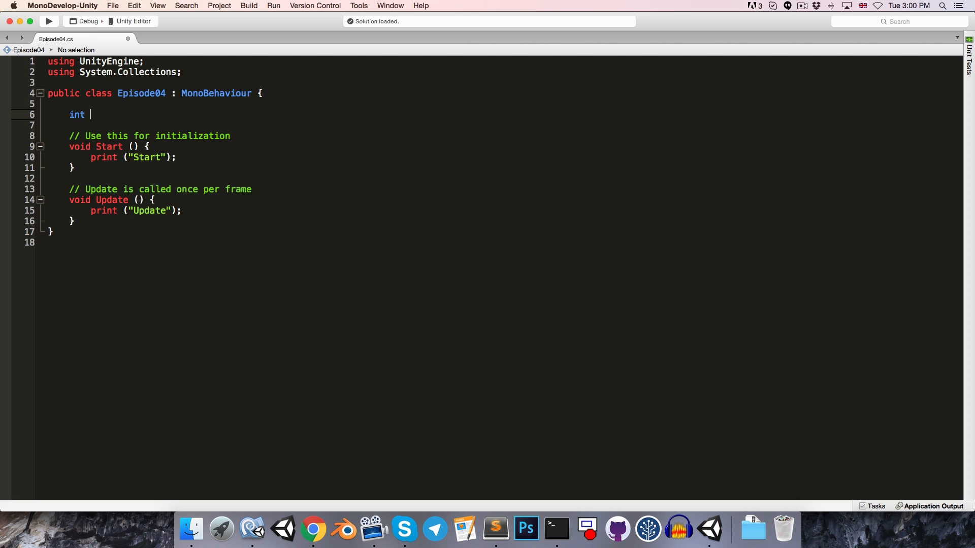
pyautogui.write('frameCount')
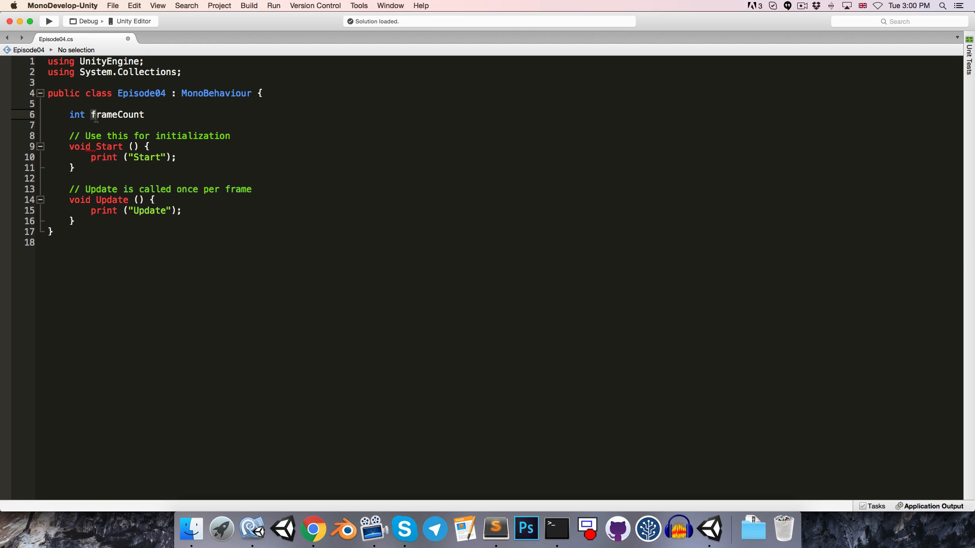
pyautogui.moveTo(122, 115)
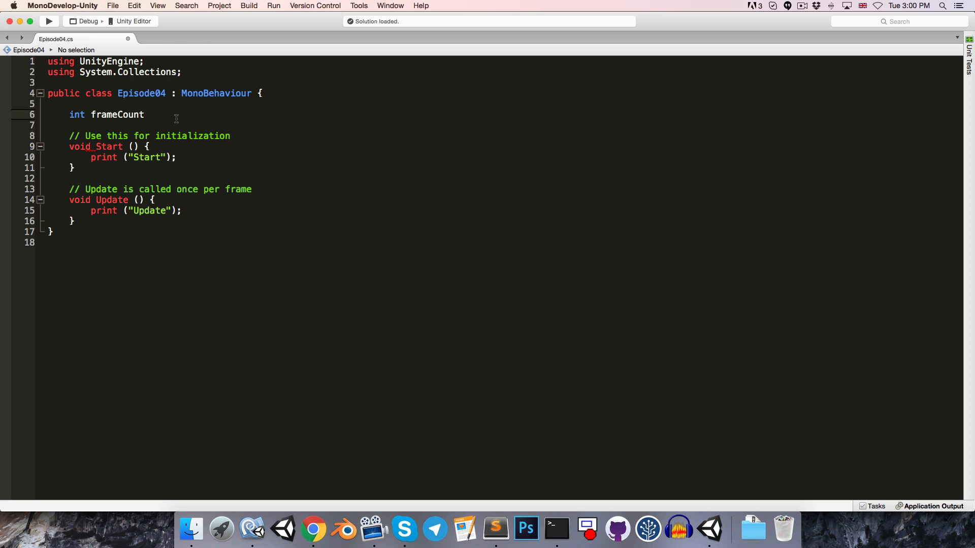
pyautogui.write('= 0;')
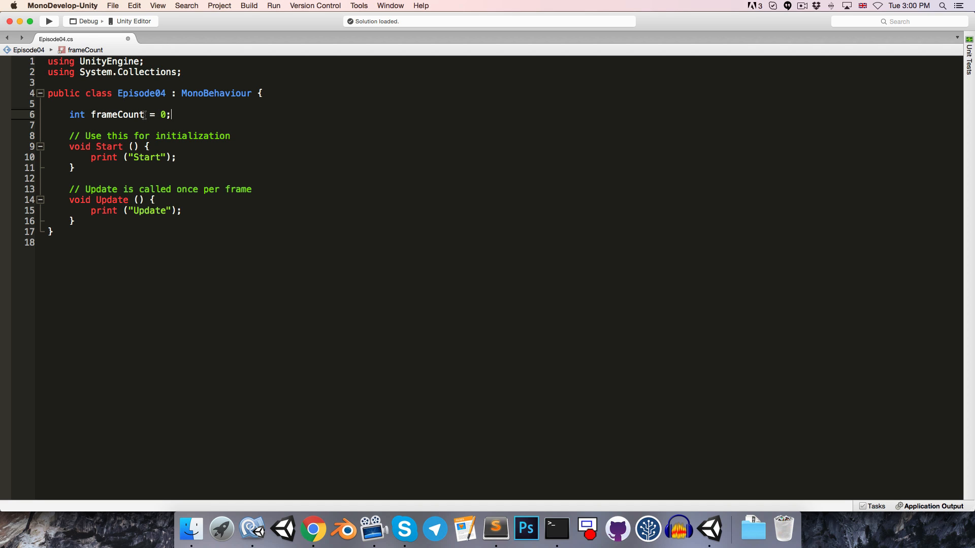
pyautogui.doubleClick(116, 115)
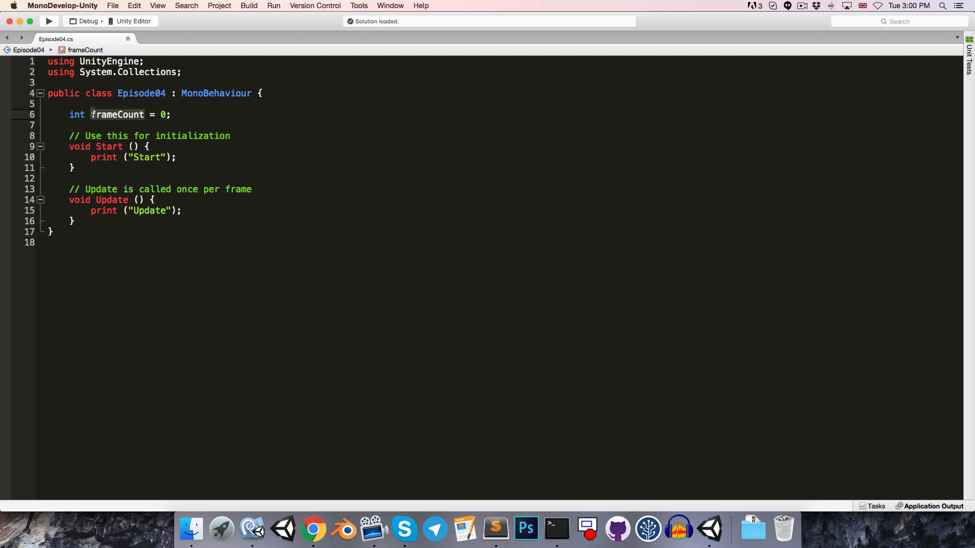
pyautogui.doubleClick(77, 115)
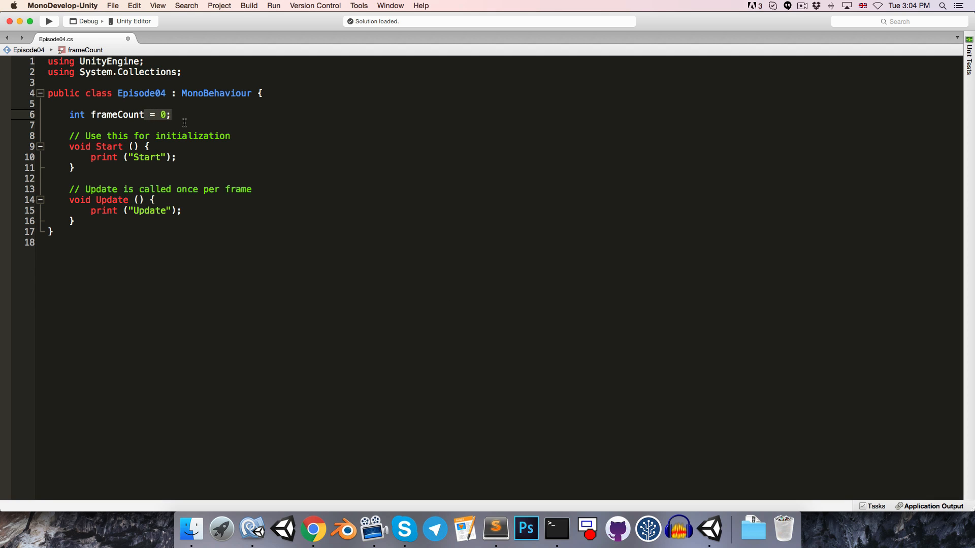
pyautogui.press('Backspace')
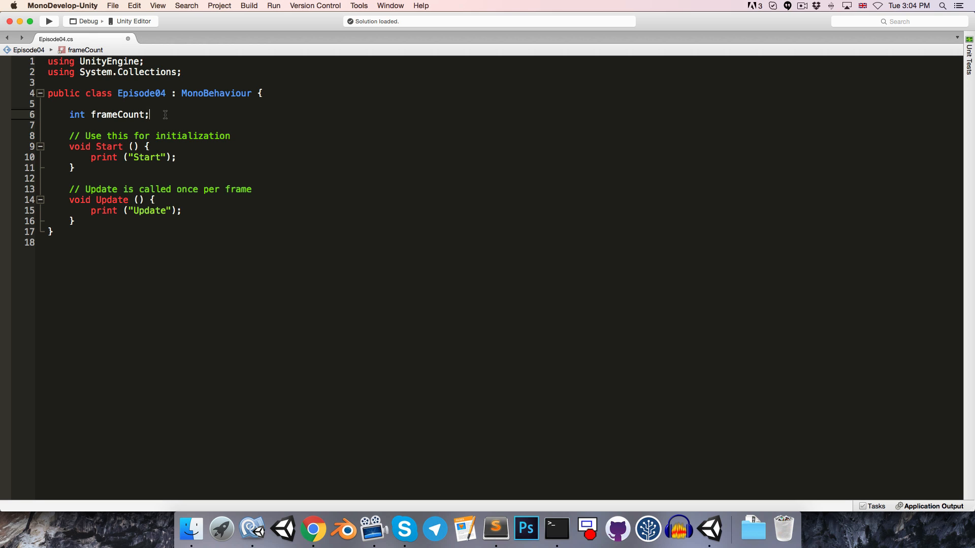
pyautogui.moveTo(188, 229)
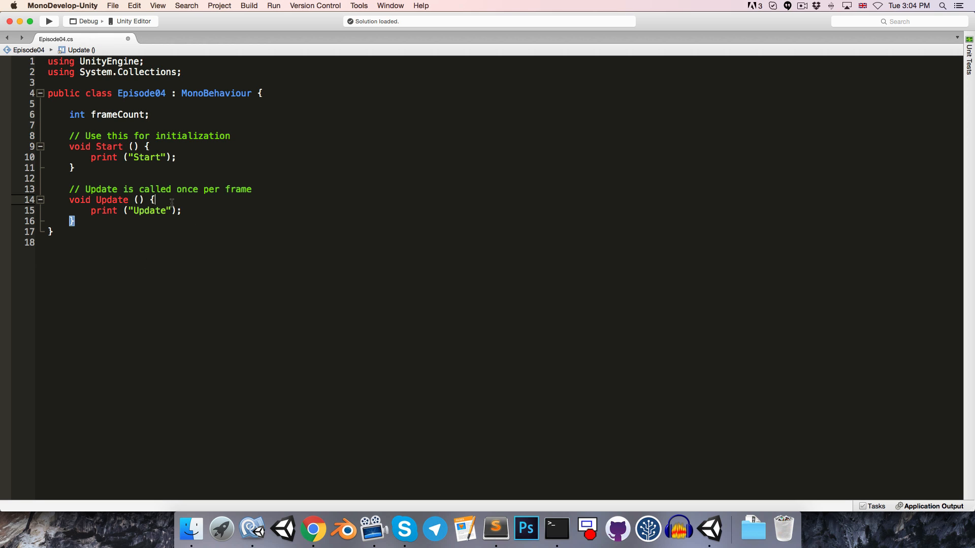
# Add frameCount += 1; as the first line of Update
pyautogui.press('Return')
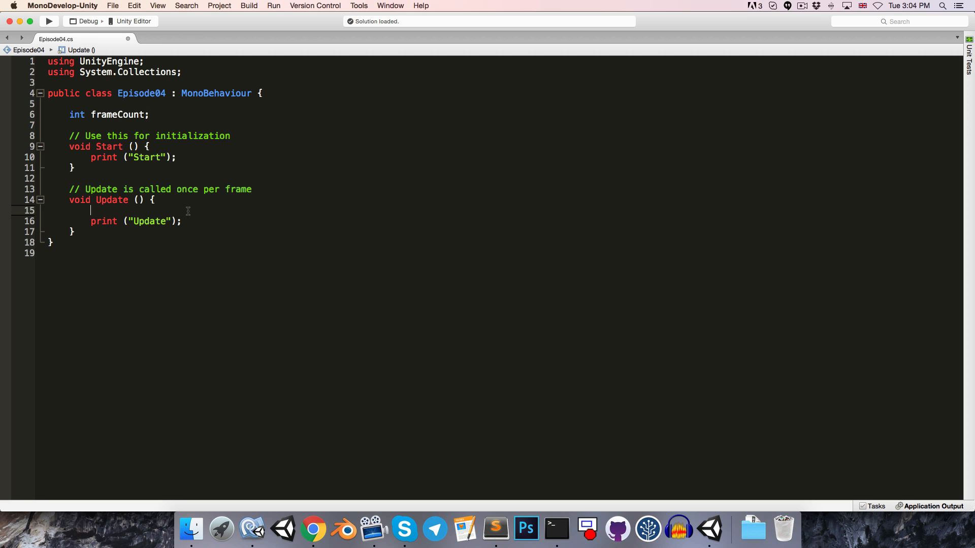
pyautogui.write('frameC')
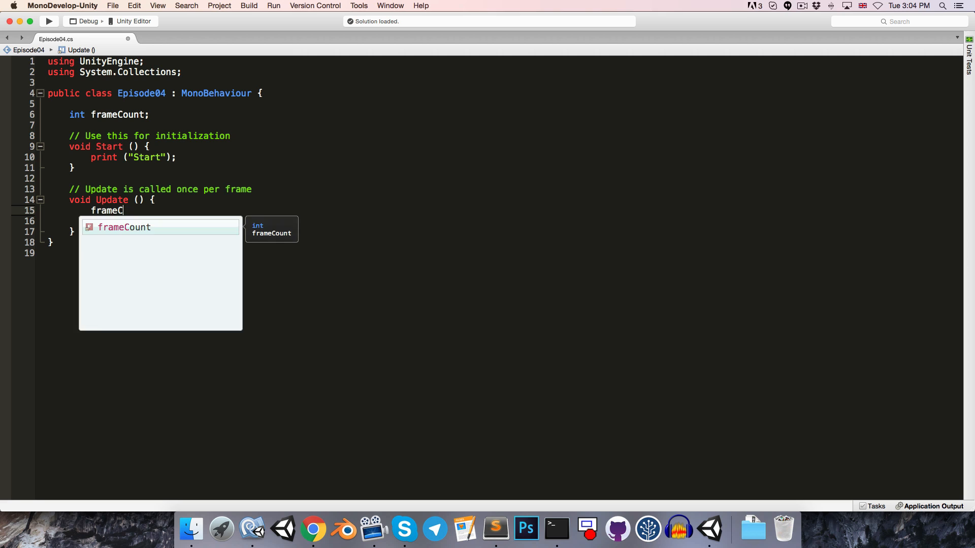
pyautogui.write('Count = frameCount + 1;')
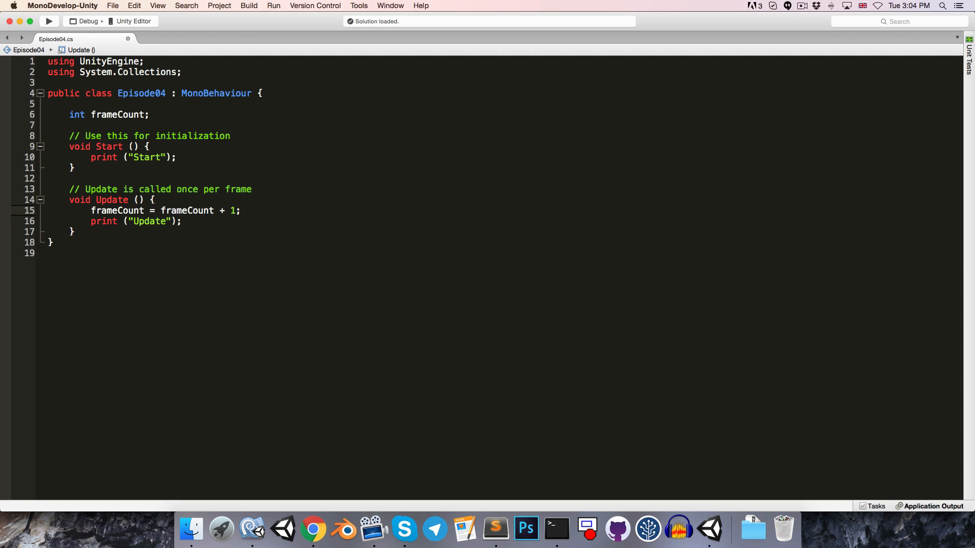
pyautogui.write('frameCount +=')
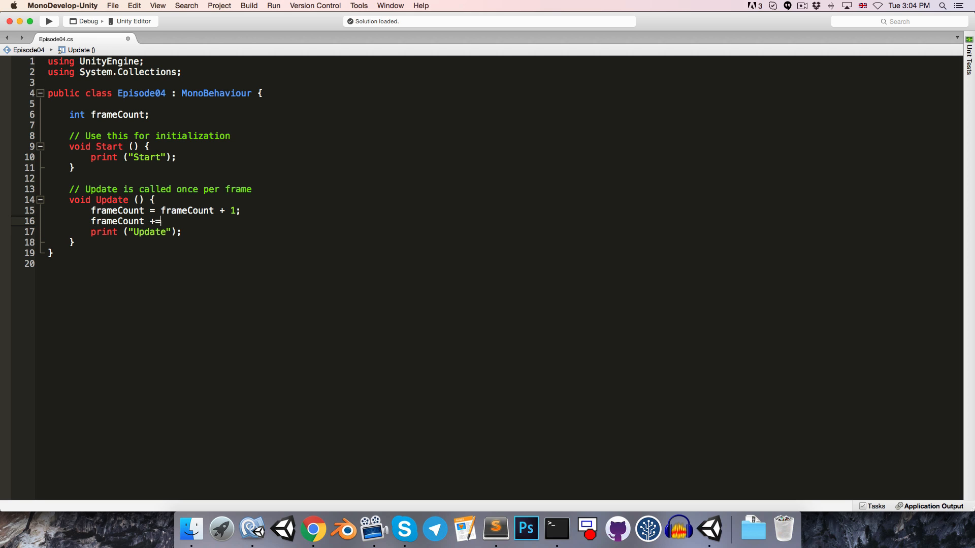
pyautogui.write('1;')
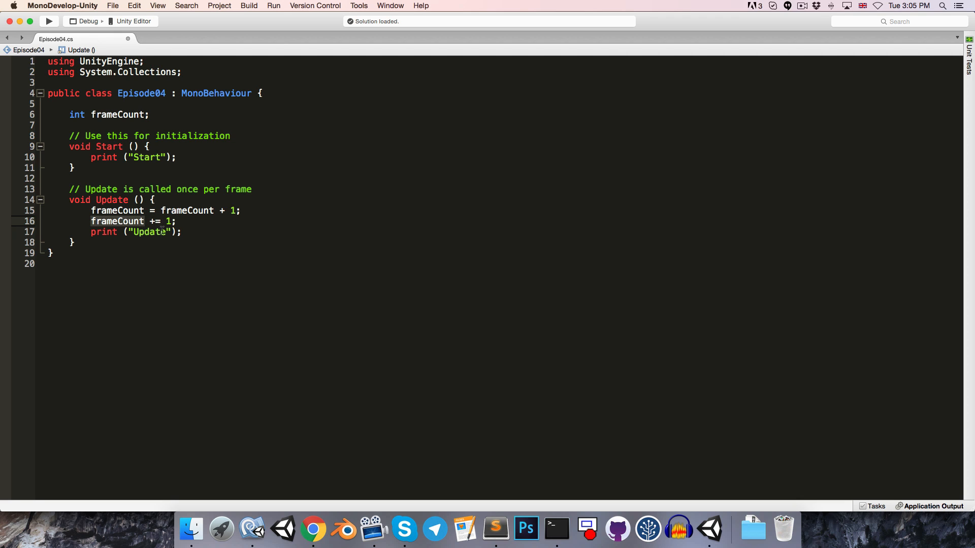
pyautogui.moveTo(181, 221)
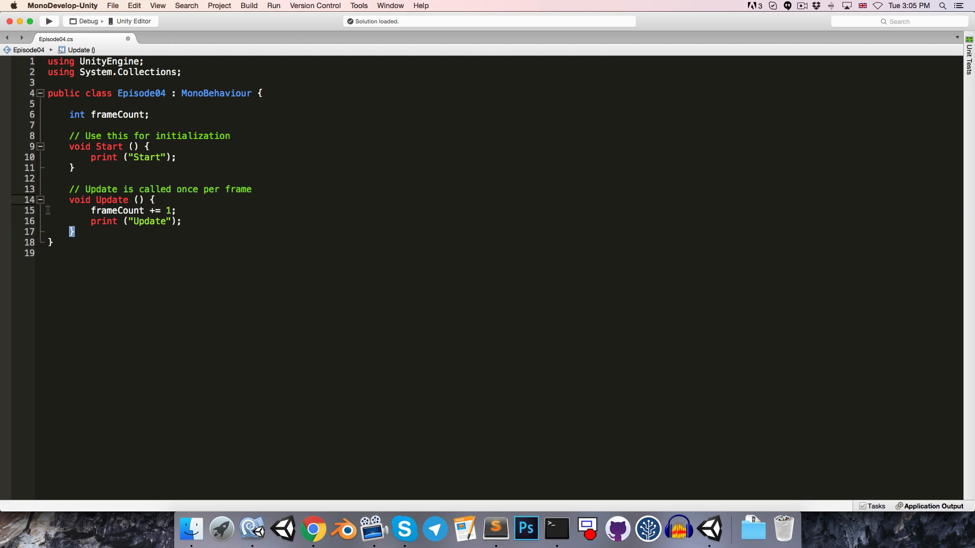
# Replace the printed "Update" string with frameCount
pyautogui.doubleClick(150, 222)
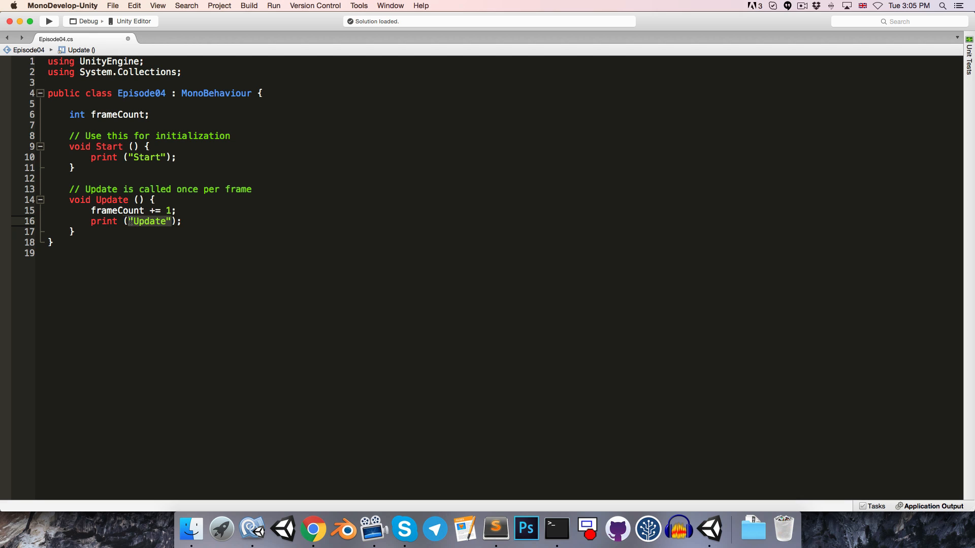
pyautogui.write('frameCoun')
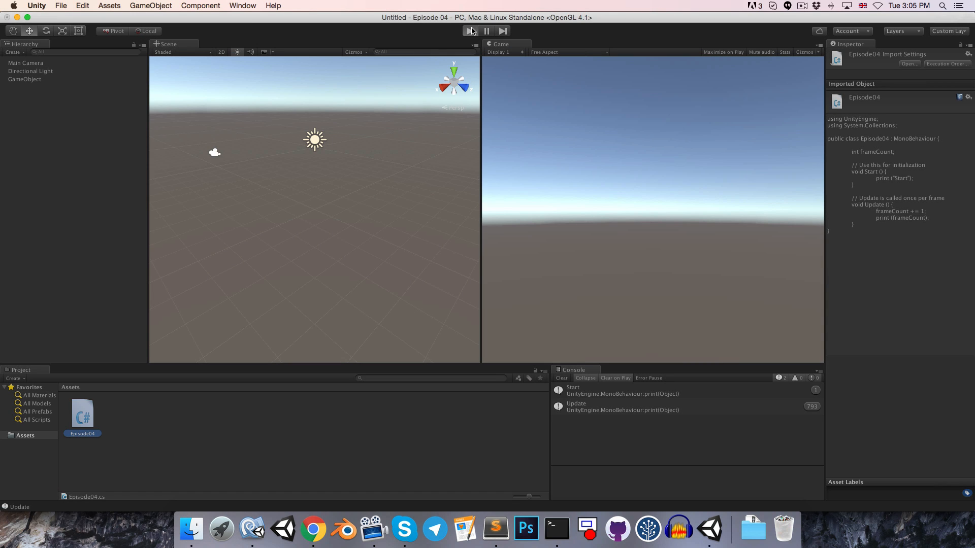
# Run the scene to log rising frameCount values, then return to MonoDevelop
pyautogui.click(468, 30)
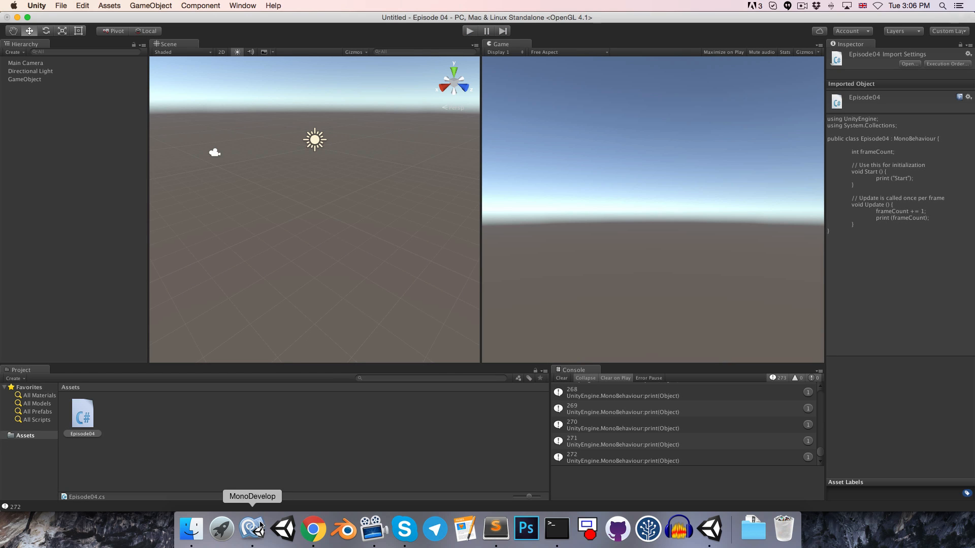
pyautogui.click(252, 529)
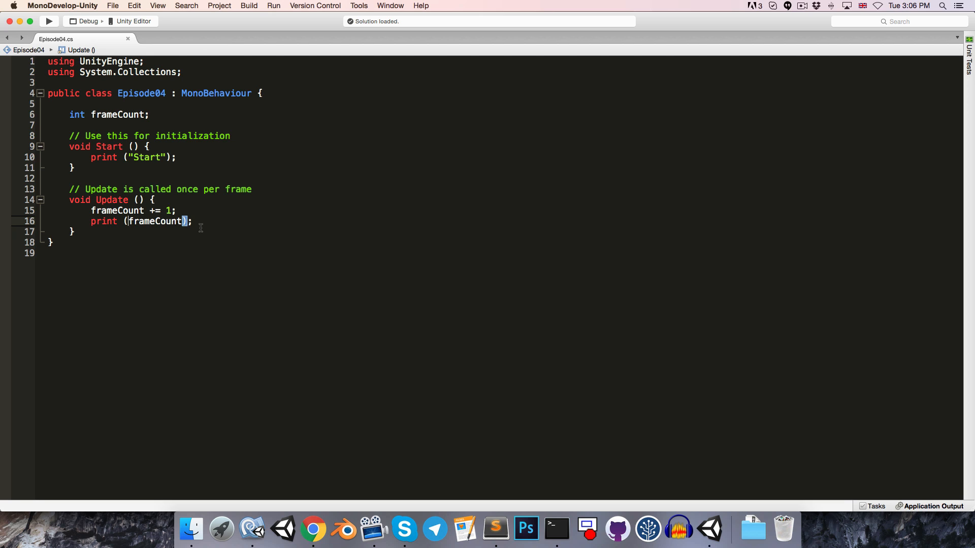
# Change the print call to print("Frame count: " + frameCount);
pyautogui.write('"Frame count')
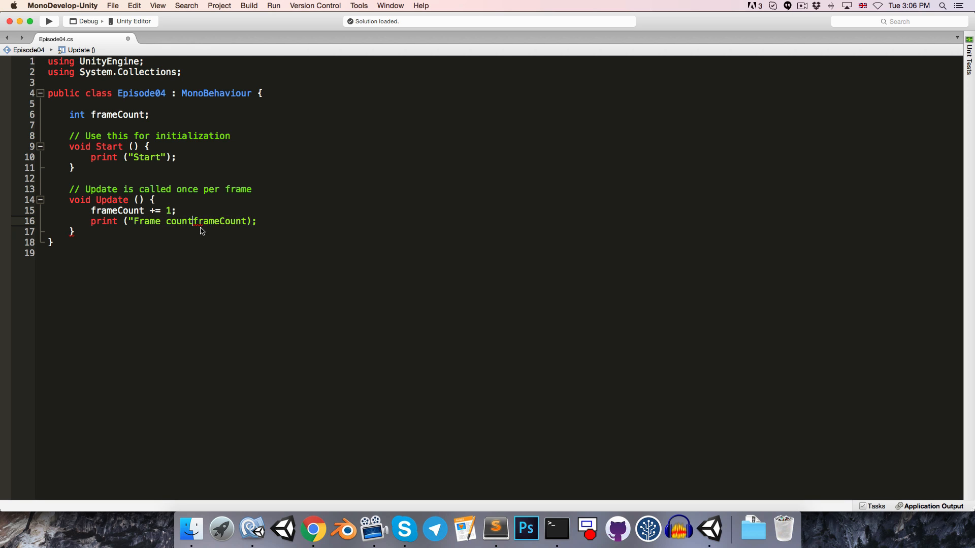
pyautogui.write(': "')
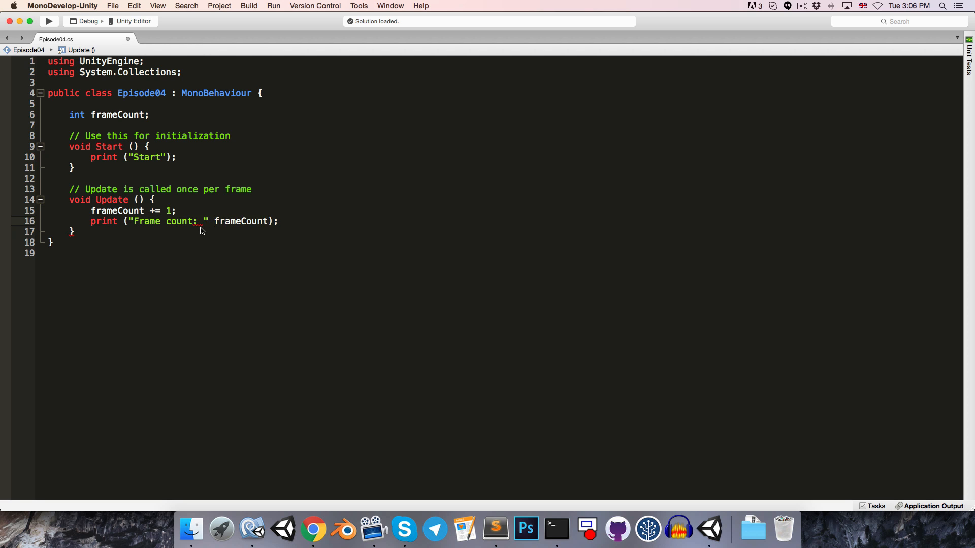
pyautogui.write('+')
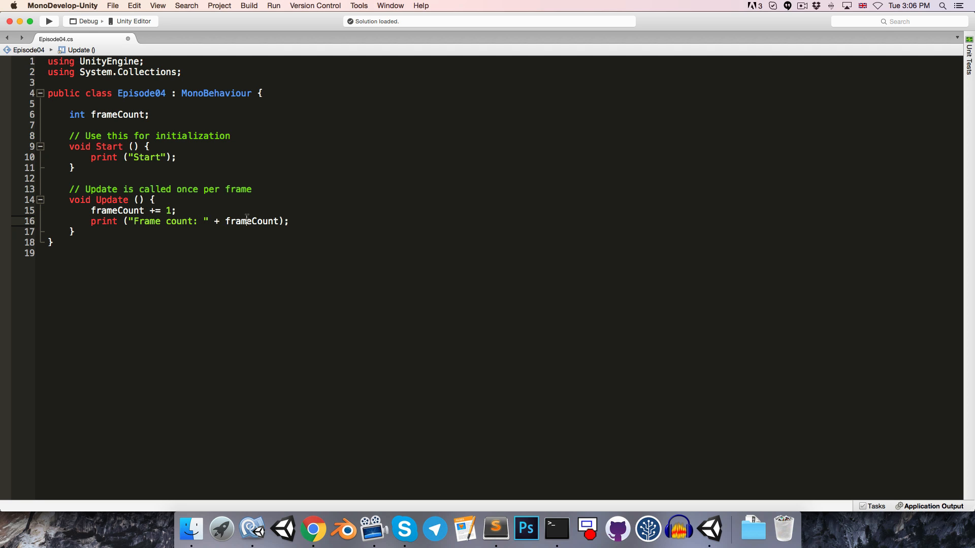
pyautogui.moveTo(131, 221); pyautogui.dragTo(209, 221)
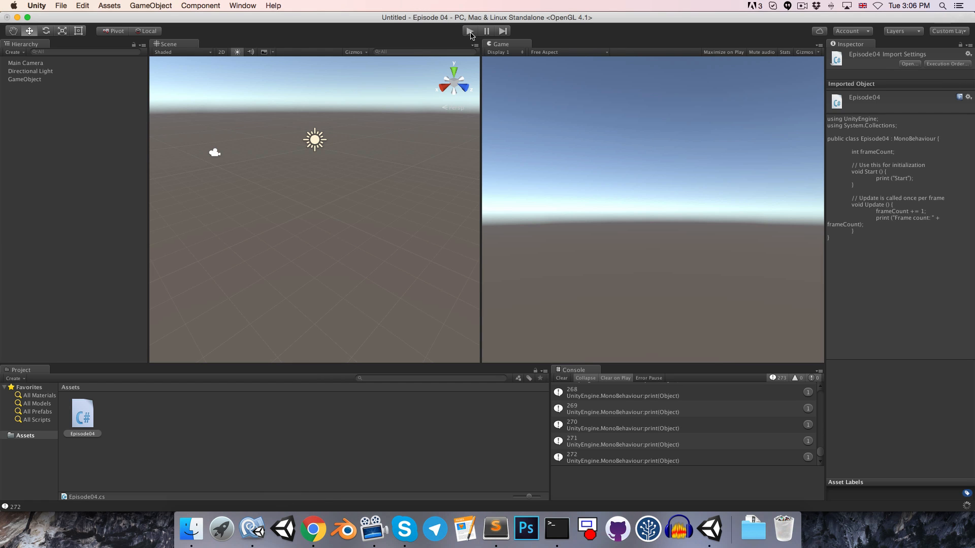
# Play the scene and confirm the console logs labelled lines like 'Frame count: 248', then stop it
pyautogui.click(468, 30)
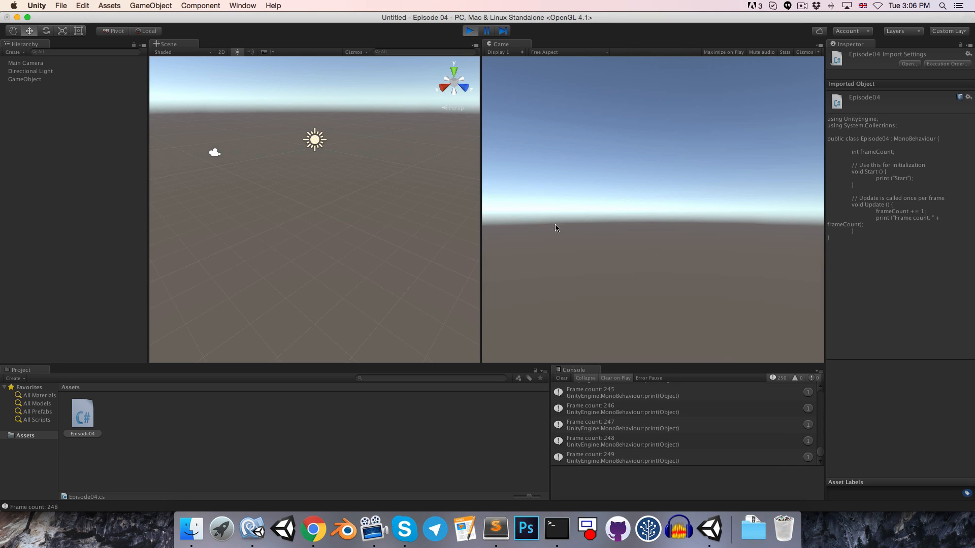
pyautogui.click(486, 30)
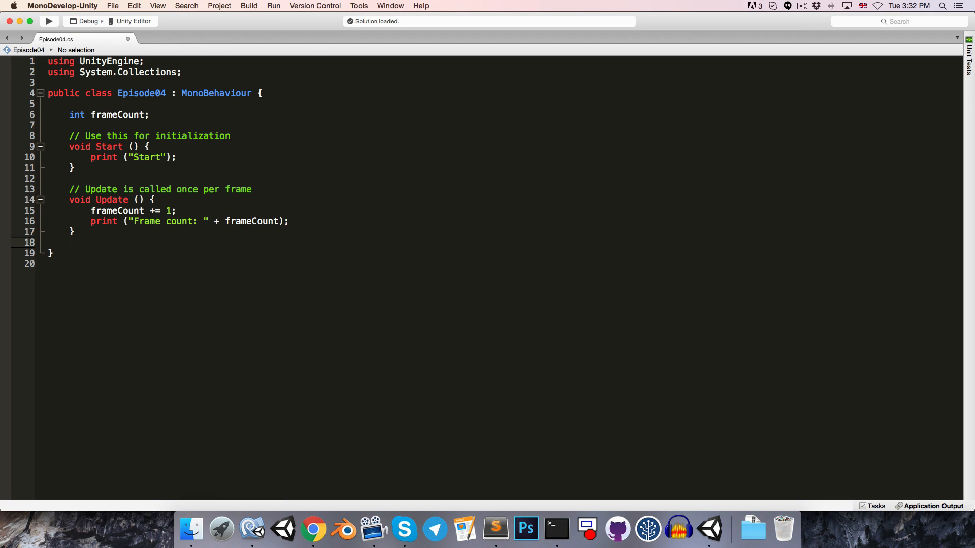
# Below Update, write the signature 'float GetDistanceBetweenTwoPoints()' for a new method
pyautogui.click(71, 243)
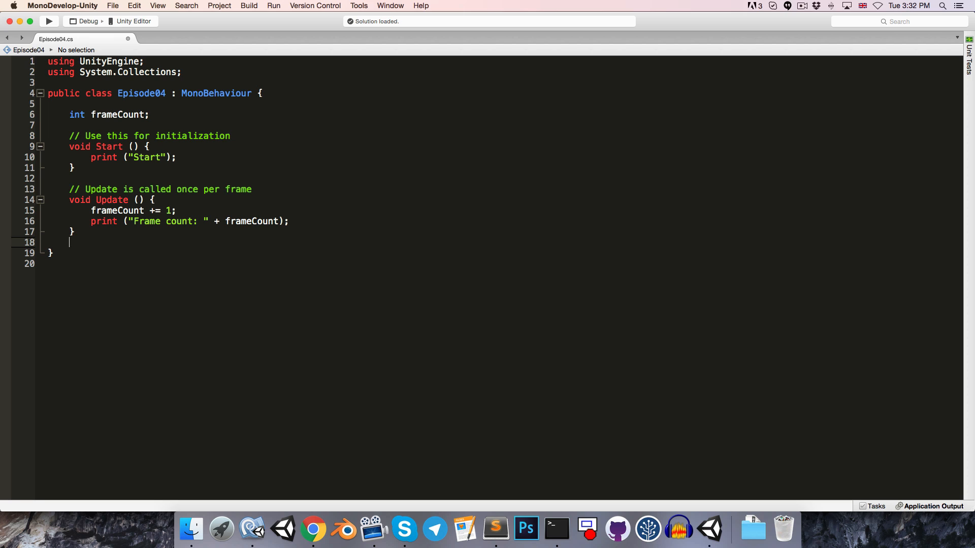
pyautogui.press('return')
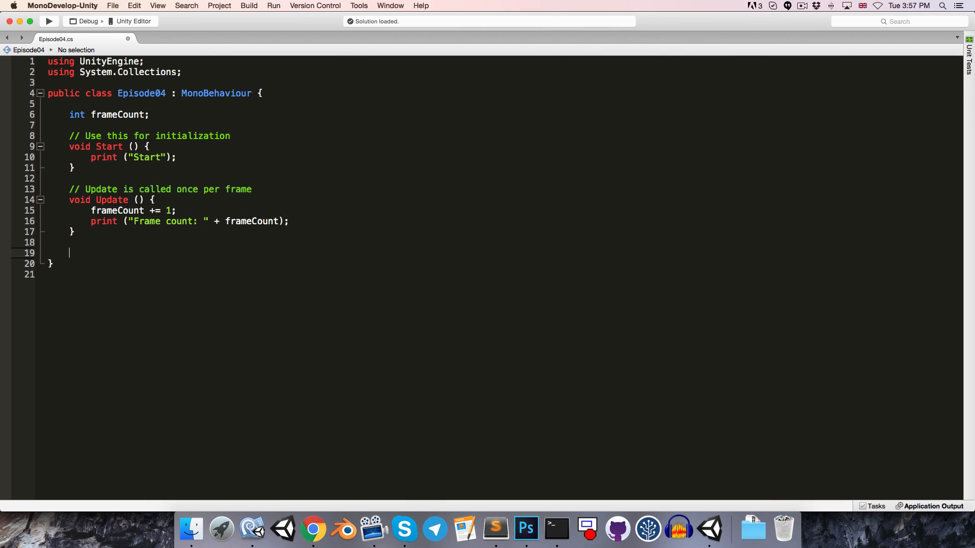
pyautogui.write('float')
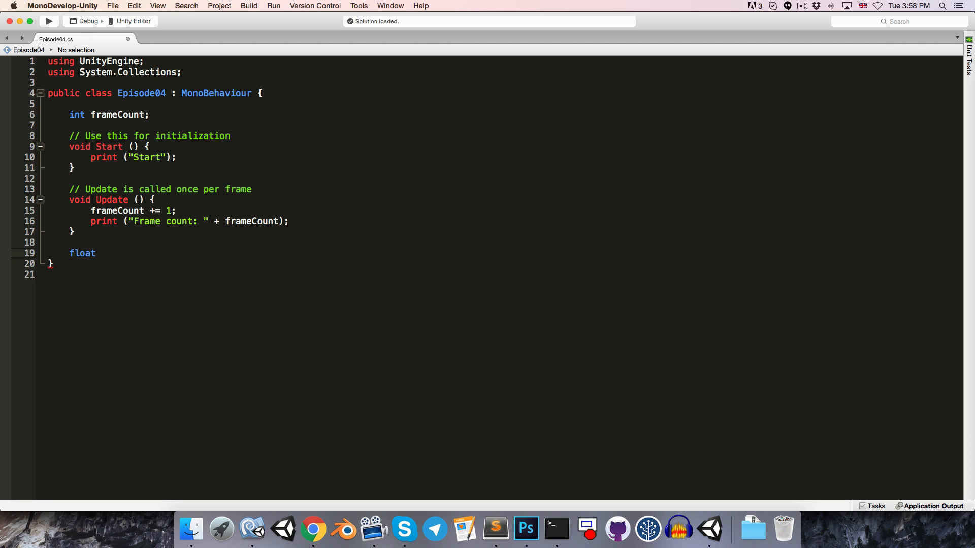
pyautogui.write('GetDistanceBetweenTw')
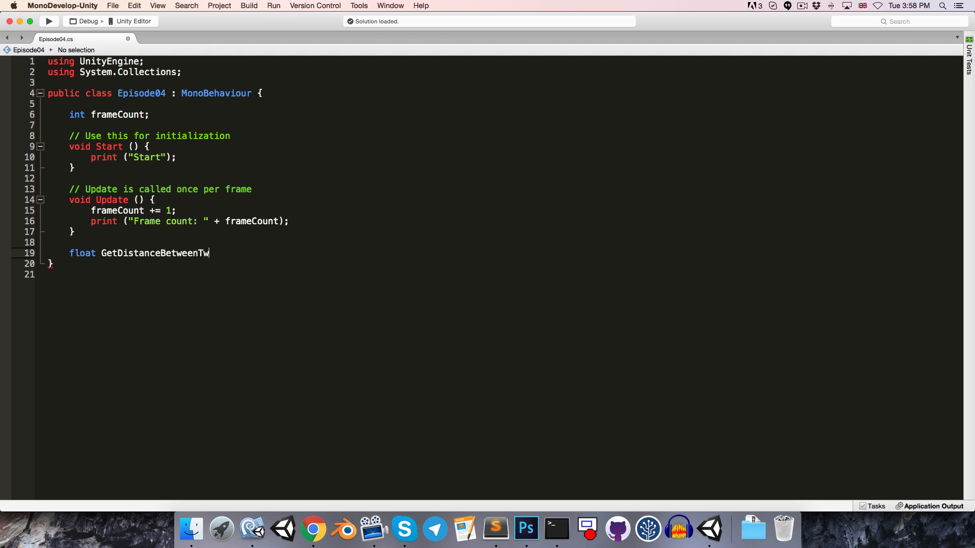
pyautogui.write('oPoints')
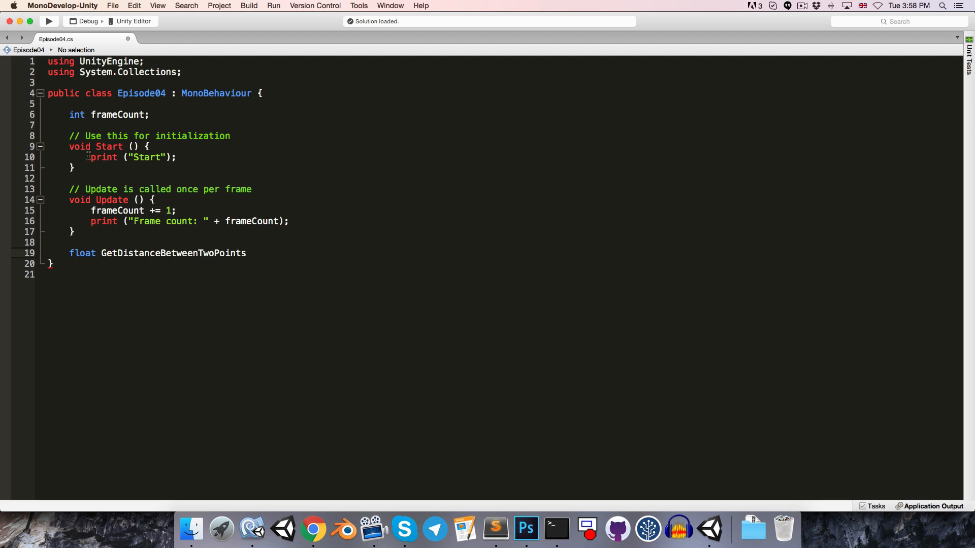
pyautogui.doubleClick(104, 156)
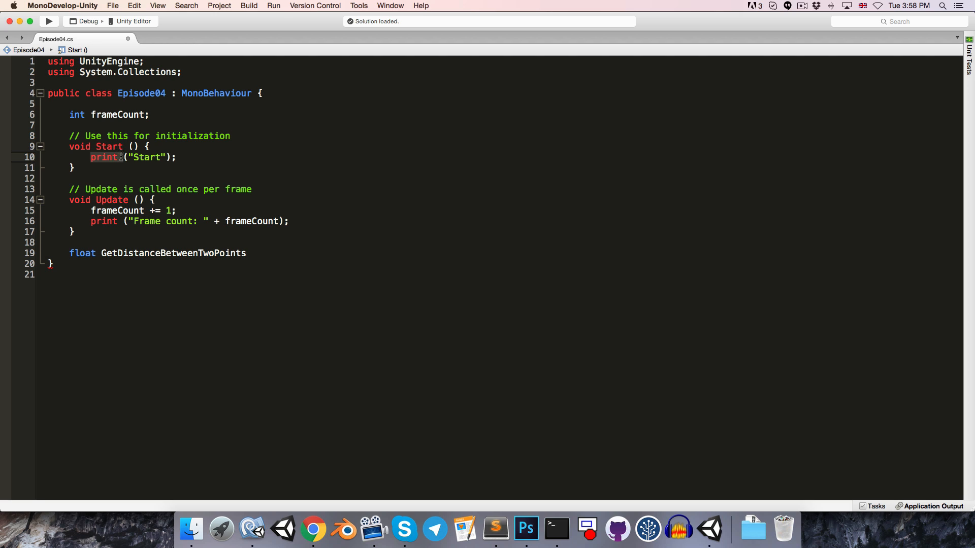
pyautogui.moveTo(254, 255)
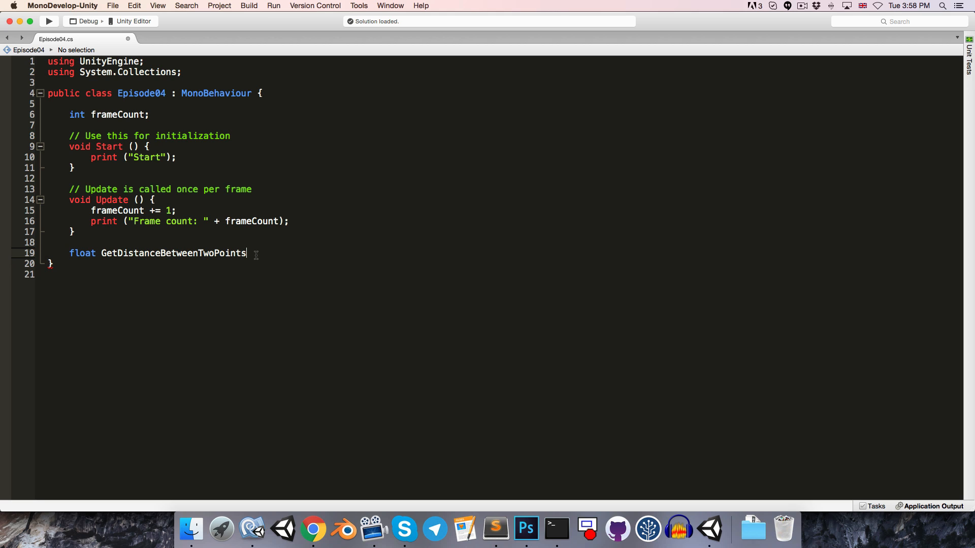
pyautogui.write('()')
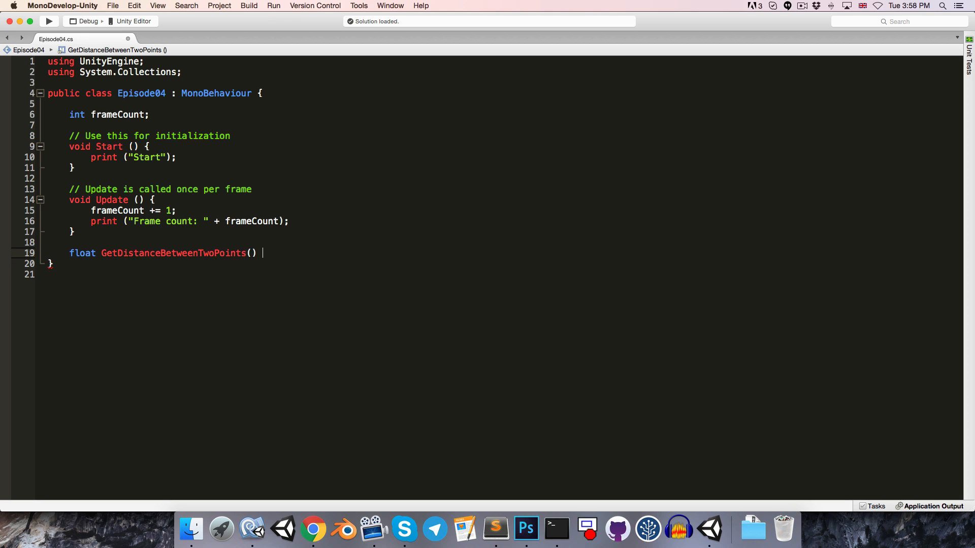
# Give the method four parameters: float x1, float y1, float x2, float y2
pyautogui.write('{')
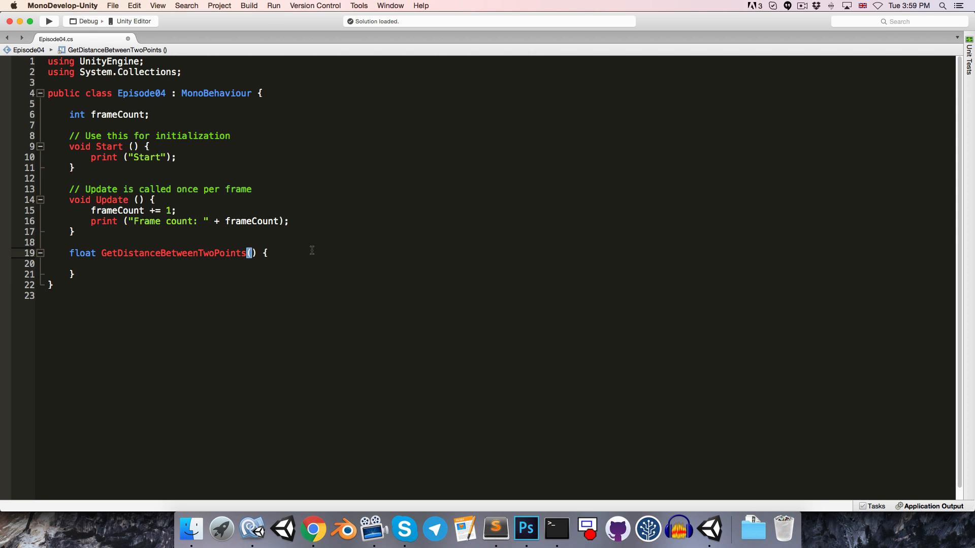
pyautogui.write('float')
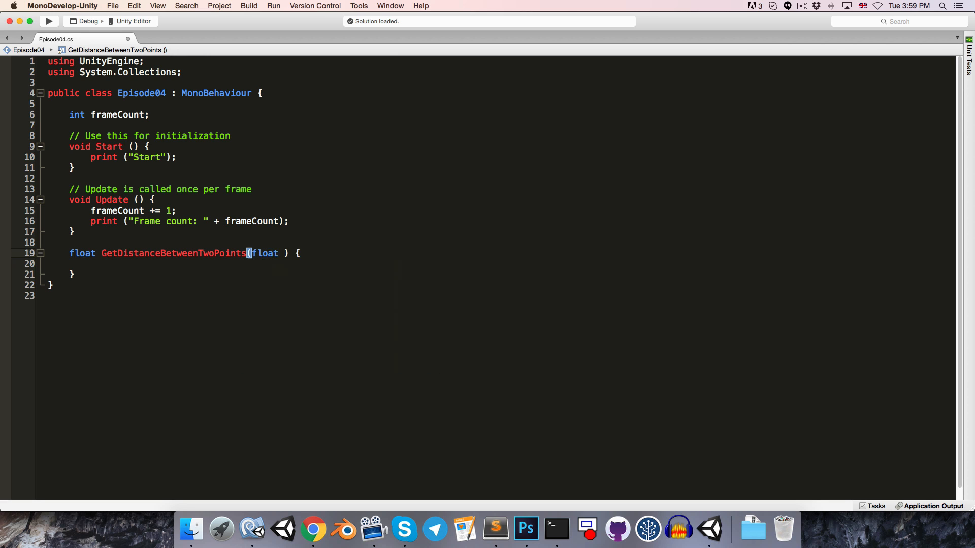
pyautogui.write('x1,')
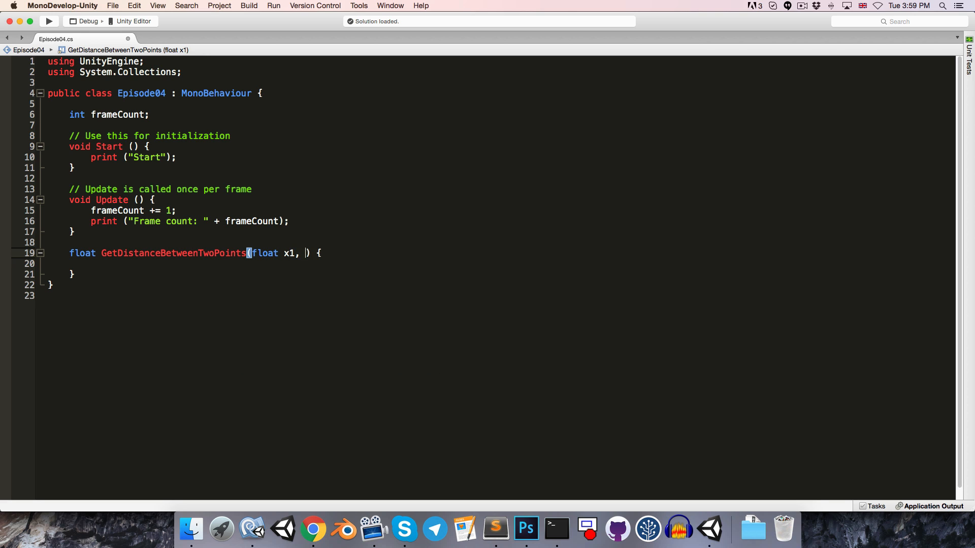
pyautogui.write('float y1,')
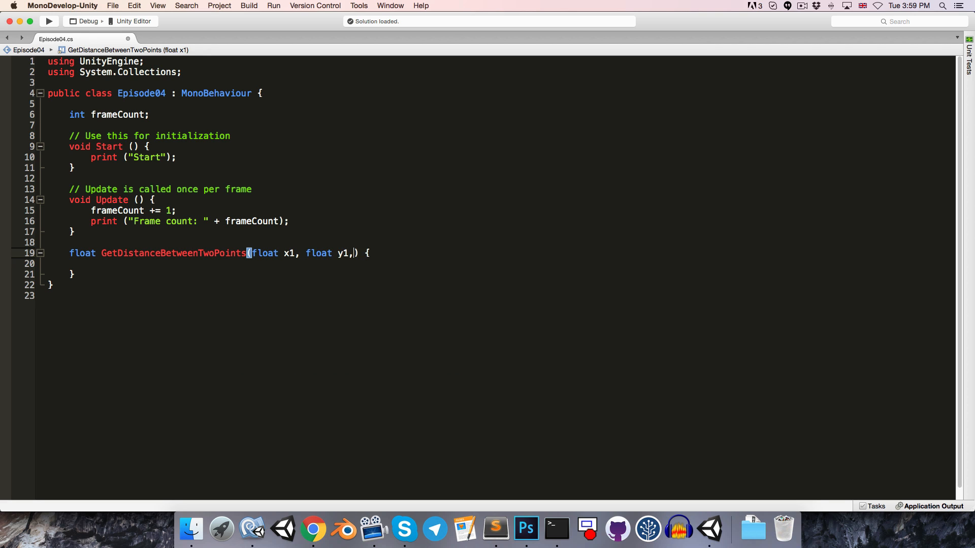
pyautogui.write('float')
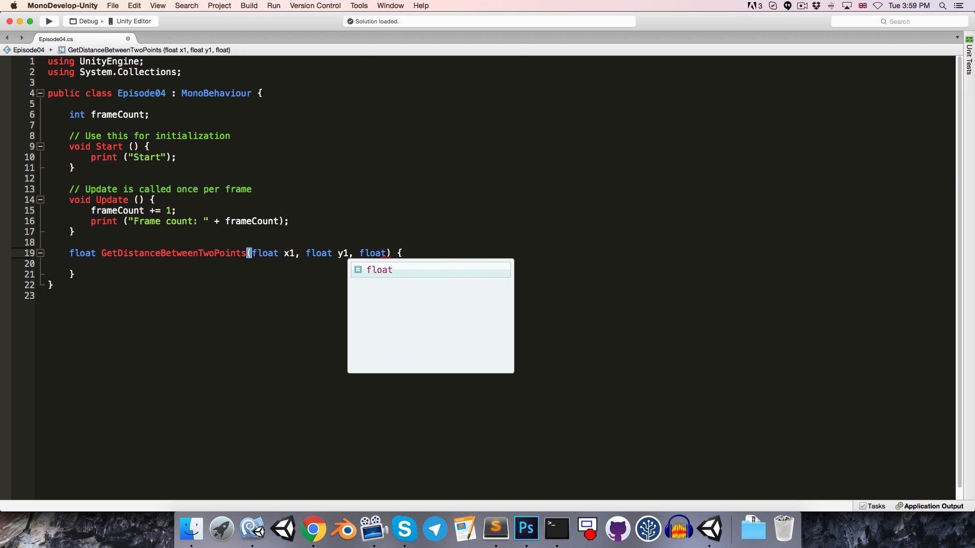
pyautogui.write('x2')
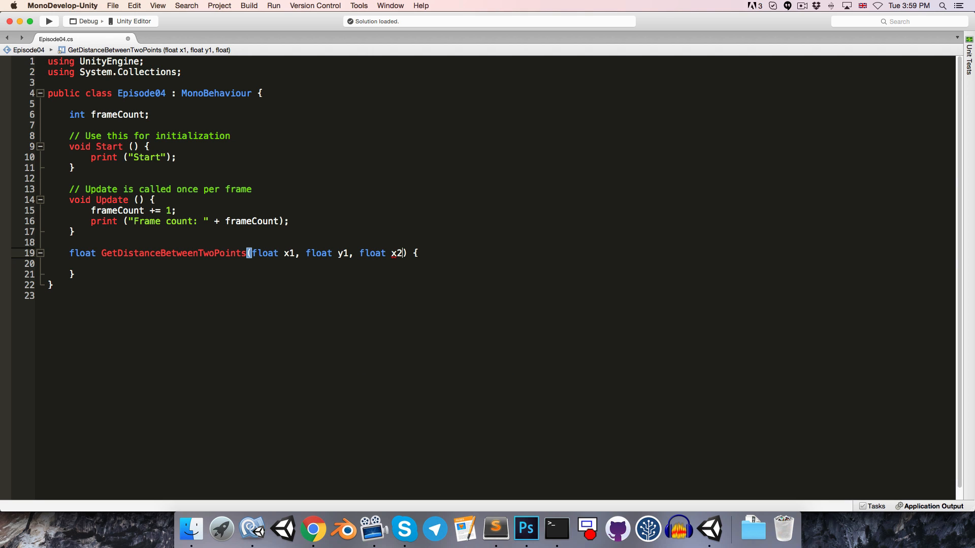
pyautogui.write(', float y2')
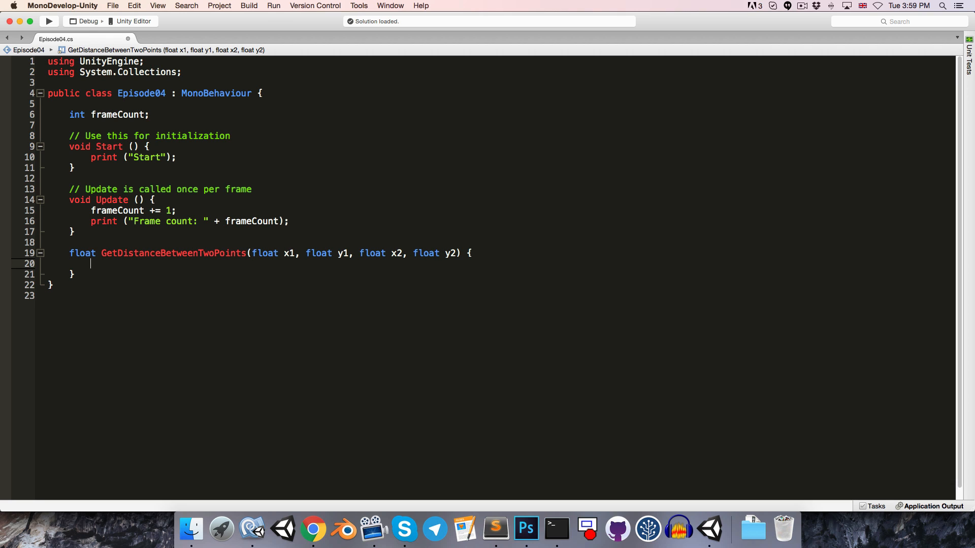
# Compute float dX = x2 - x1 and float dY = y2 - y1 in the body
pyautogui.write('float')
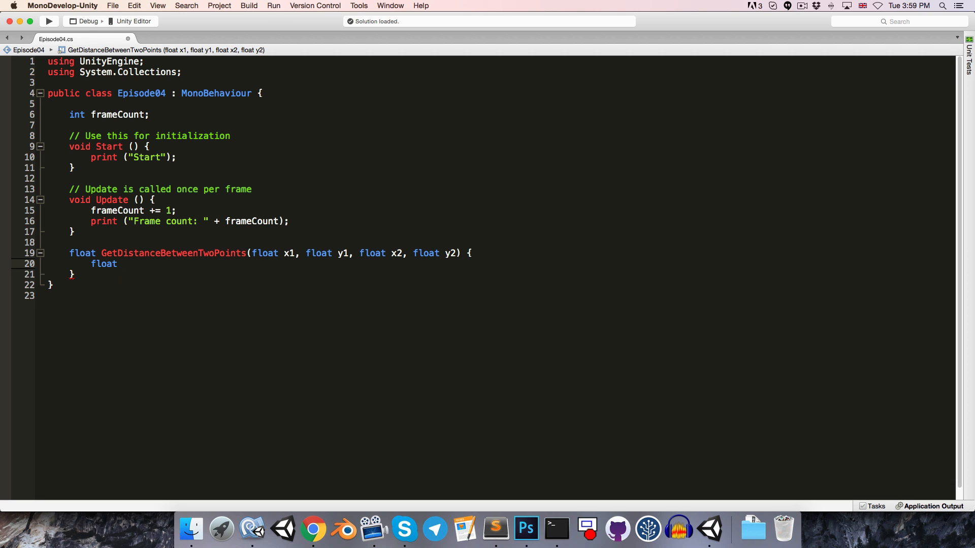
pyautogui.write('dX =')
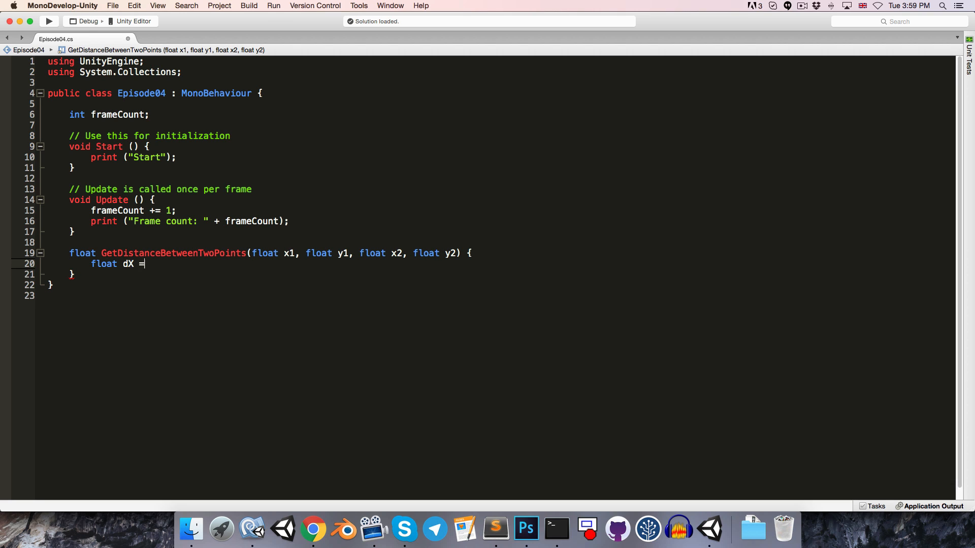
pyautogui.write('x2-')
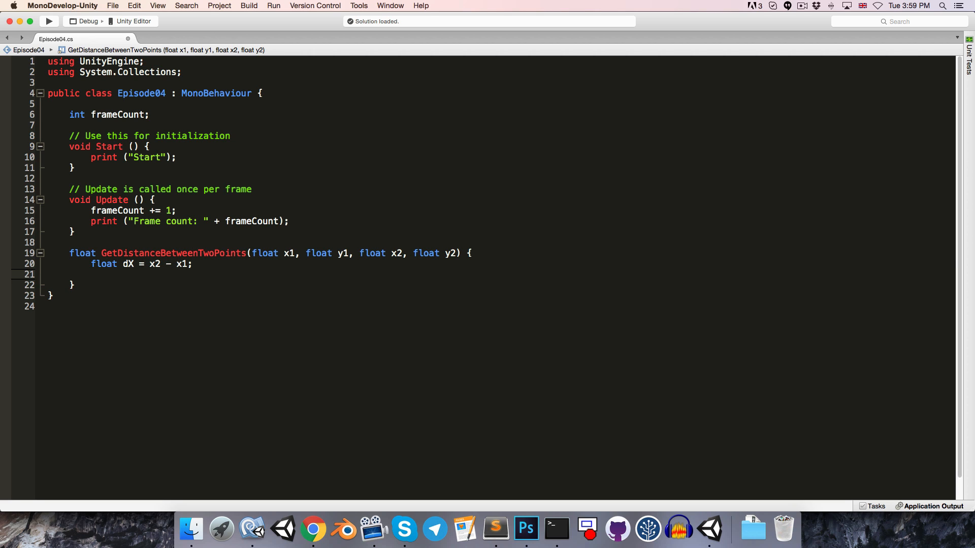
pyautogui.write('float dY')
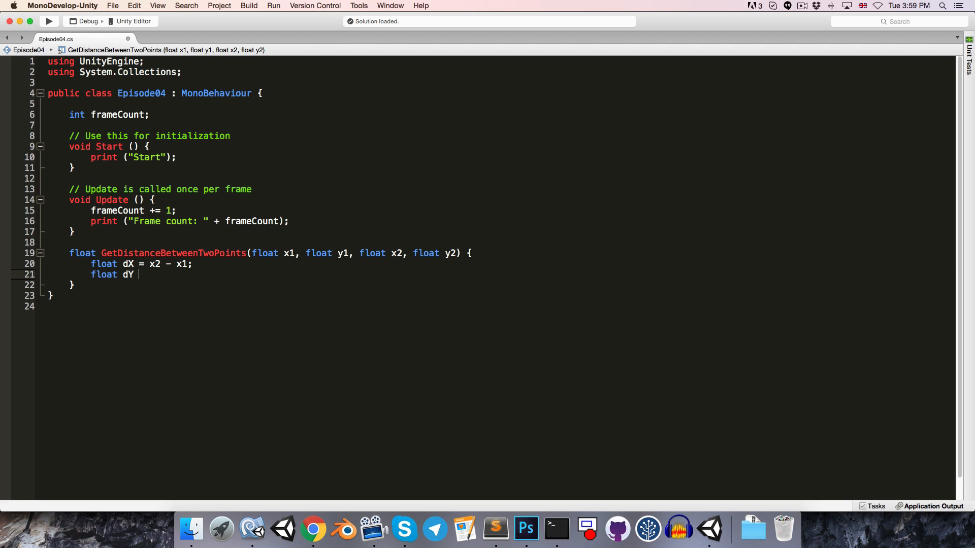
pyautogui.write('= y2 -')
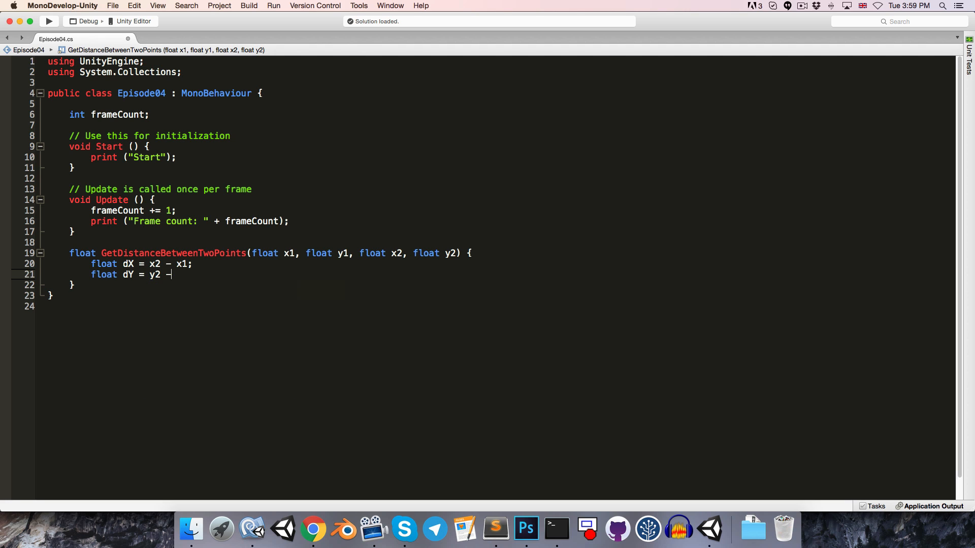
pyautogui.write('y1;')
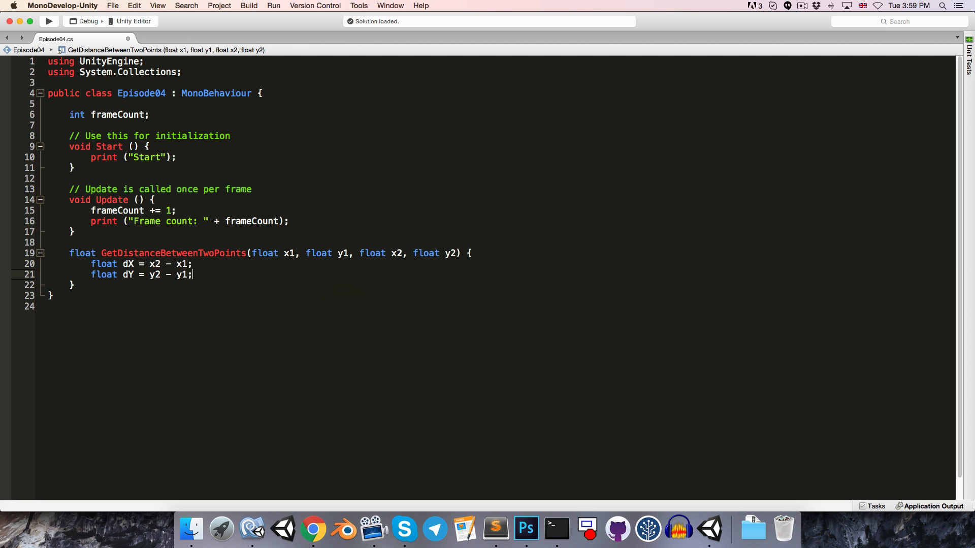
# Compute float dstSquared = dX*dX + dY*dY
pyautogui.write('float')
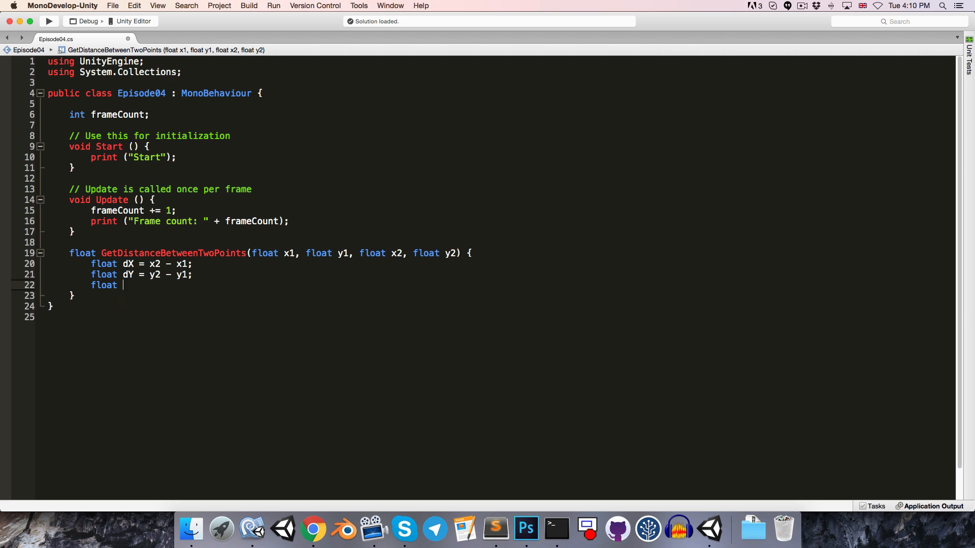
pyautogui.write('dstSquared = d')
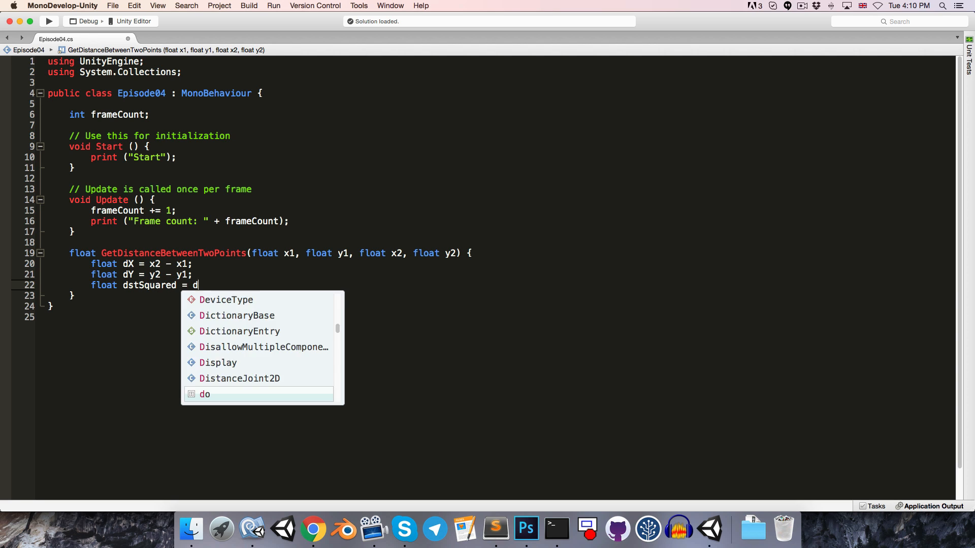
pyautogui.write('X*d')
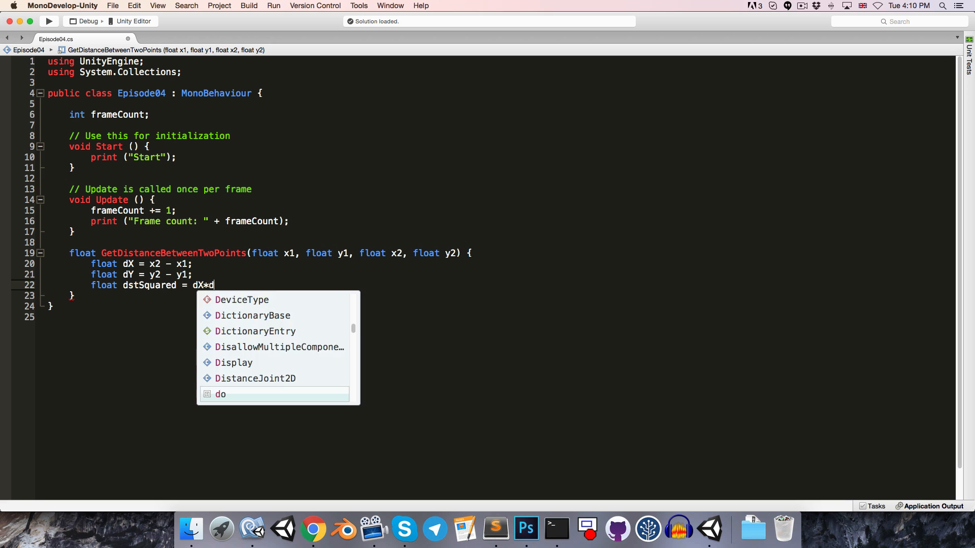
pyautogui.write('X +')
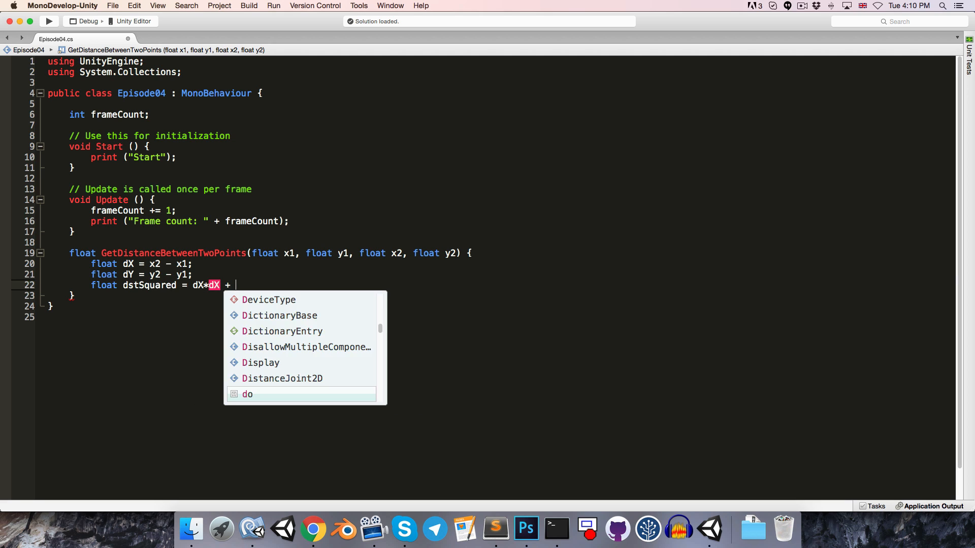
pyautogui.write('dY*d')
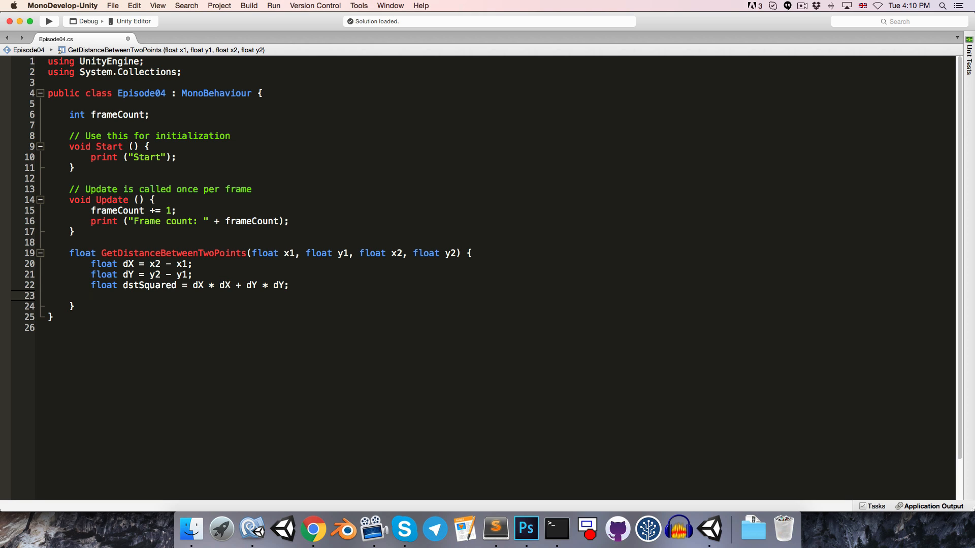
# Compute float dst = Mathf.Sqrt(dstSquared)
pyautogui.write('float dst =')
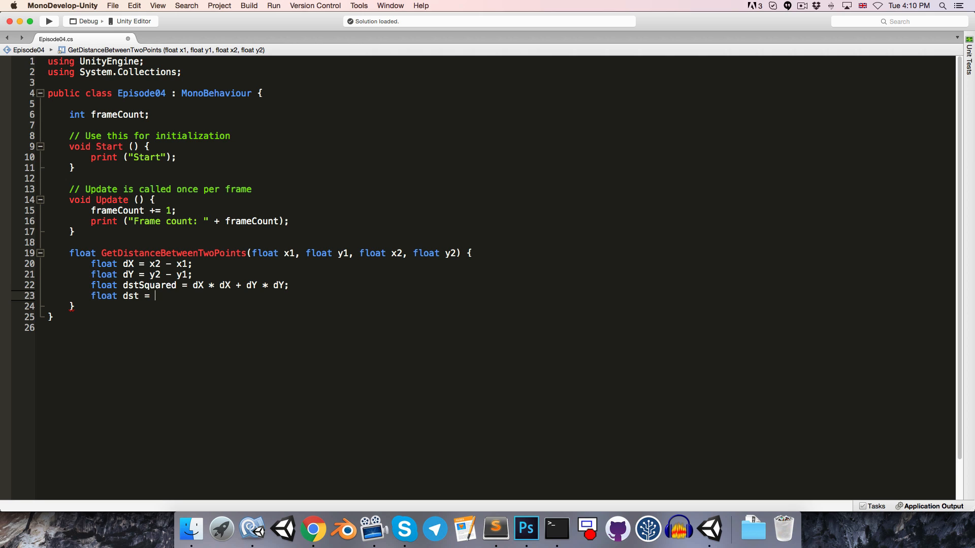
pyautogui.write('Mathf')
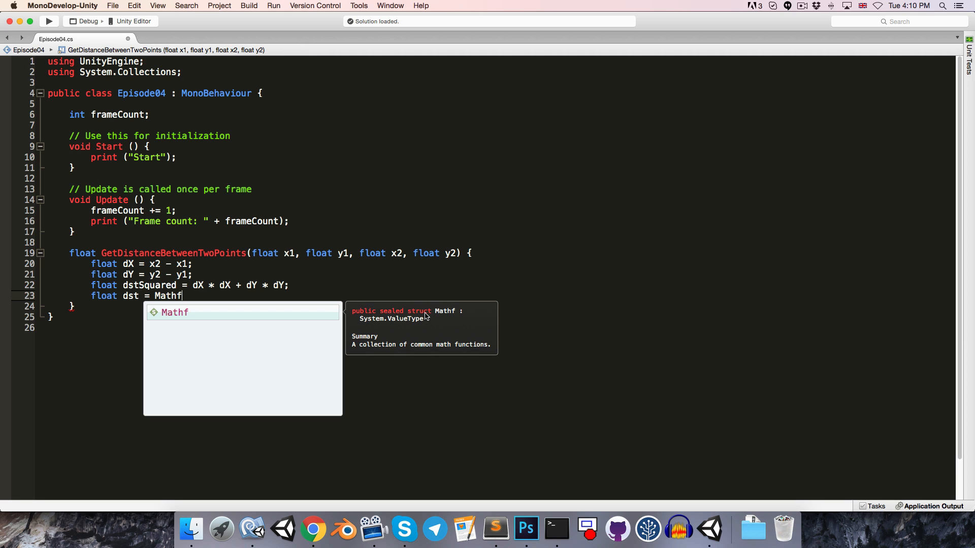
pyautogui.write('.S')
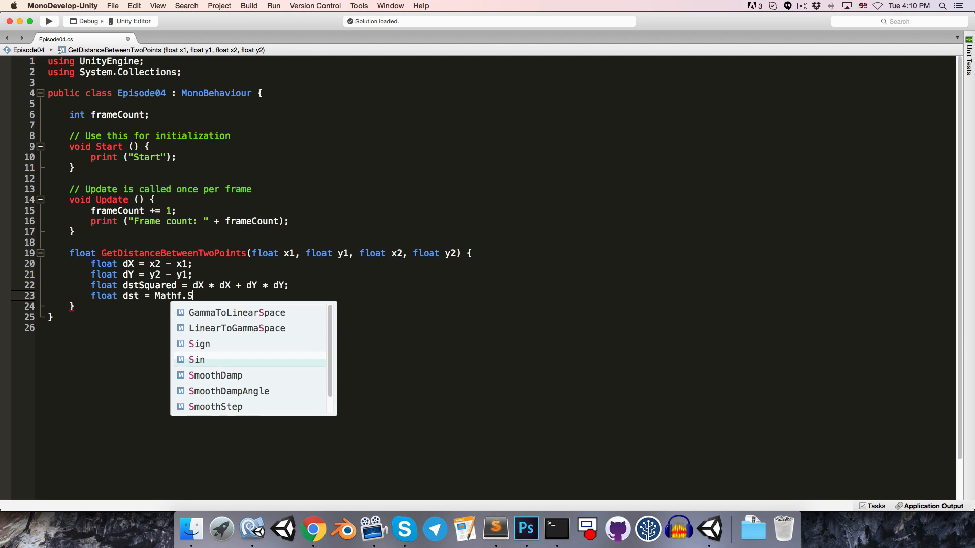
pyautogui.write('q')
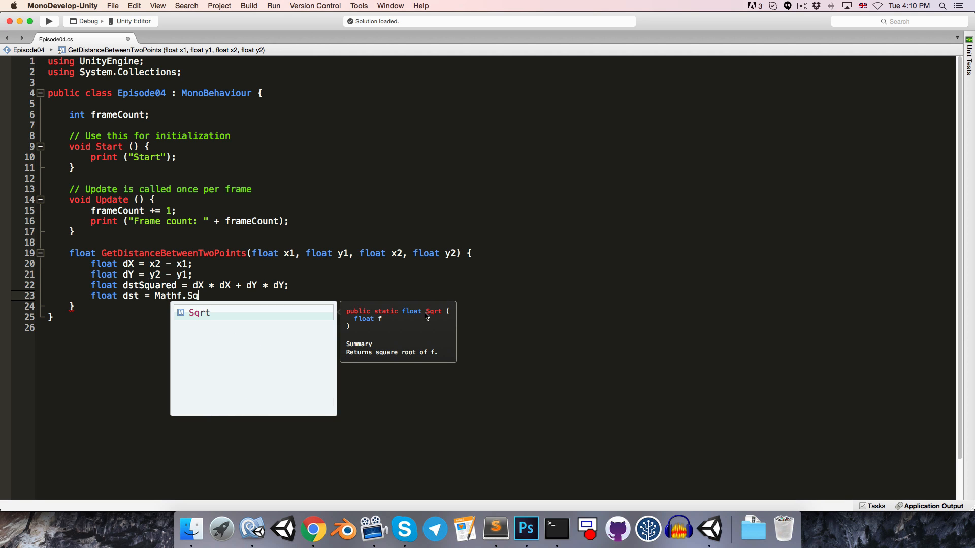
pyautogui.moveTo(356, 320)
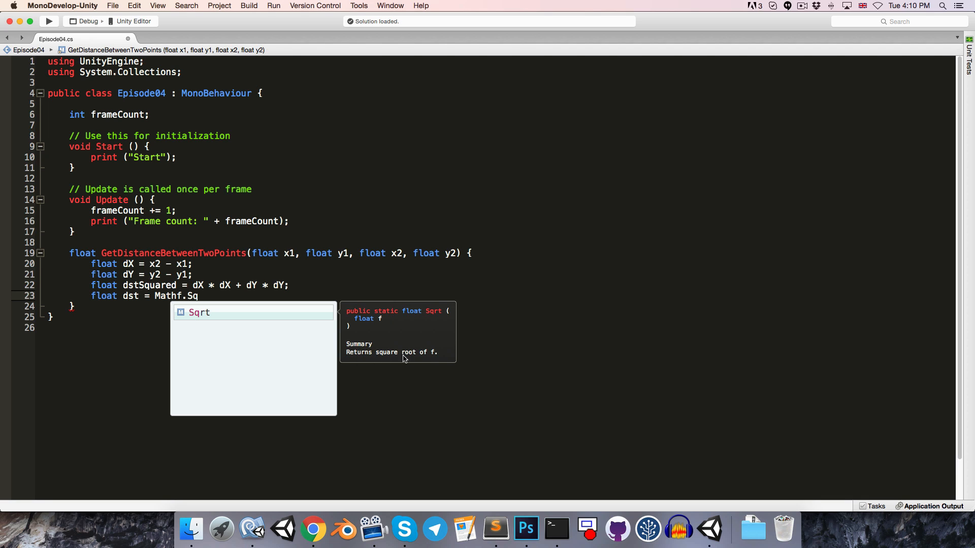
pyautogui.moveTo(423, 353)
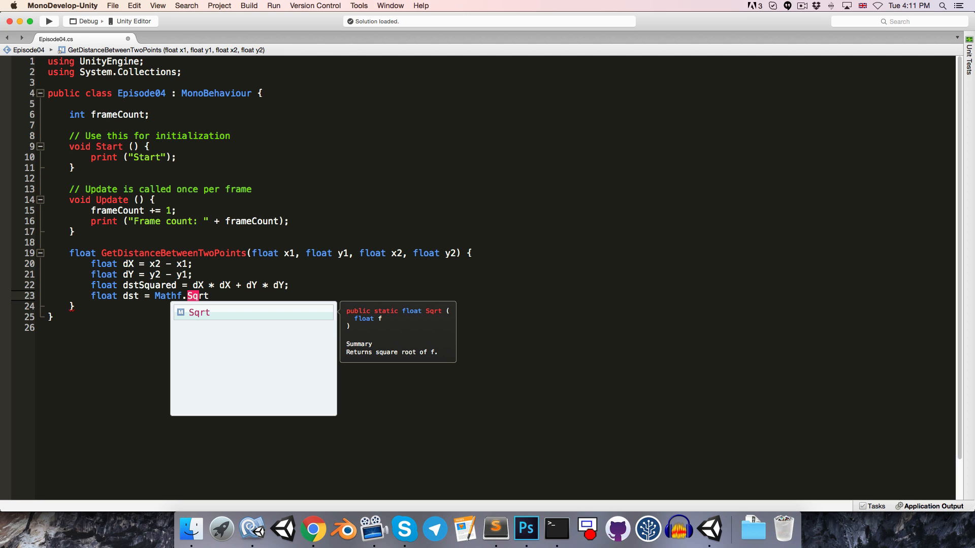
pyautogui.write('(dstSquared);')
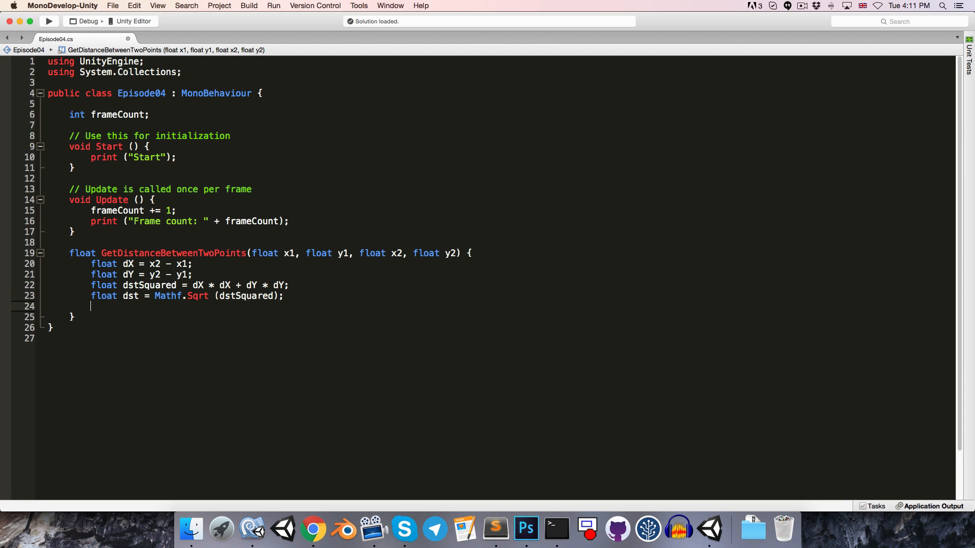
# End the method with 'return dst;'
pyautogui.write('return')
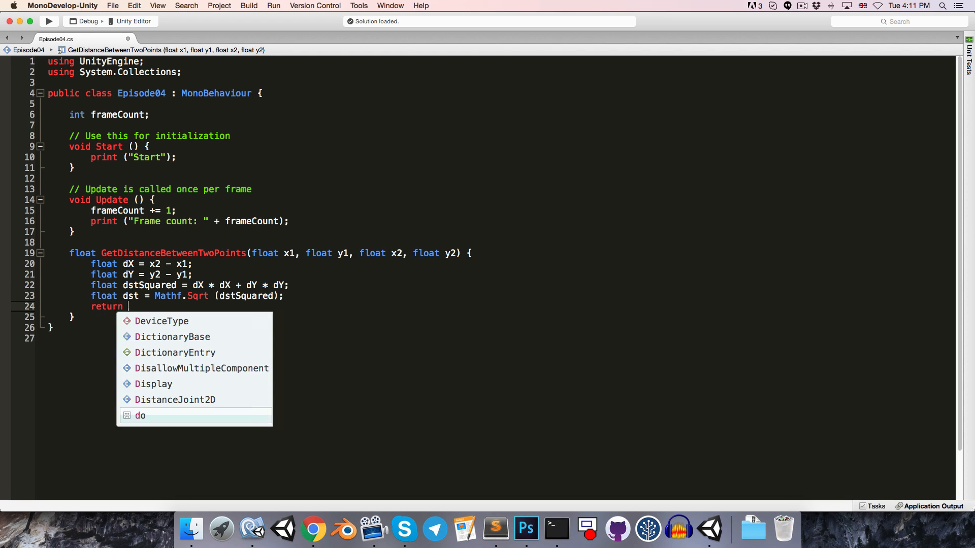
pyautogui.write('dst')
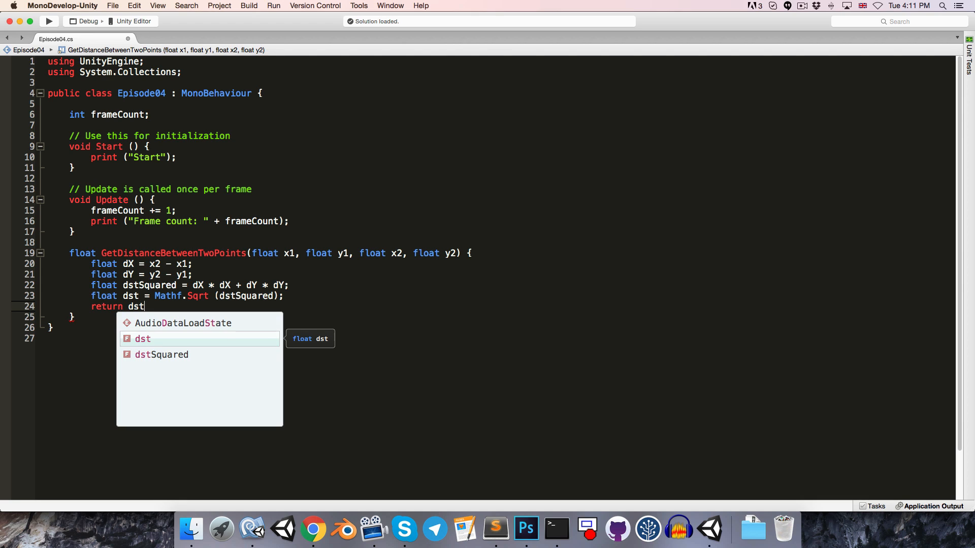
pyautogui.write(';')
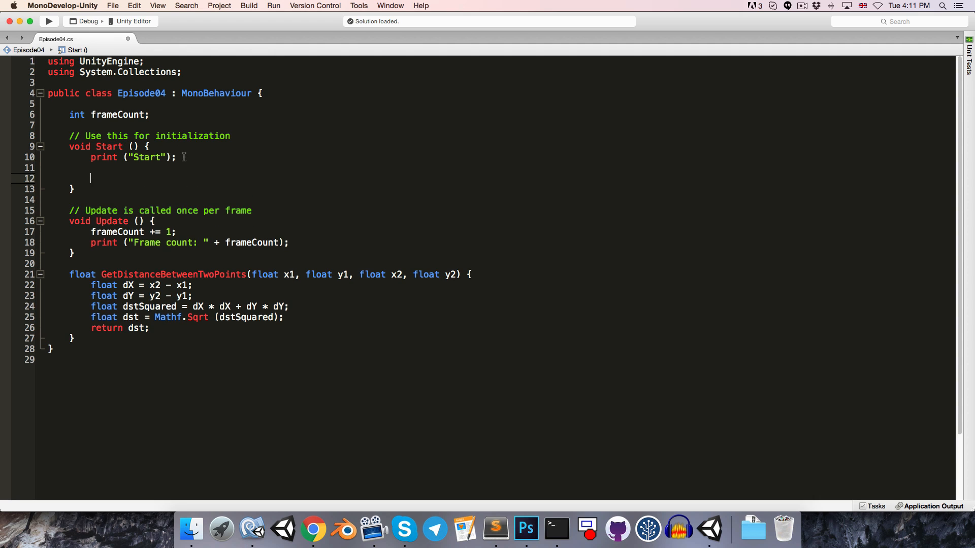
# In Start, store GetDistanceBetweenTwoPoints(0, 5, 10, 15) in float dst and print dst
pyautogui.write('float dst =')
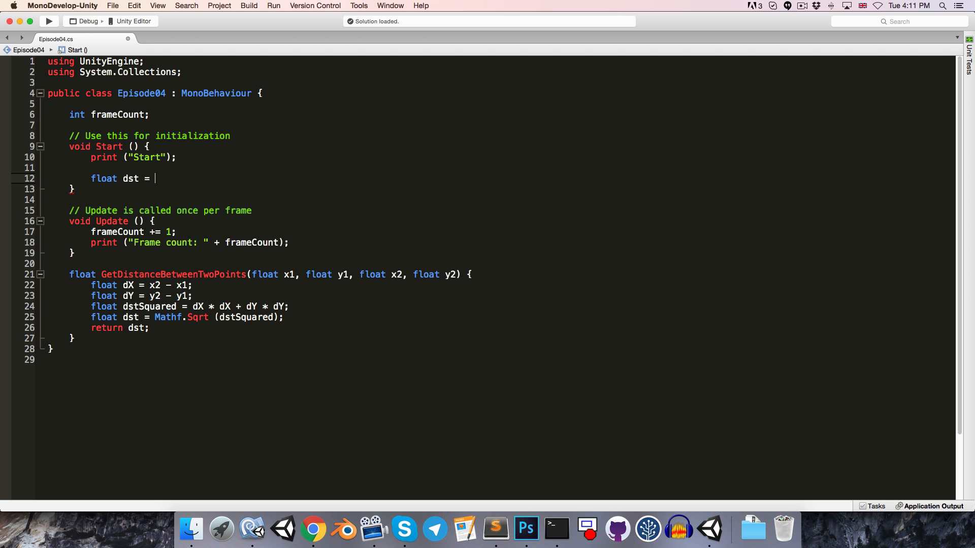
pyautogui.write('GetD')
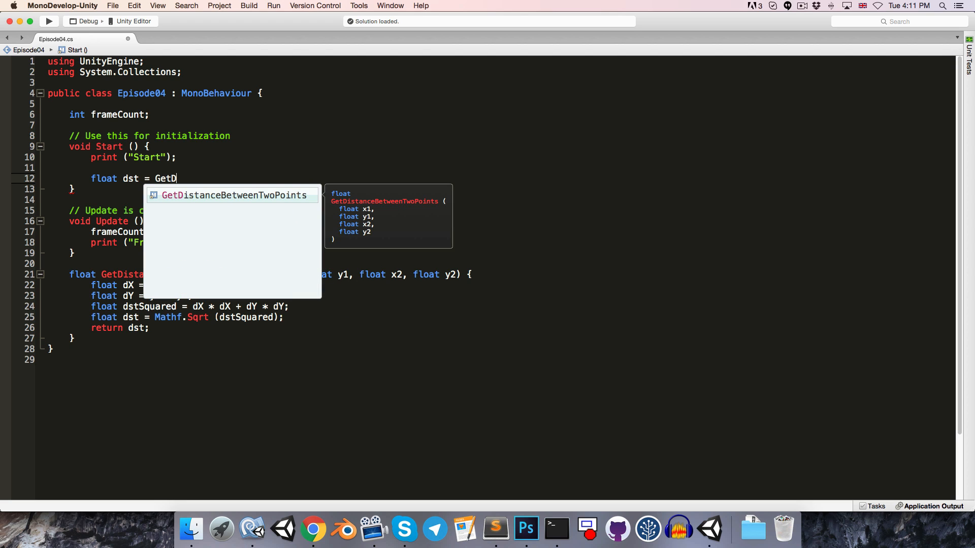
pyautogui.moveTo(350, 210)
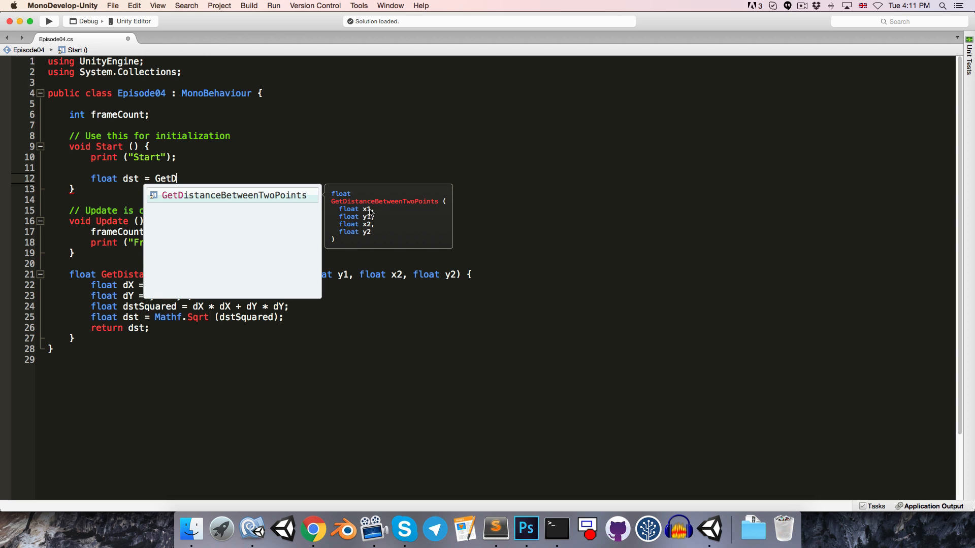
pyautogui.moveTo(372, 238)
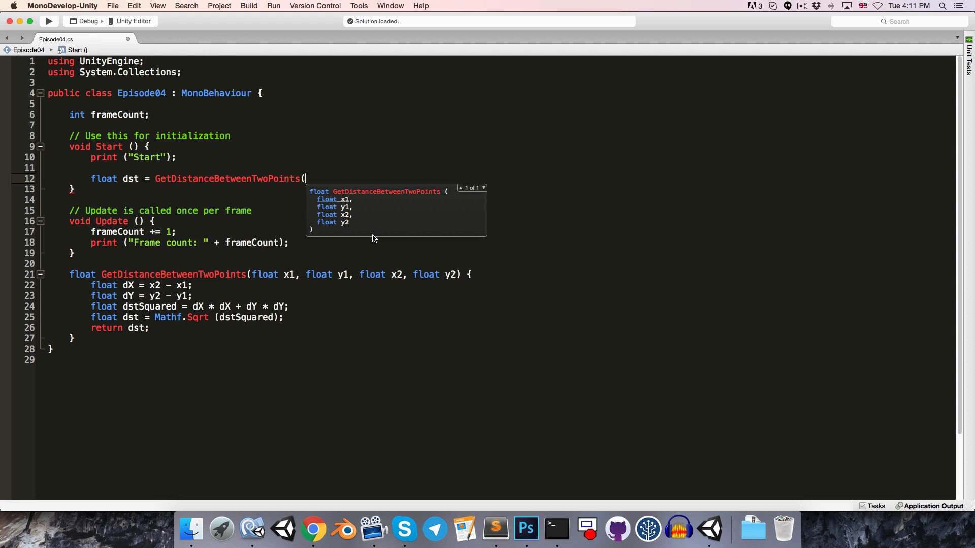
pyautogui.write('0,5')
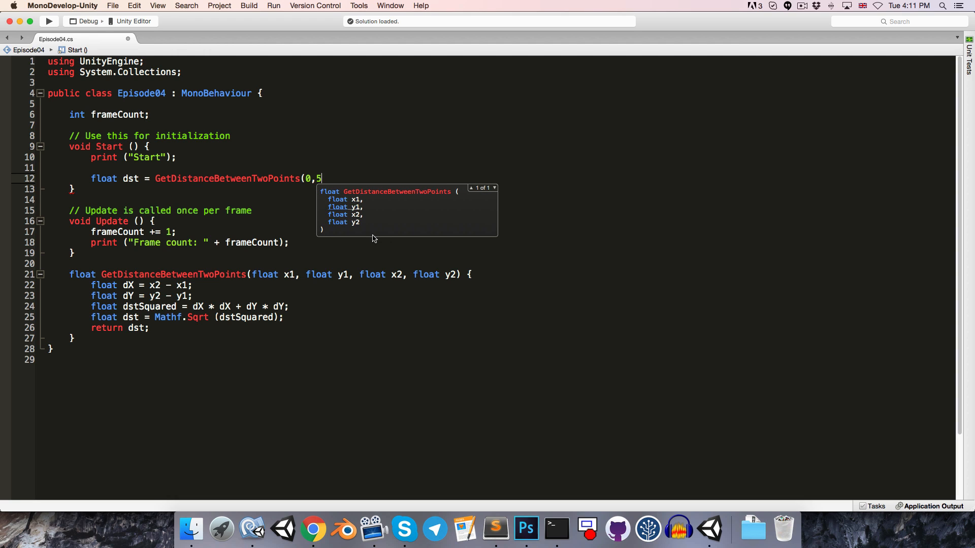
pyautogui.write(',')
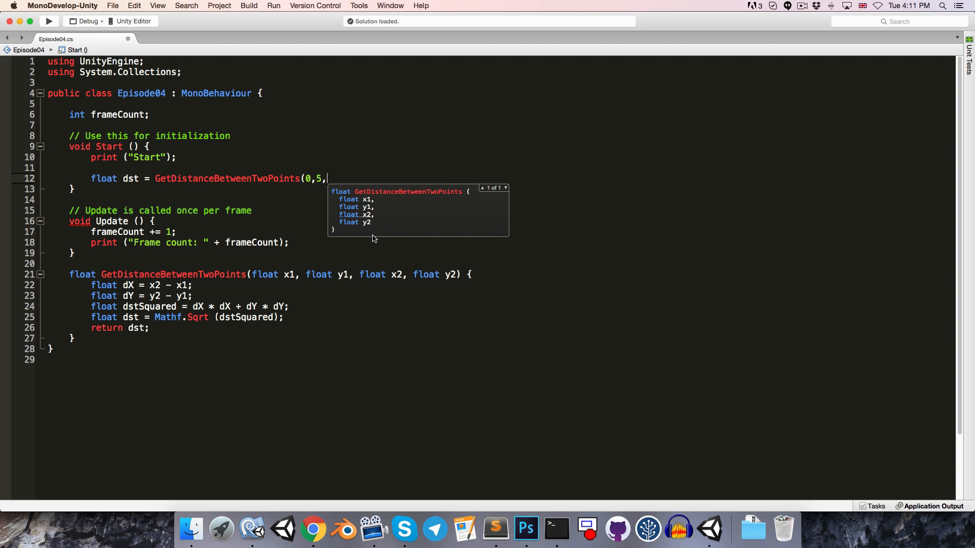
pyautogui.write('10,15);')
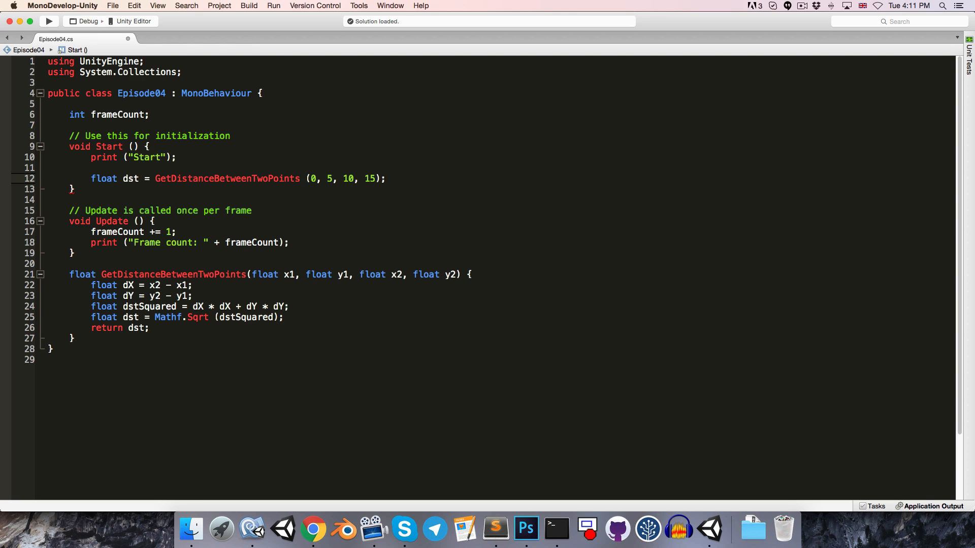
pyautogui.moveTo(439, 223)
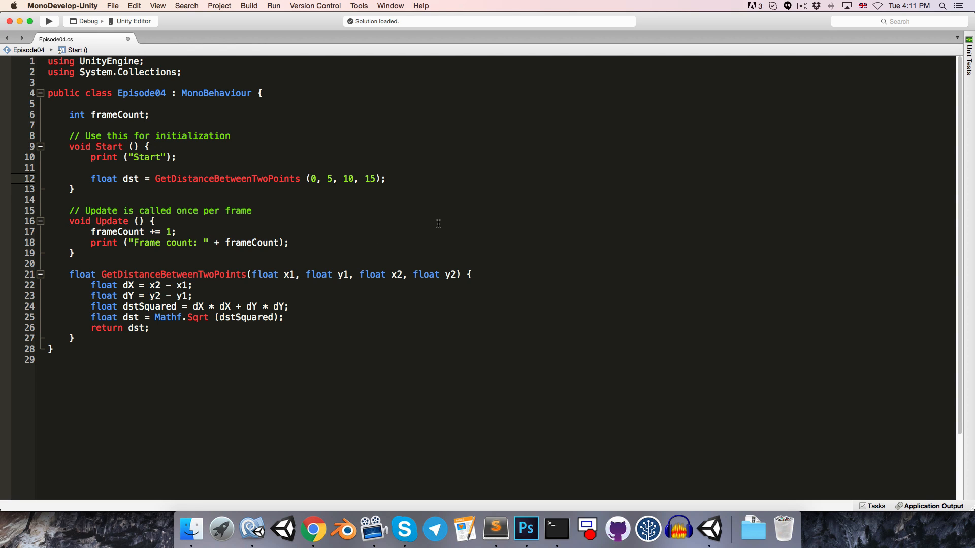
pyautogui.write('print')
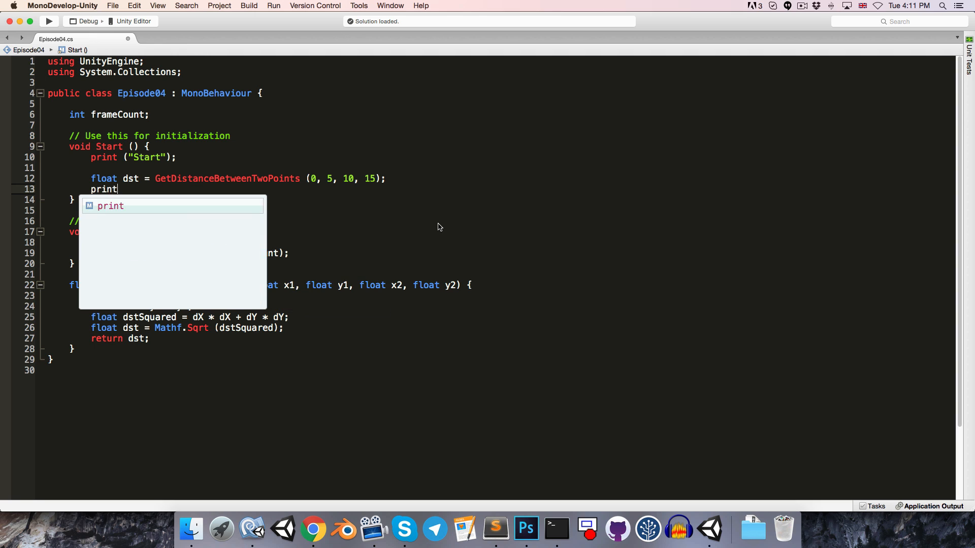
pyautogui.write('(dst);')
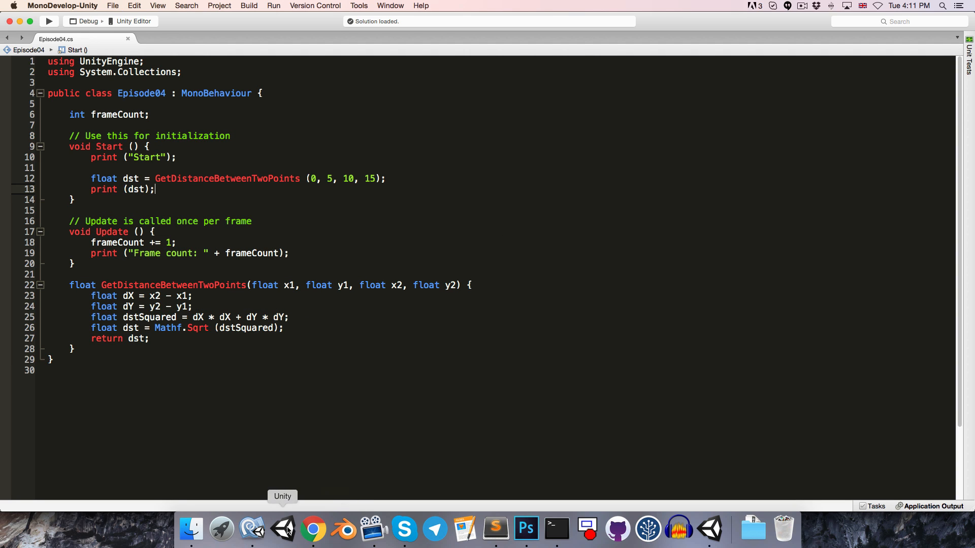
# Comment out the frame-count print in Update with //
pyautogui.click(282, 530)
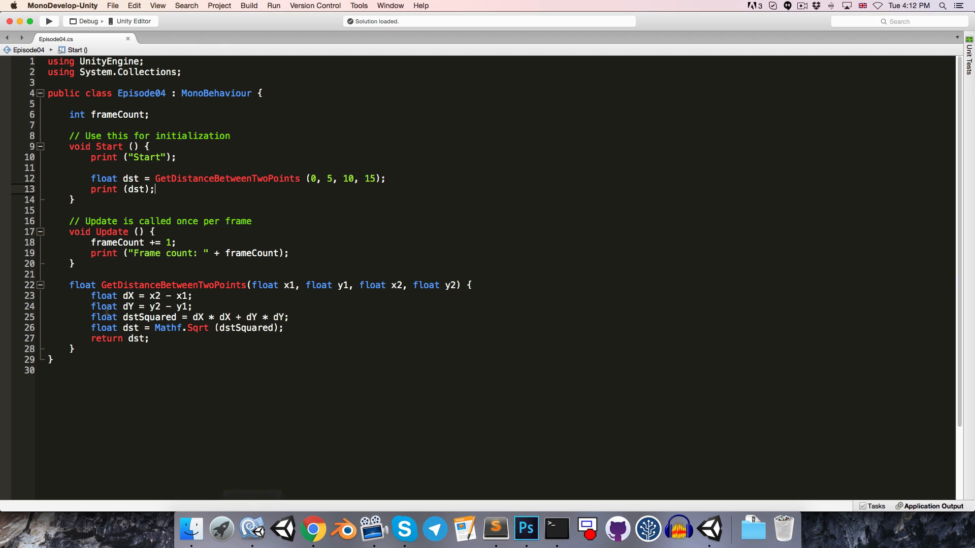
pyautogui.write('//')
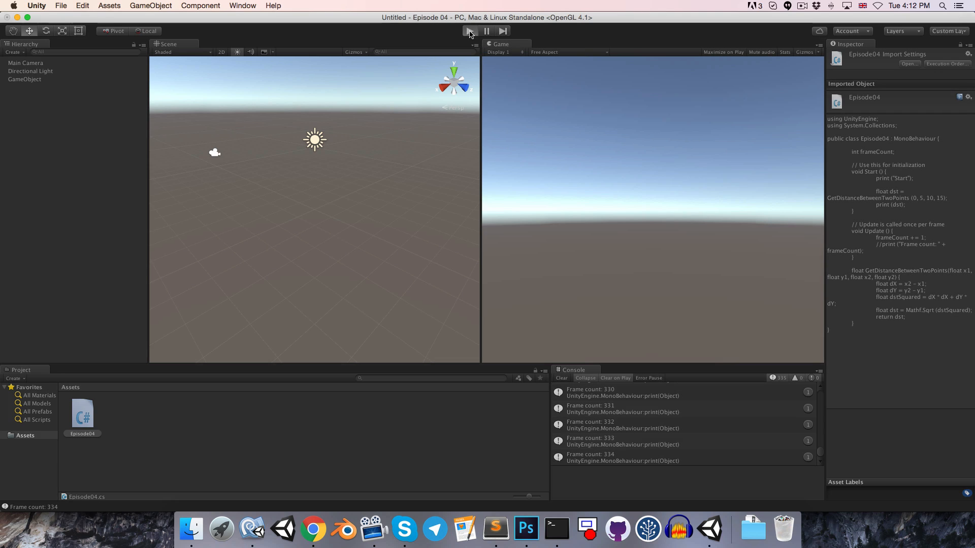
# Play the scene so the console shows Start followed by 14.14214
pyautogui.click(469, 32)
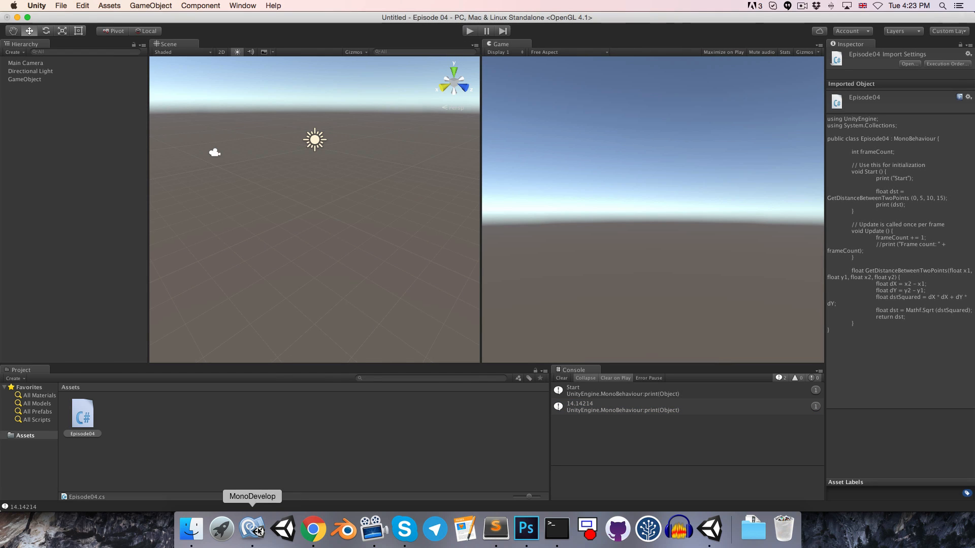
# Delete the semicolon ending the dstSquared line so Unity reports error CS1525
pyautogui.click(250, 529)
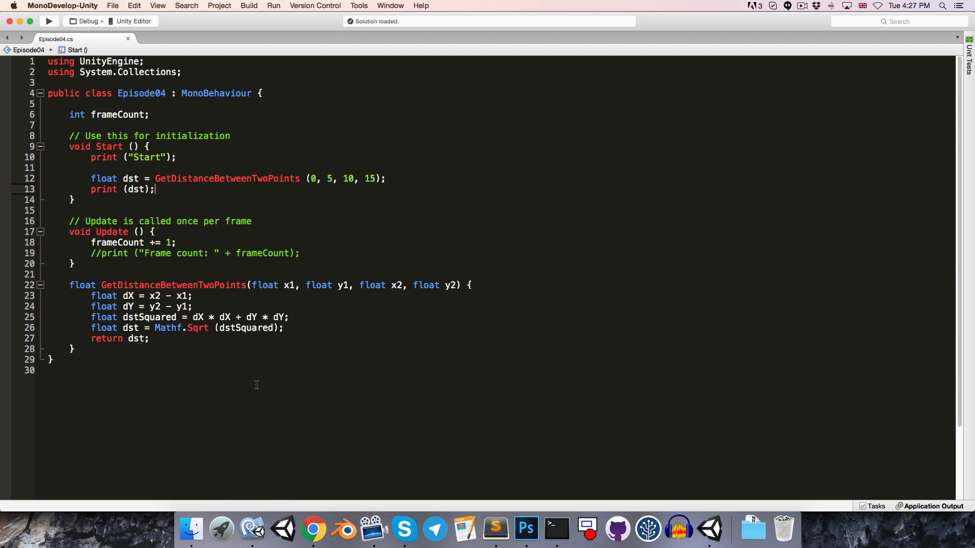
pyautogui.click(290, 317)
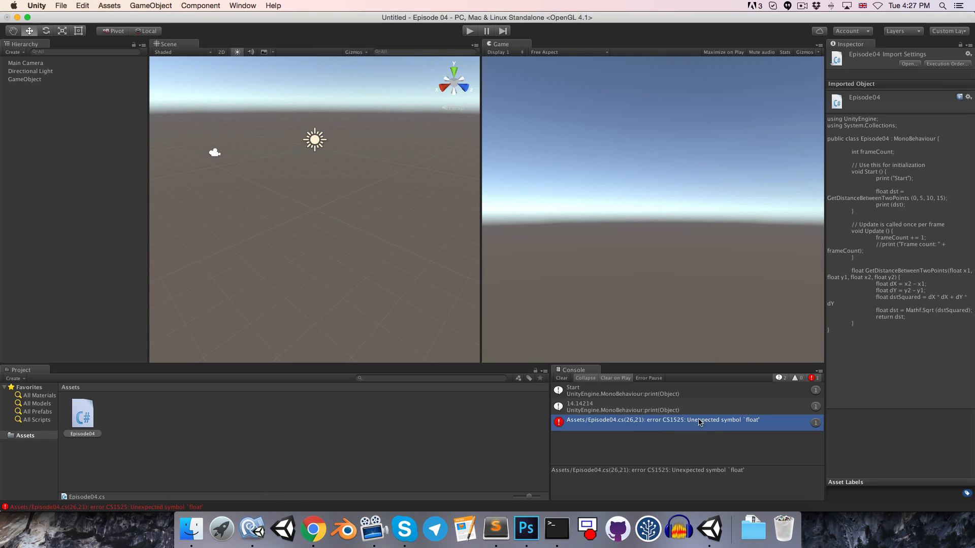
pyautogui.moveTo(746, 428)
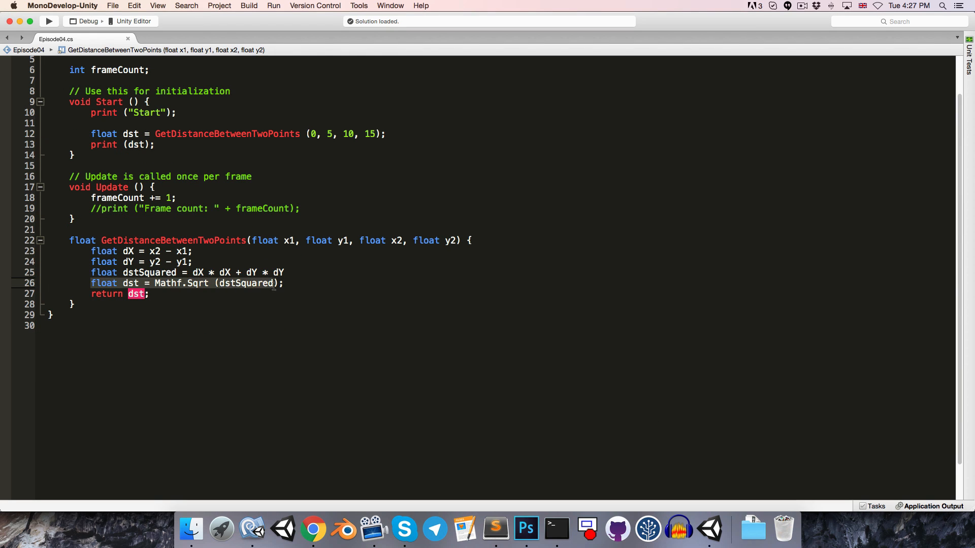
pyautogui.moveTo(254, 303)
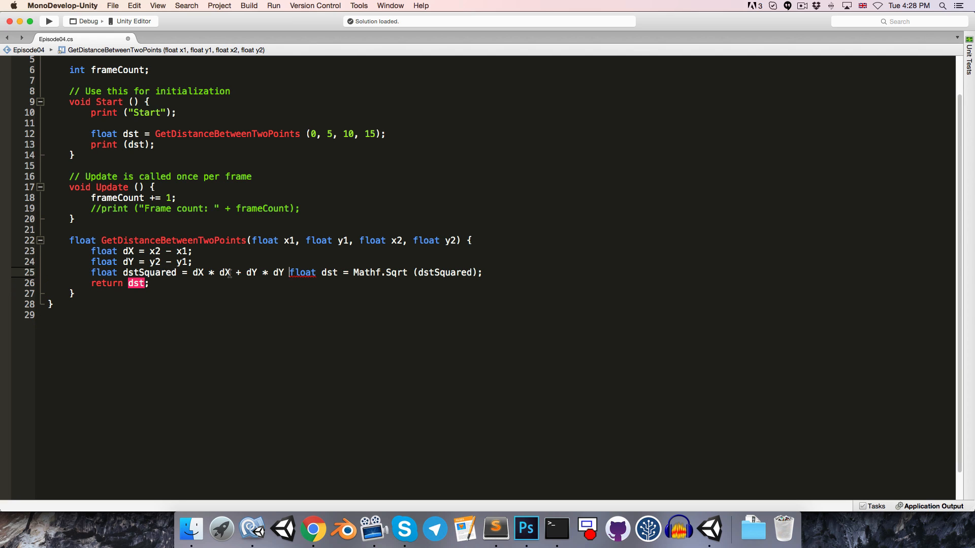
pyautogui.moveTo(298, 272)
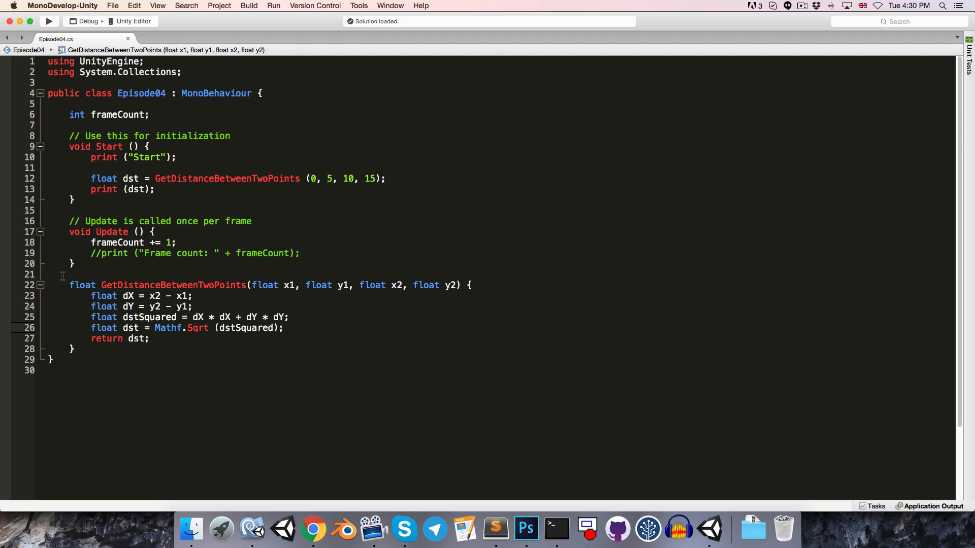
# Change the method's return type from float to void, producing CS0029 and CS0127 errors
pyautogui.doubleClick(81, 284)
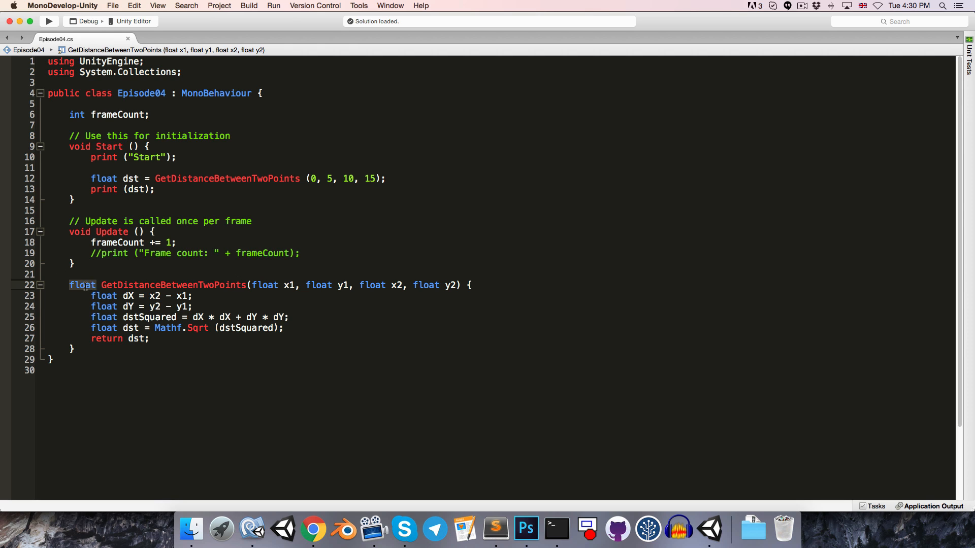
pyautogui.write('void')
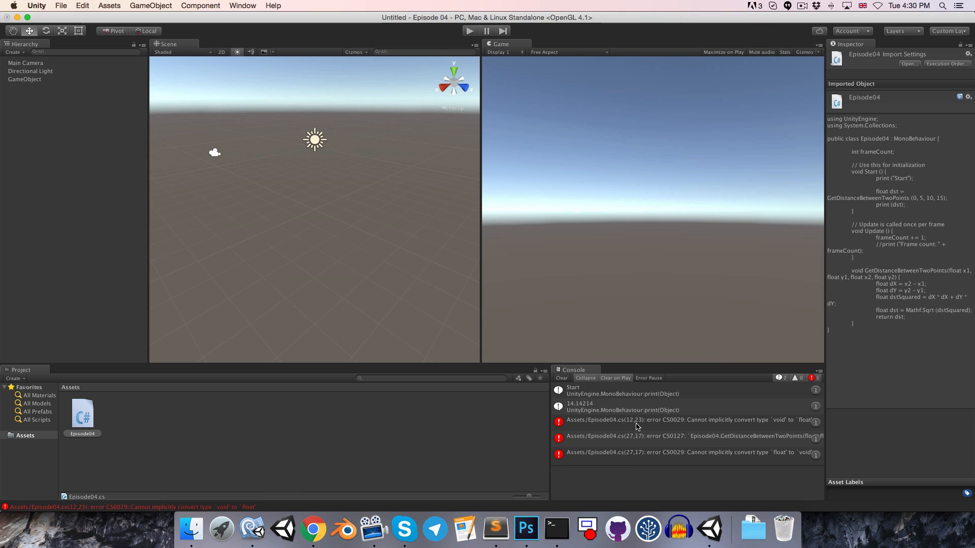
pyautogui.moveTo(618, 417)
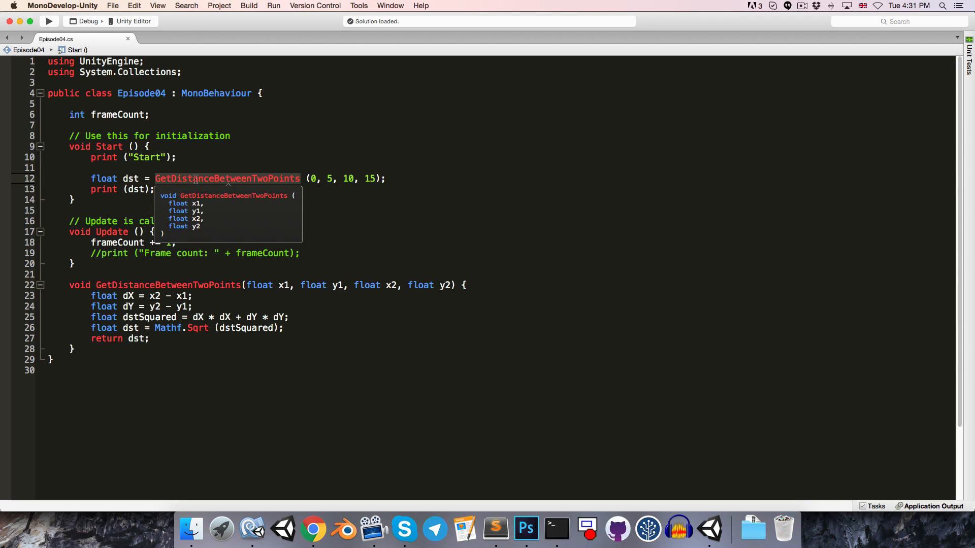
# Restore the float return type and confirm Unity's console shows only Start and 14.14214
pyautogui.click(386, 179)
pyautogui.write('float')
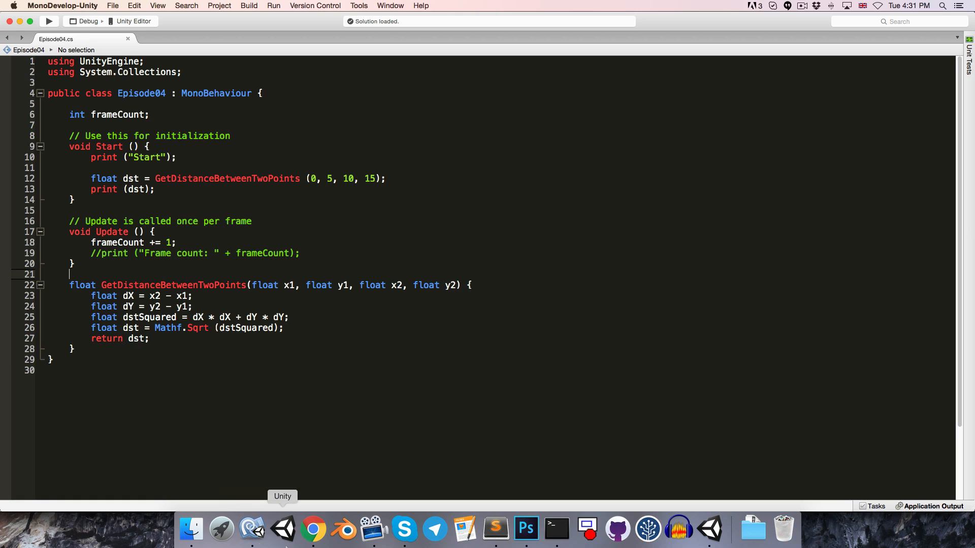
pyautogui.click(281, 529)
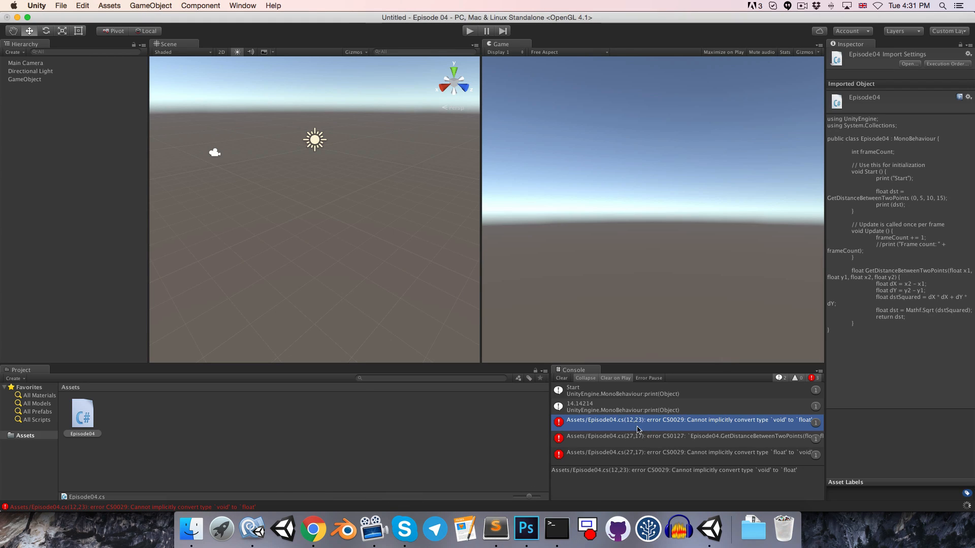
pyautogui.click(561, 377)
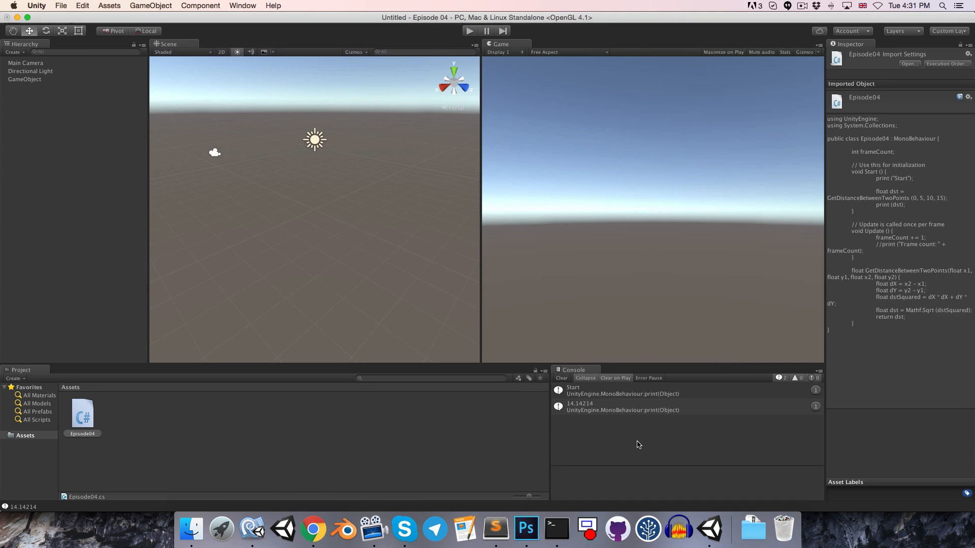